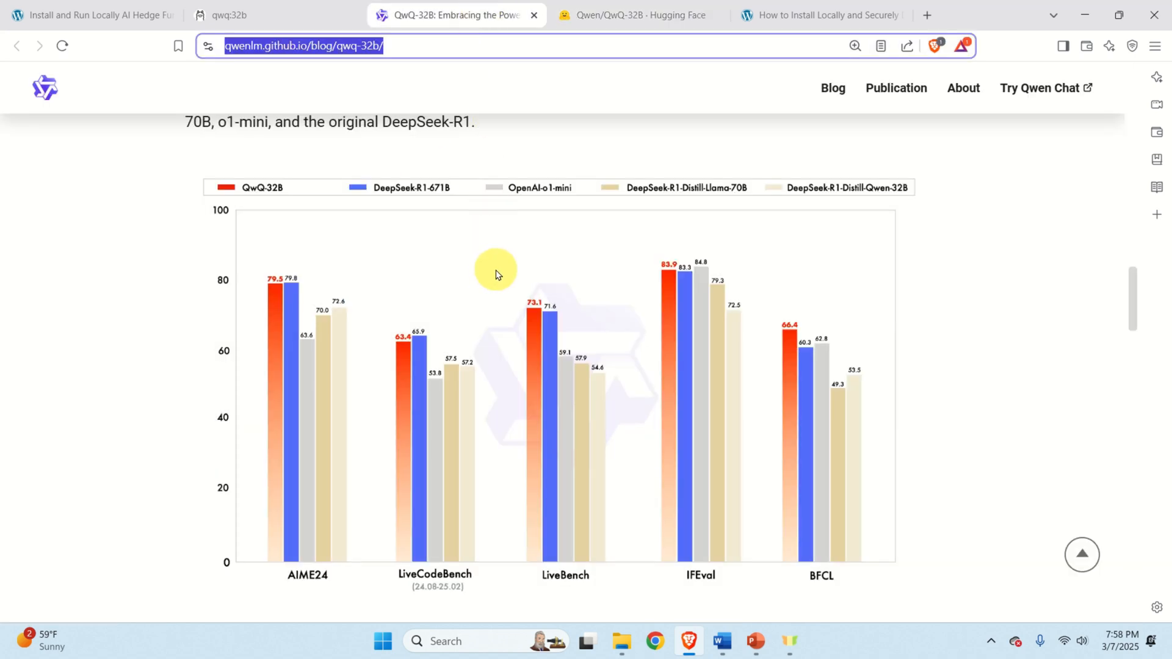
pyautogui.moveTo(511, 268)
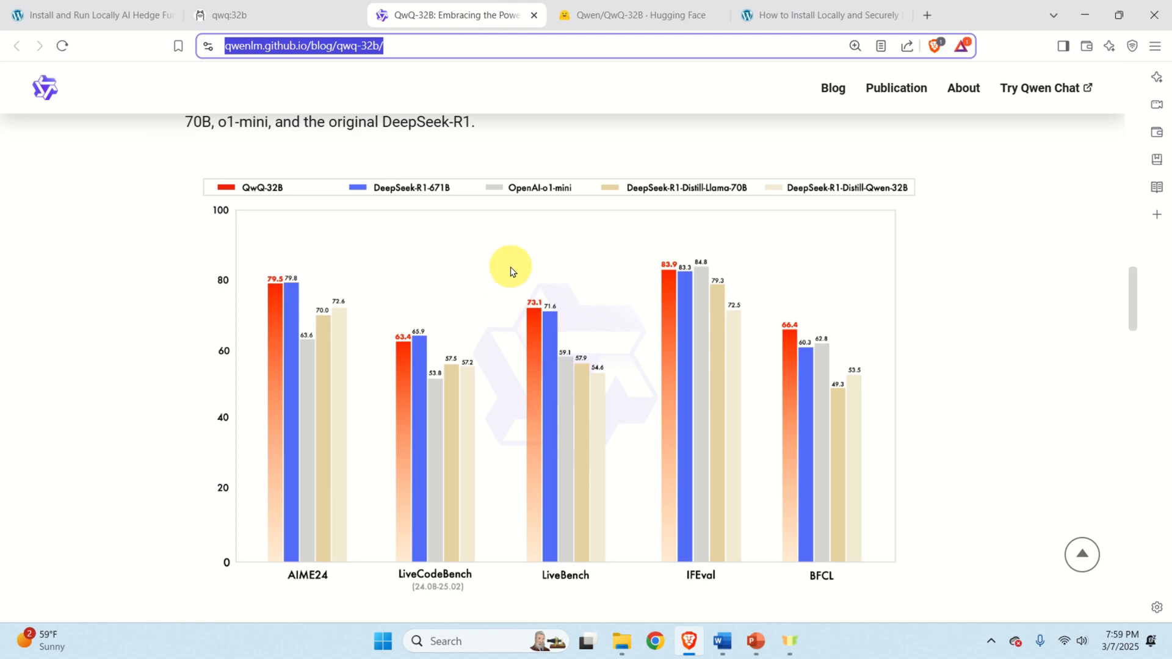
pyautogui.moveTo(947, 193)
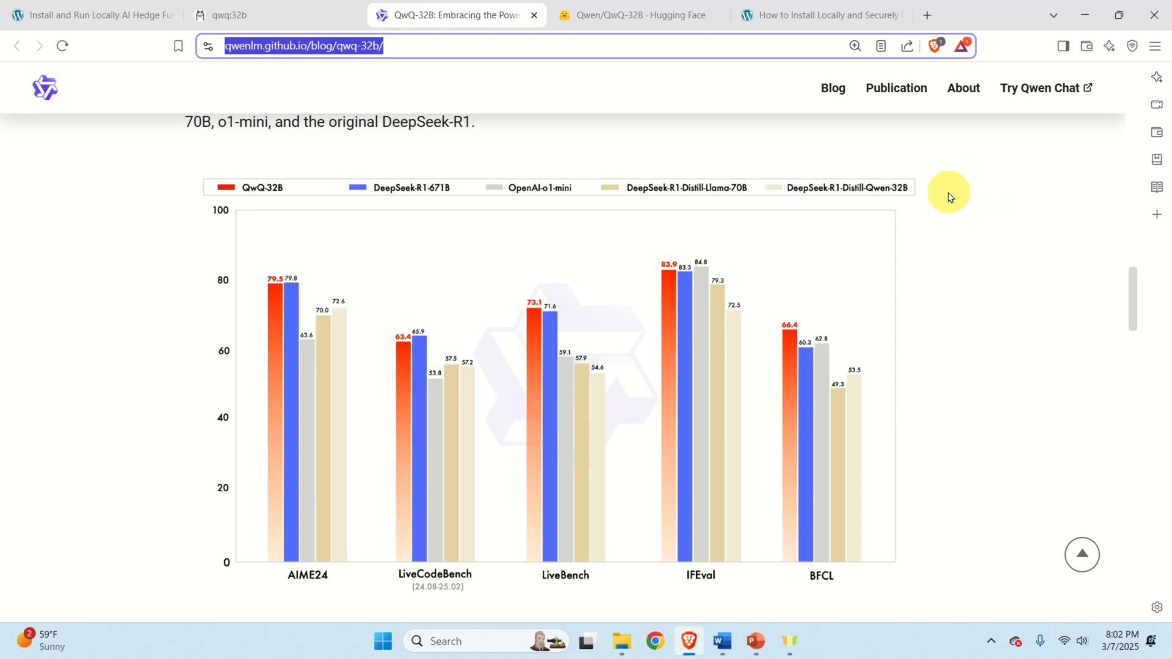
pyautogui.moveTo(210, 184)
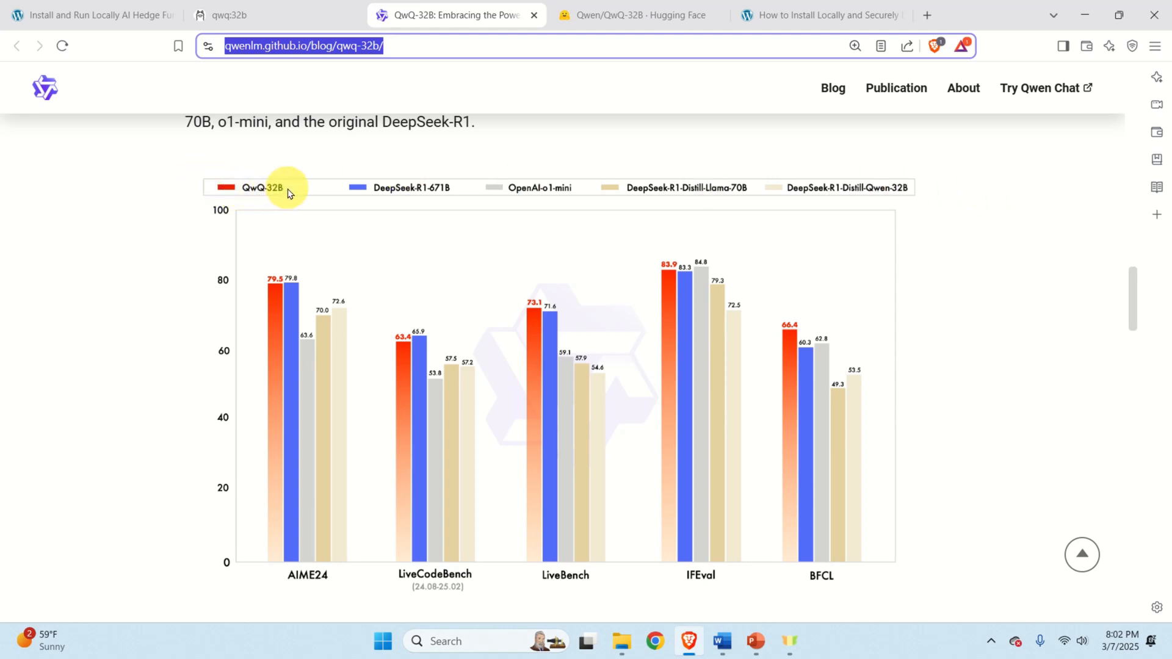
pyautogui.moveTo(294, 245)
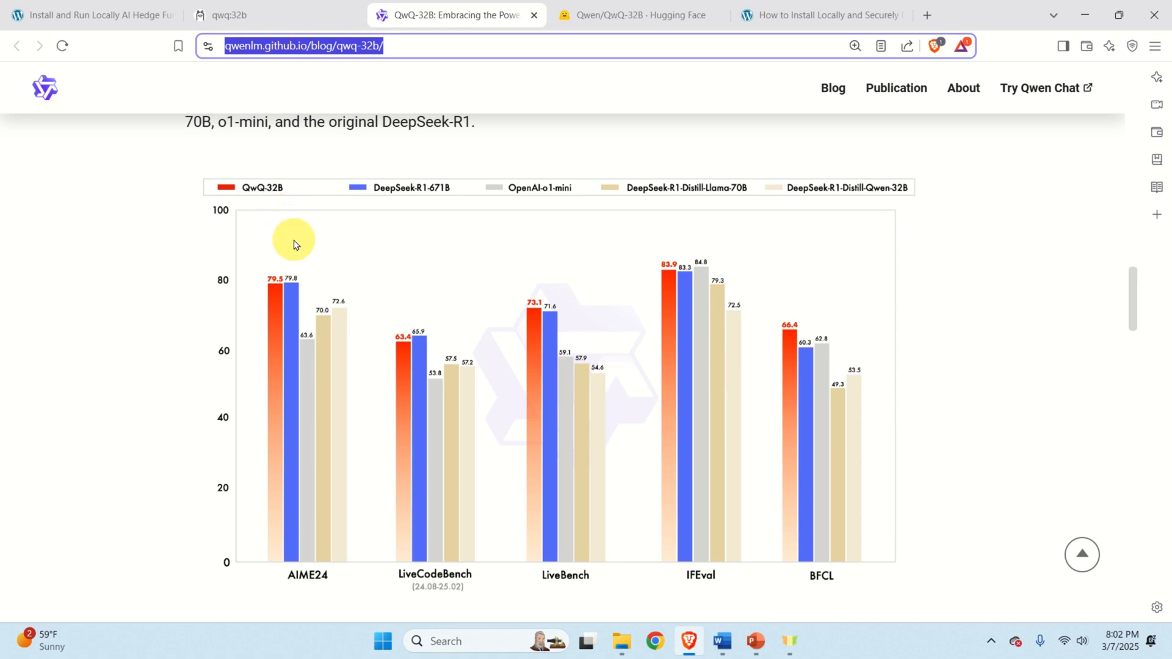
pyautogui.moveTo(368, 204)
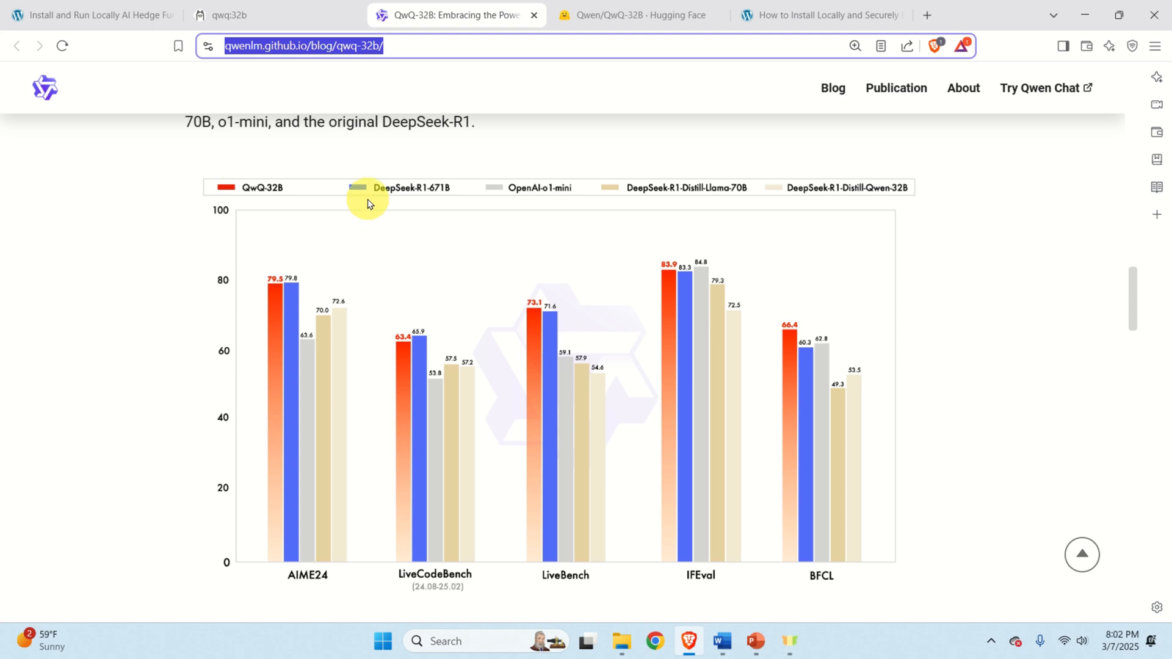
pyautogui.moveTo(384, 193)
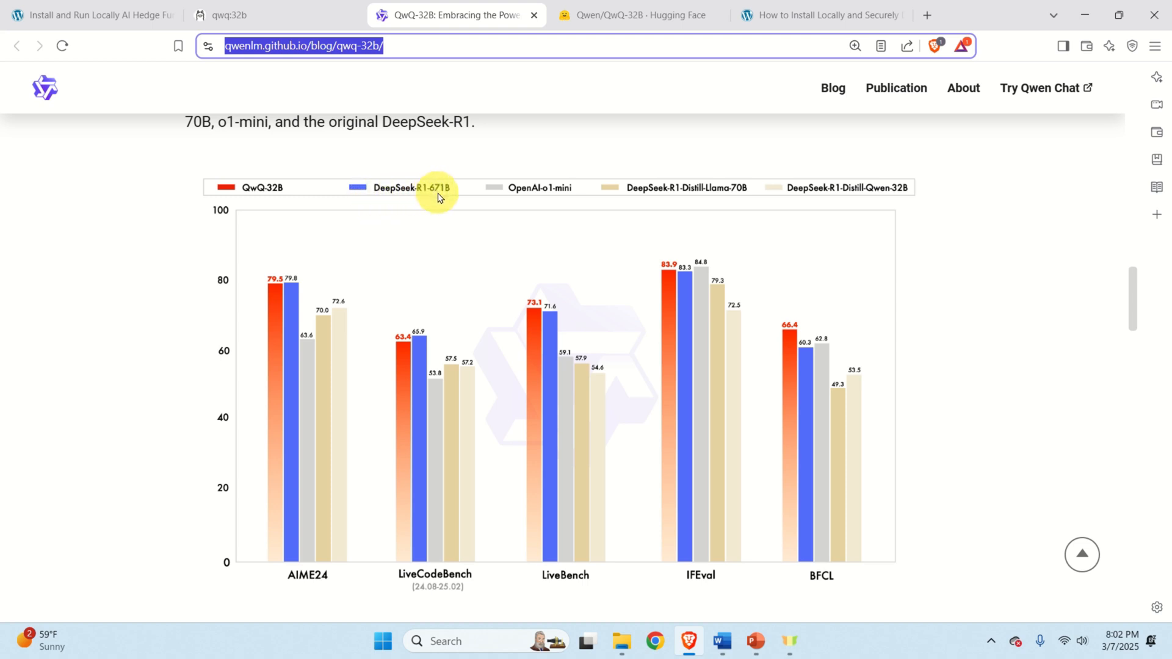
pyautogui.moveTo(531, 199)
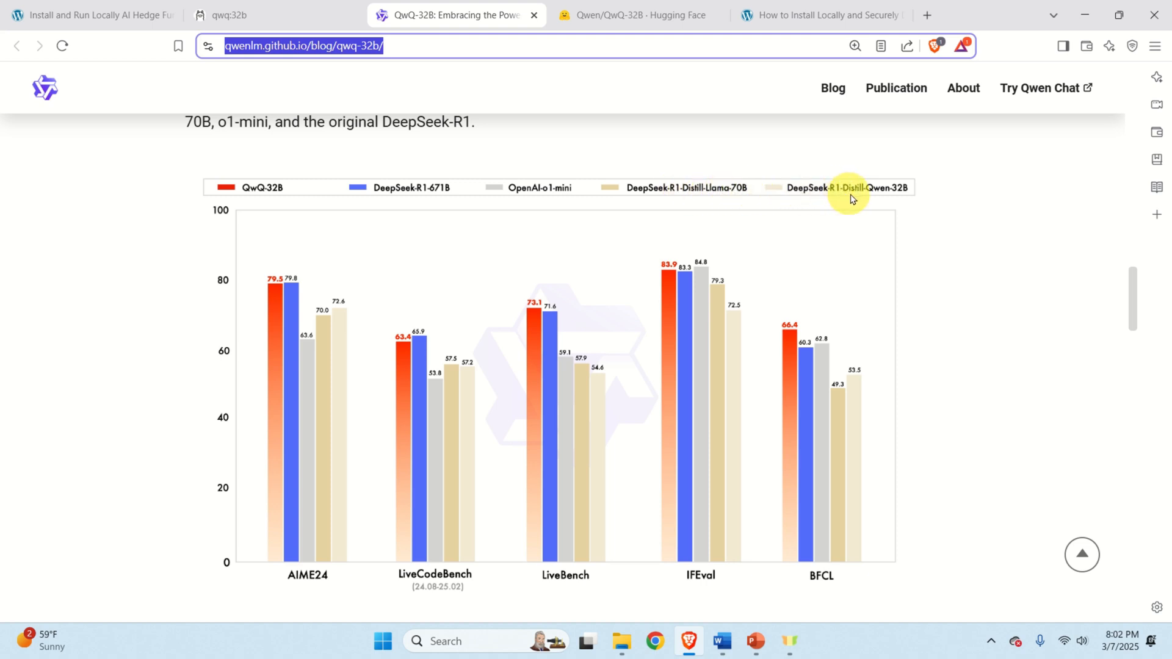
pyautogui.moveTo(909, 193)
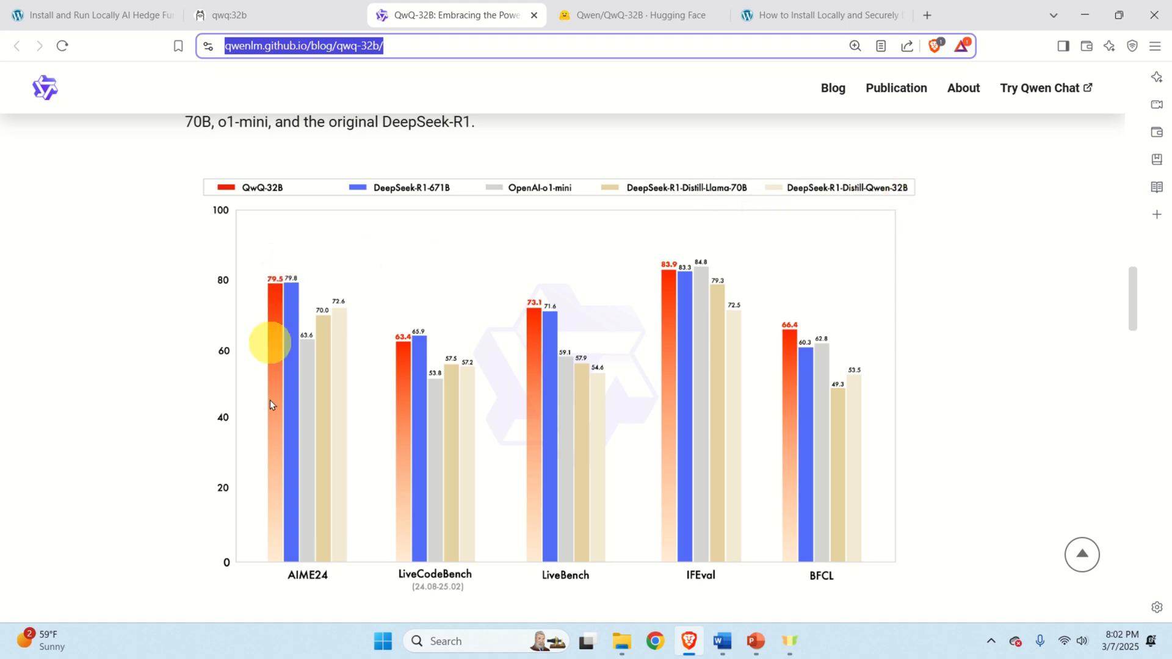
pyautogui.moveTo(549, 414)
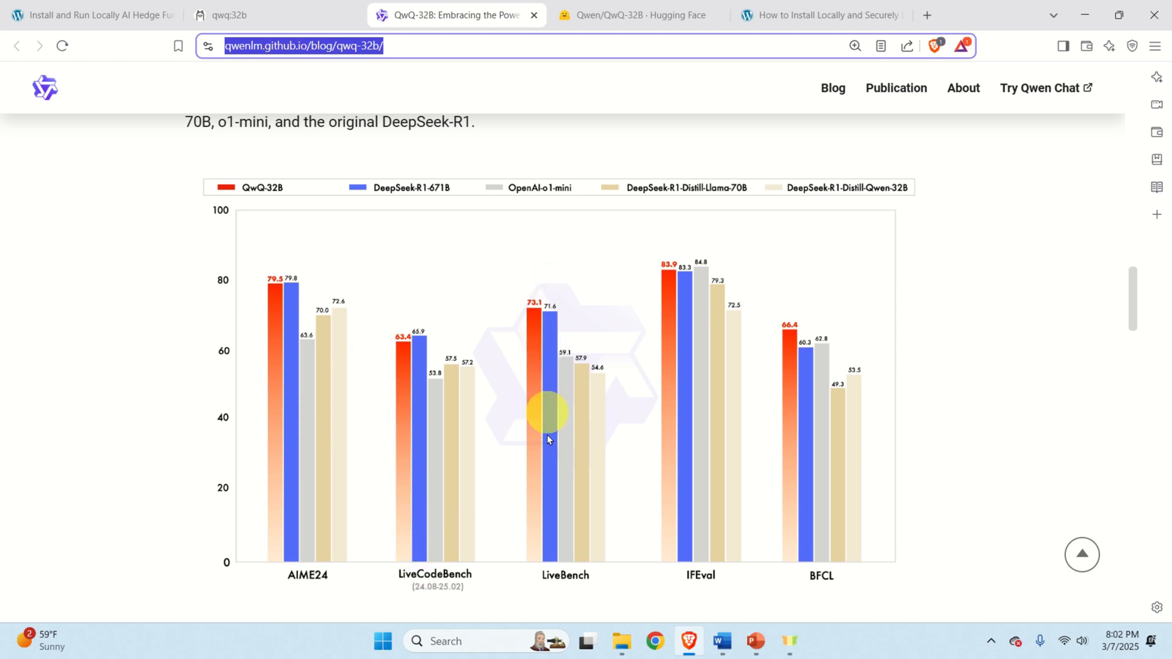
pyautogui.moveTo(670, 277)
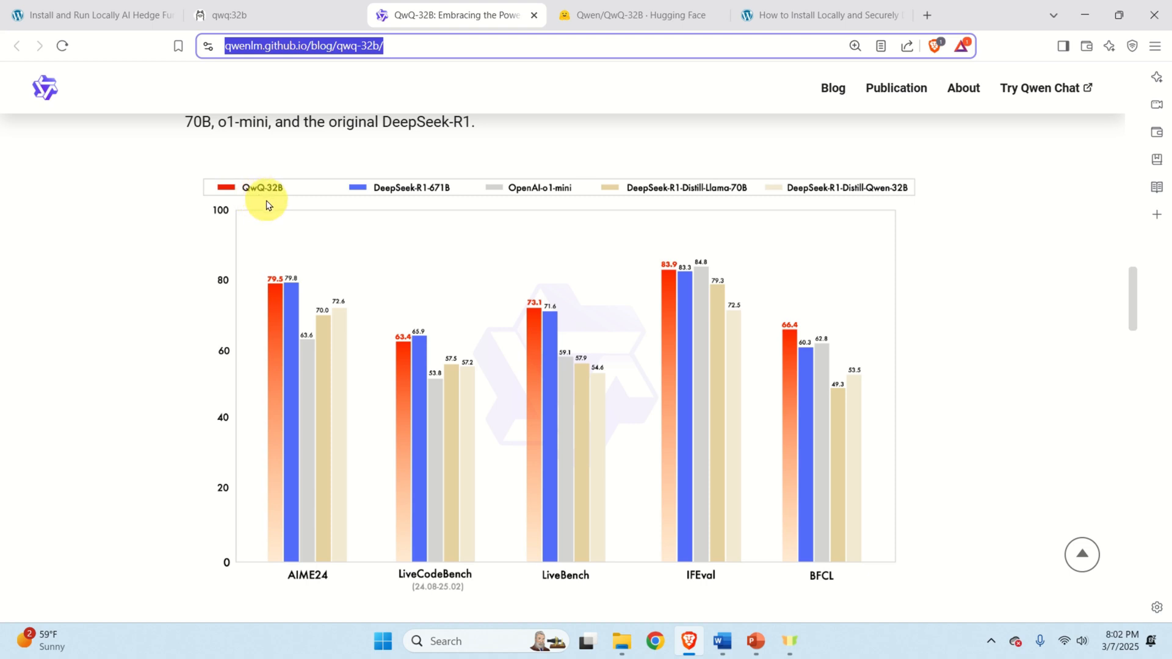
pyautogui.moveTo(295, 291)
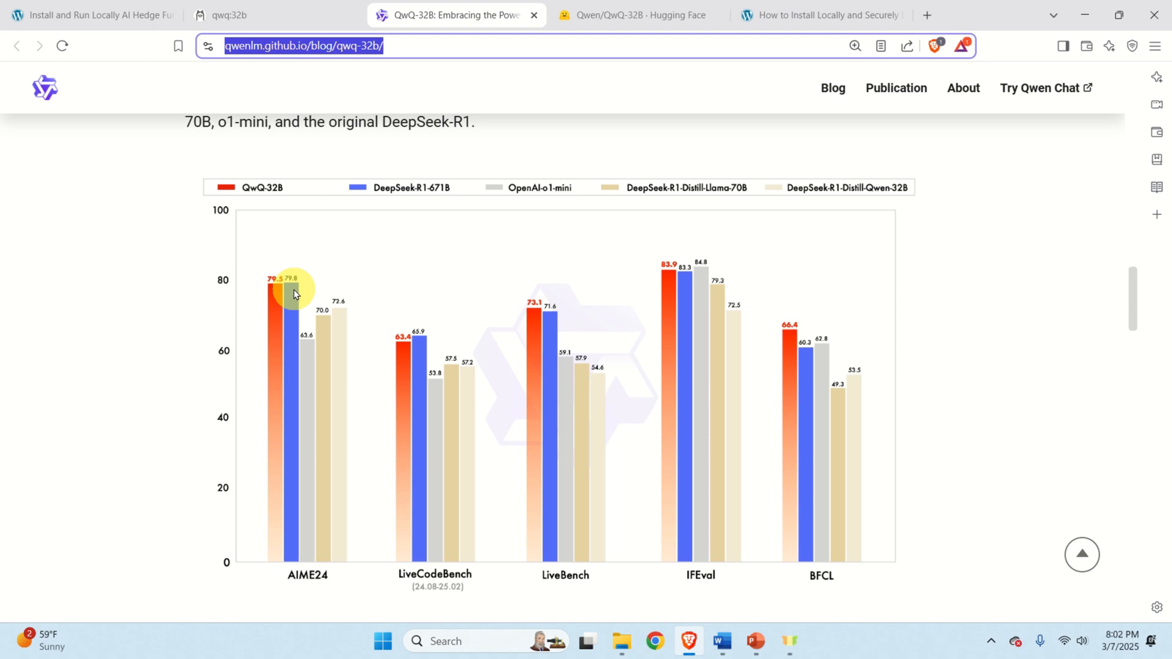
pyautogui.moveTo(257, 191)
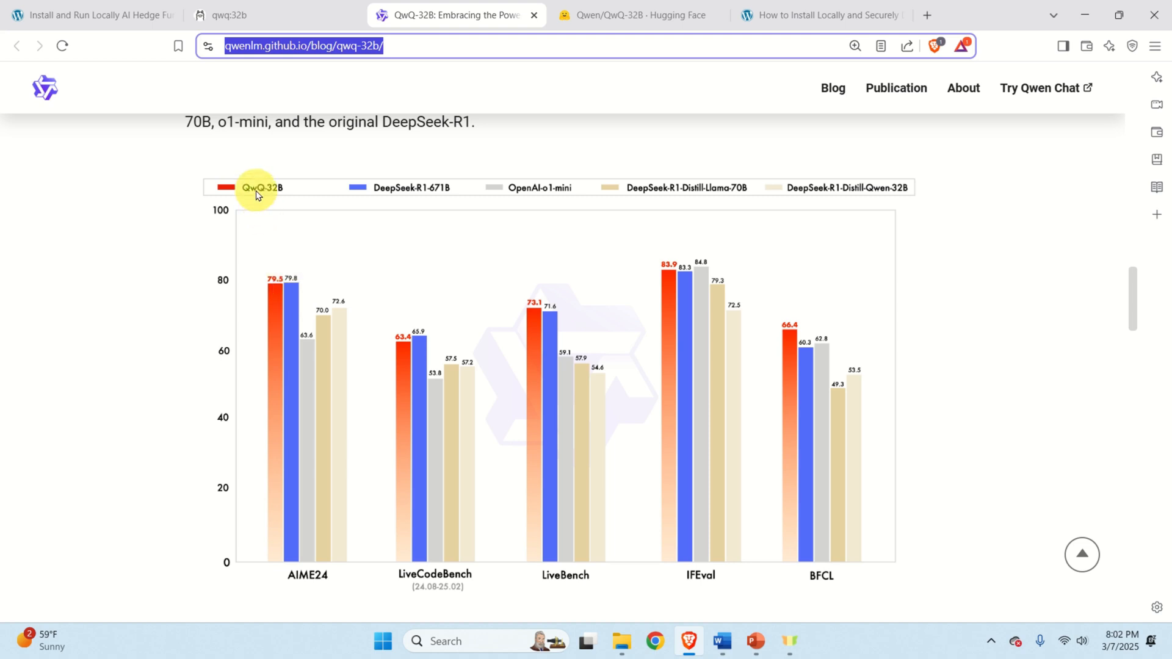
pyautogui.moveTo(294, 234)
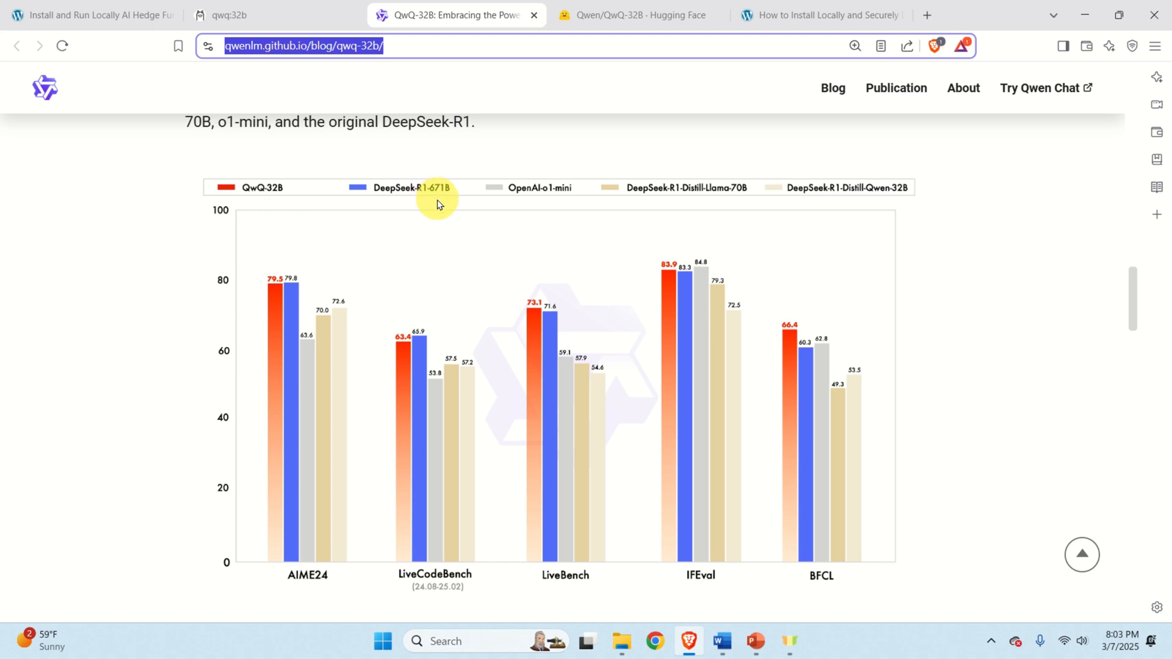
pyautogui.moveTo(438, 234)
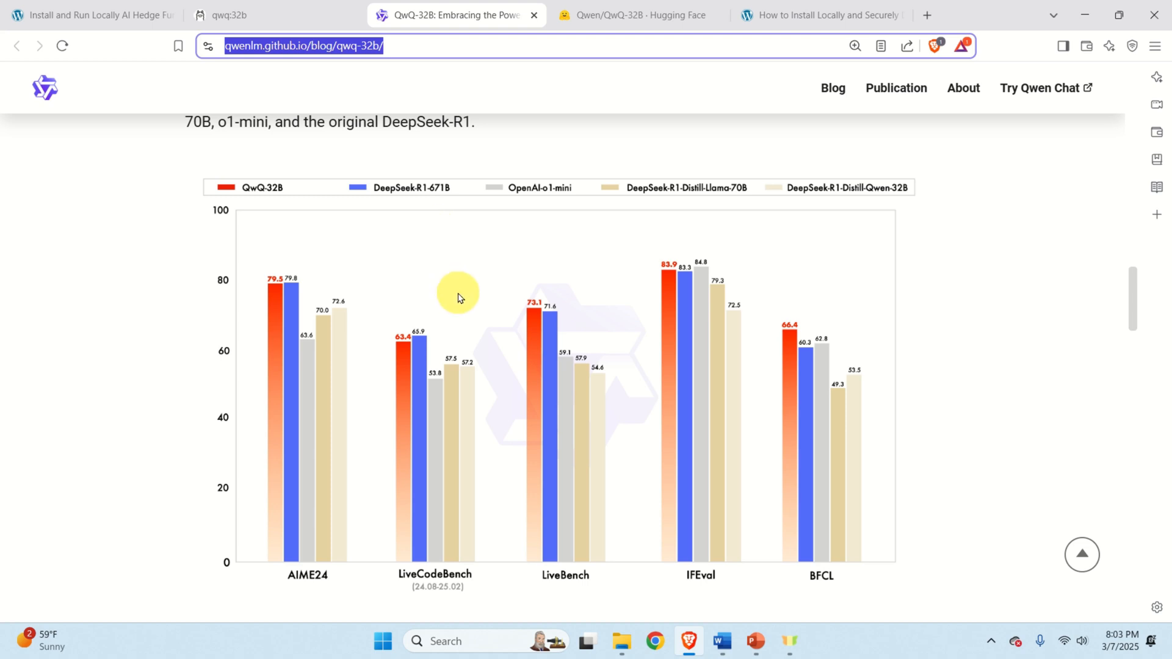
pyautogui.moveTo(273, 311)
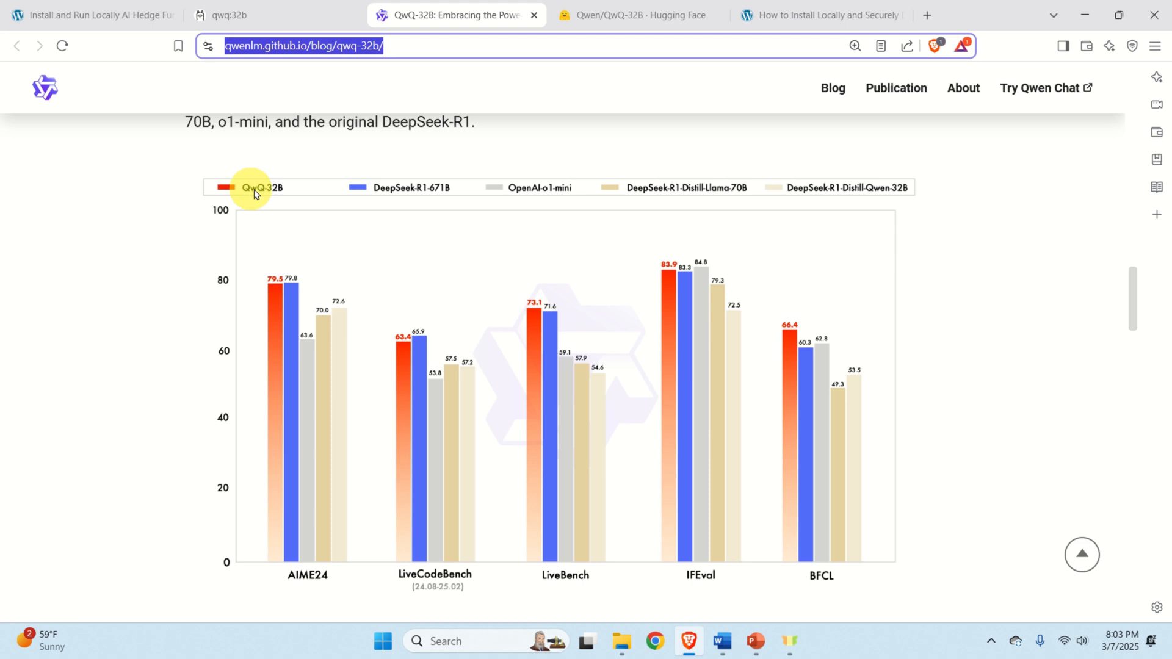
pyautogui.moveTo(290, 521)
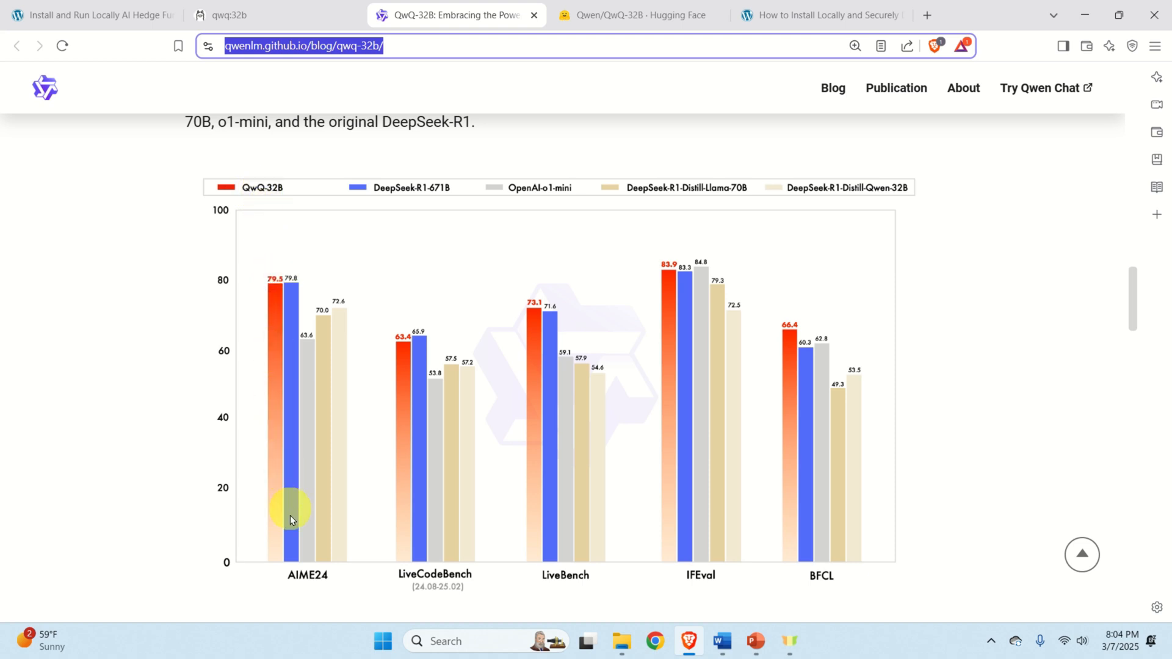
pyautogui.moveTo(606, 200)
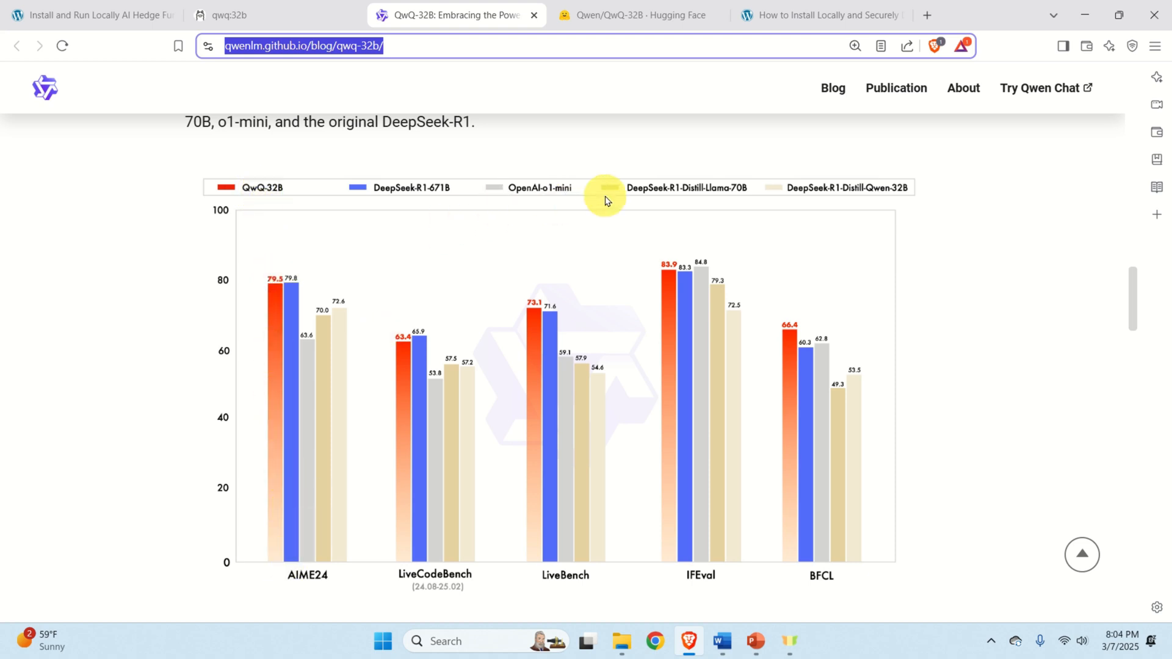
pyautogui.moveTo(724, 194)
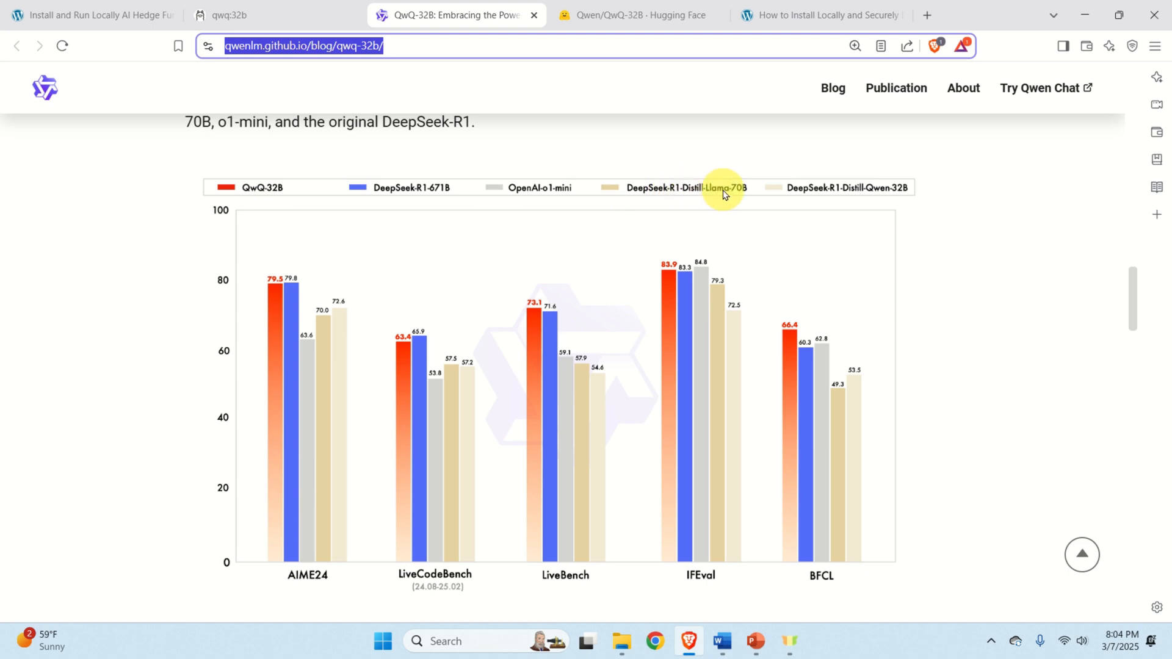
pyautogui.moveTo(485, 229)
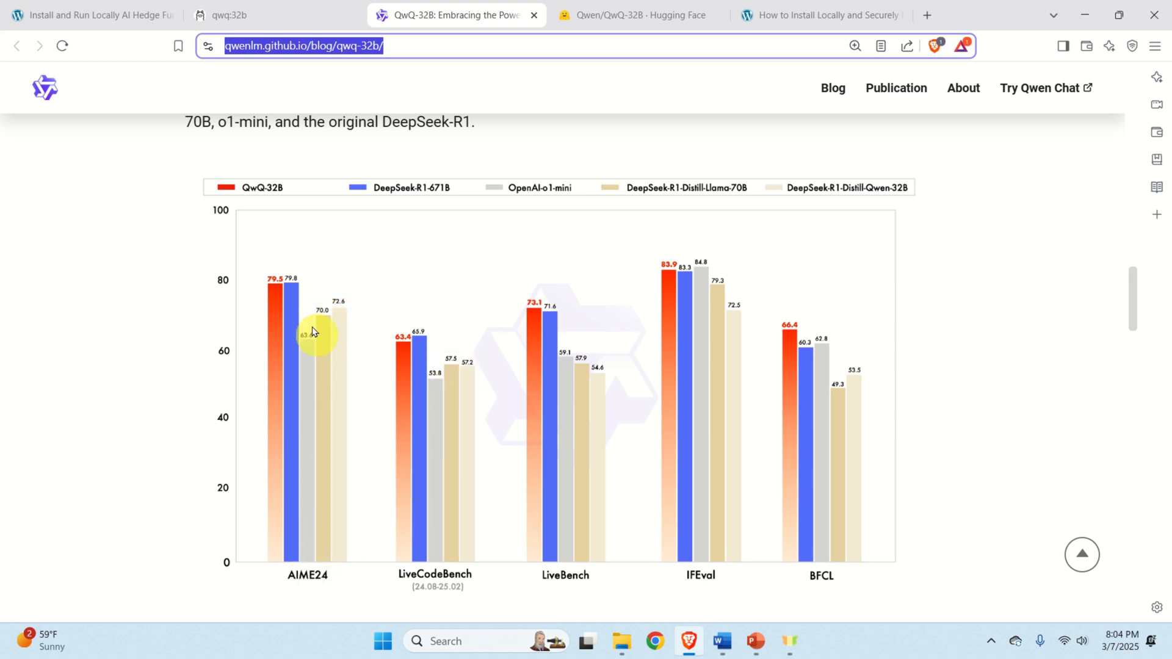
pyautogui.moveTo(273, 292)
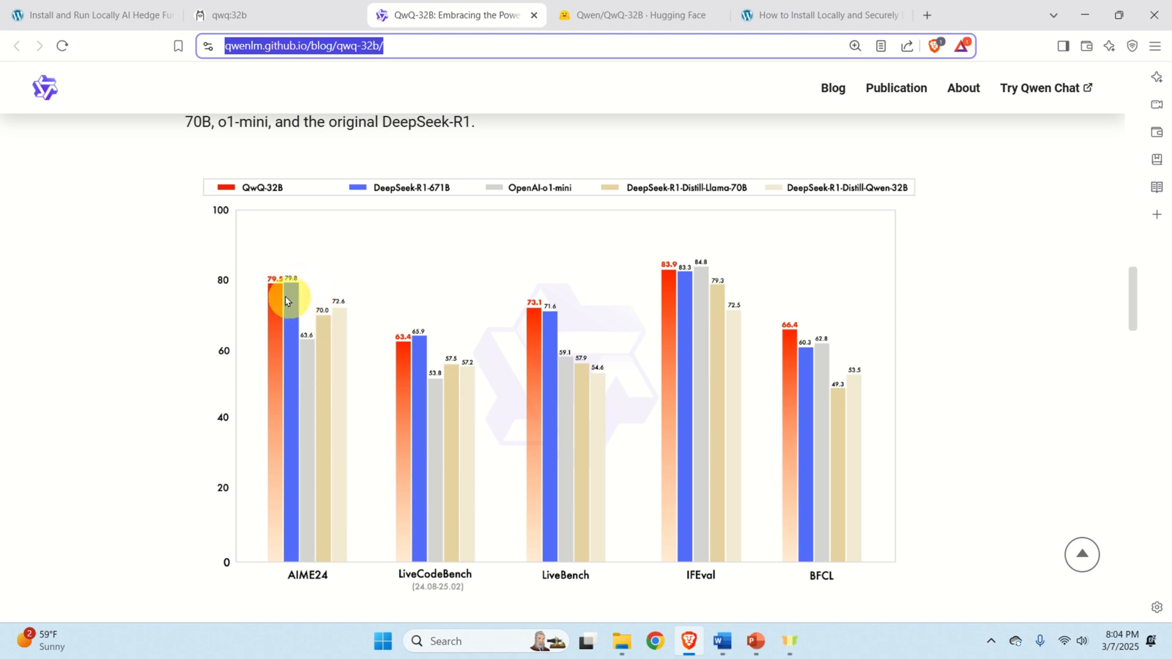
pyautogui.moveTo(303, 285)
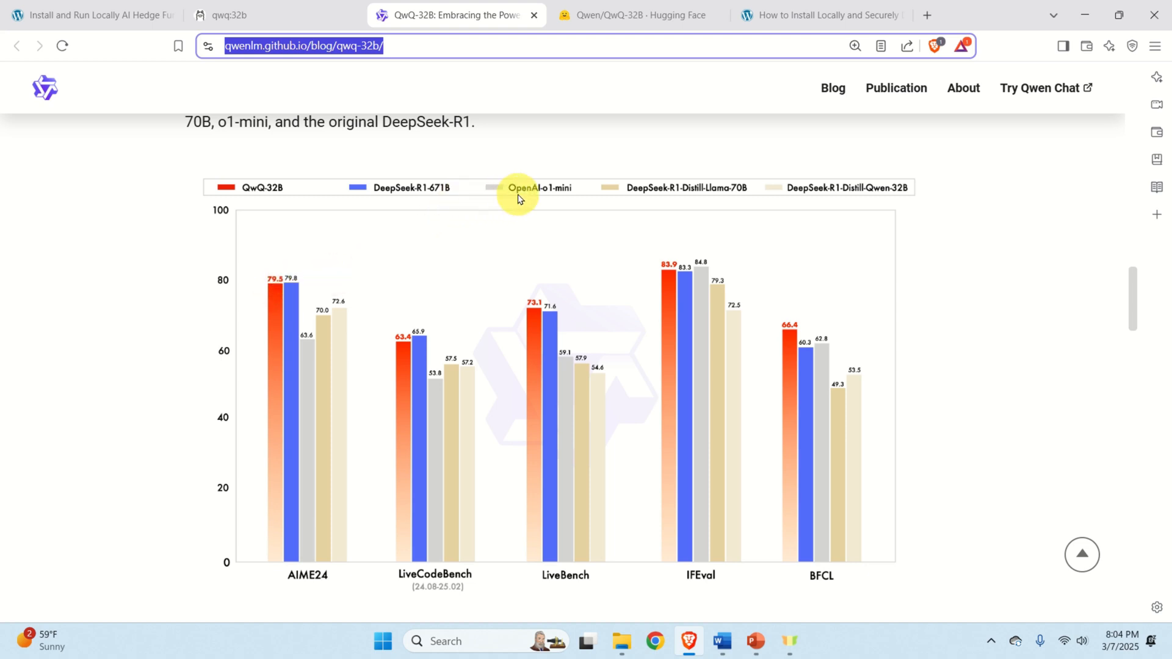
pyautogui.moveTo(541, 201)
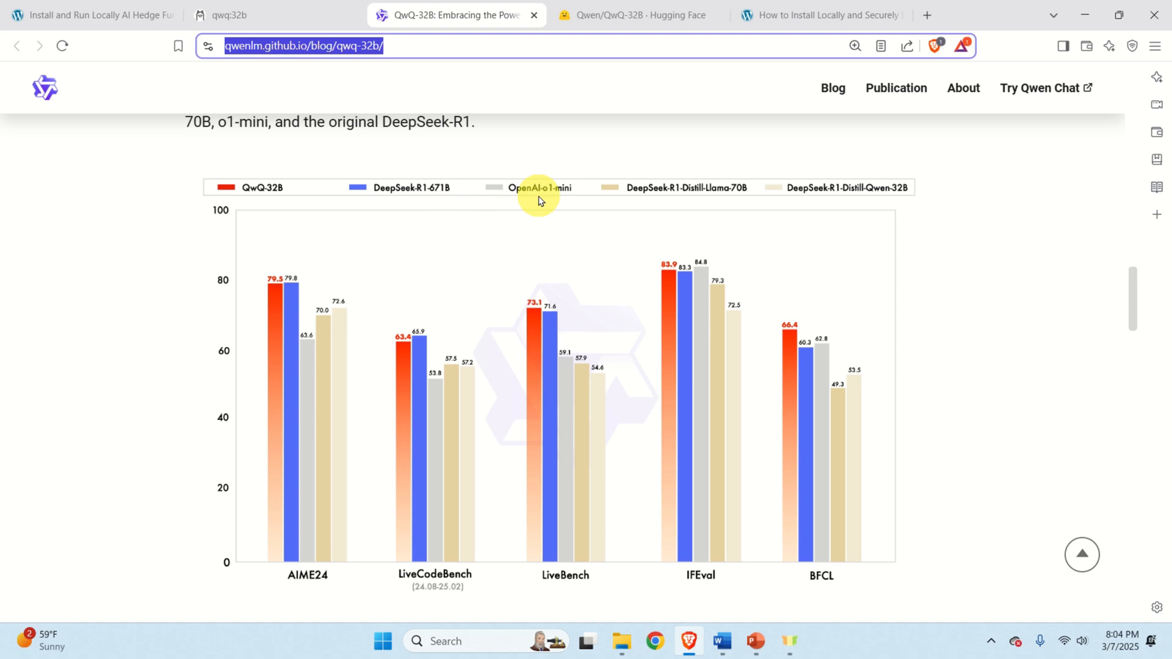
pyautogui.moveTo(844, 219)
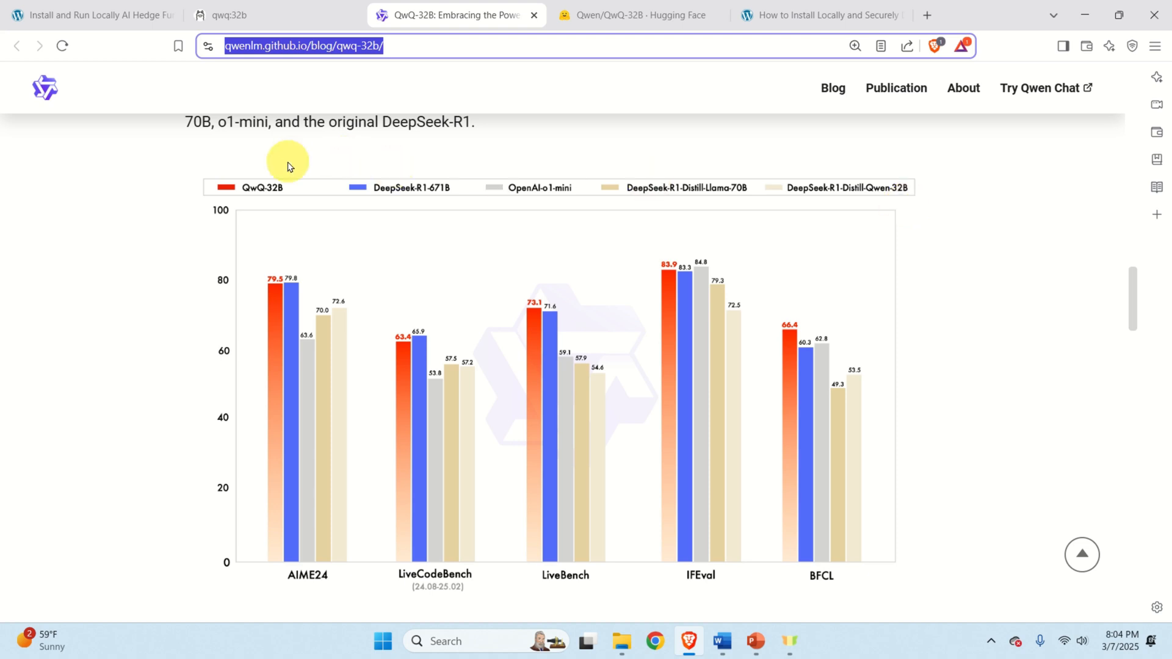
pyautogui.moveTo(154, 222)
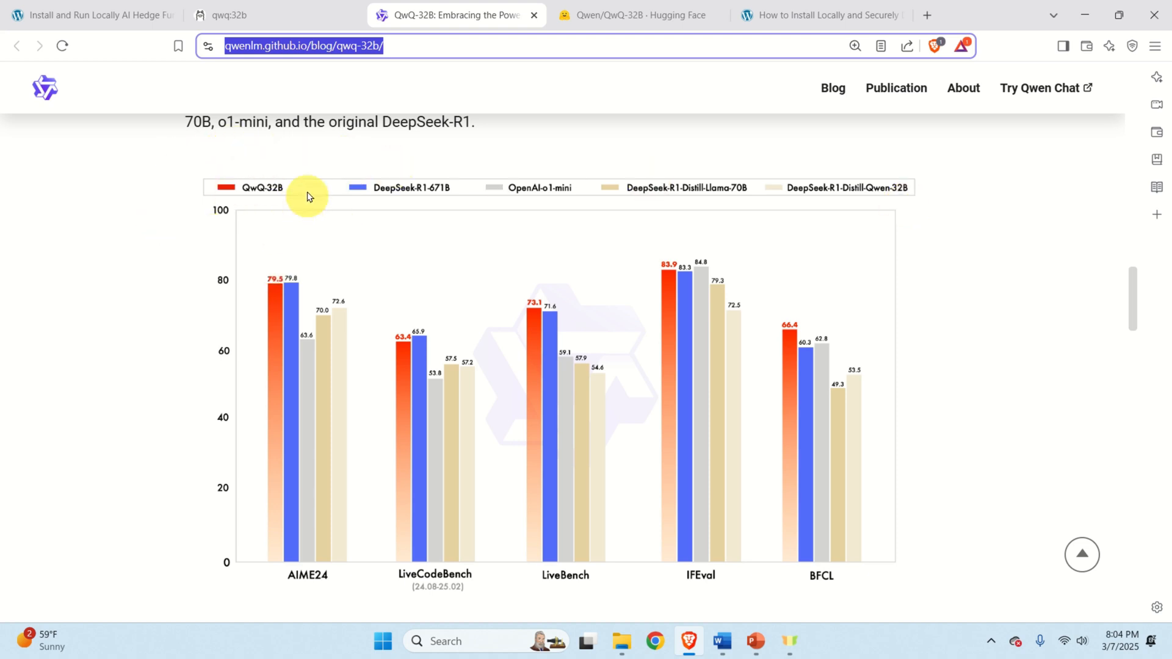
pyautogui.moveTo(158, 258)
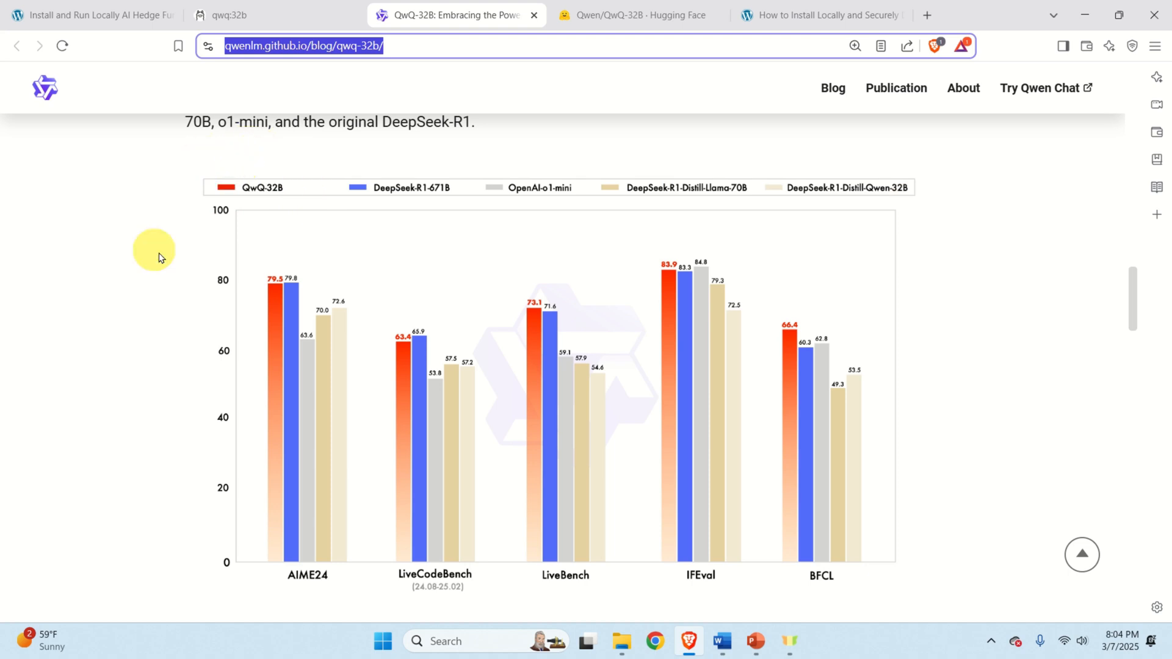
pyautogui.moveTo(162, 178)
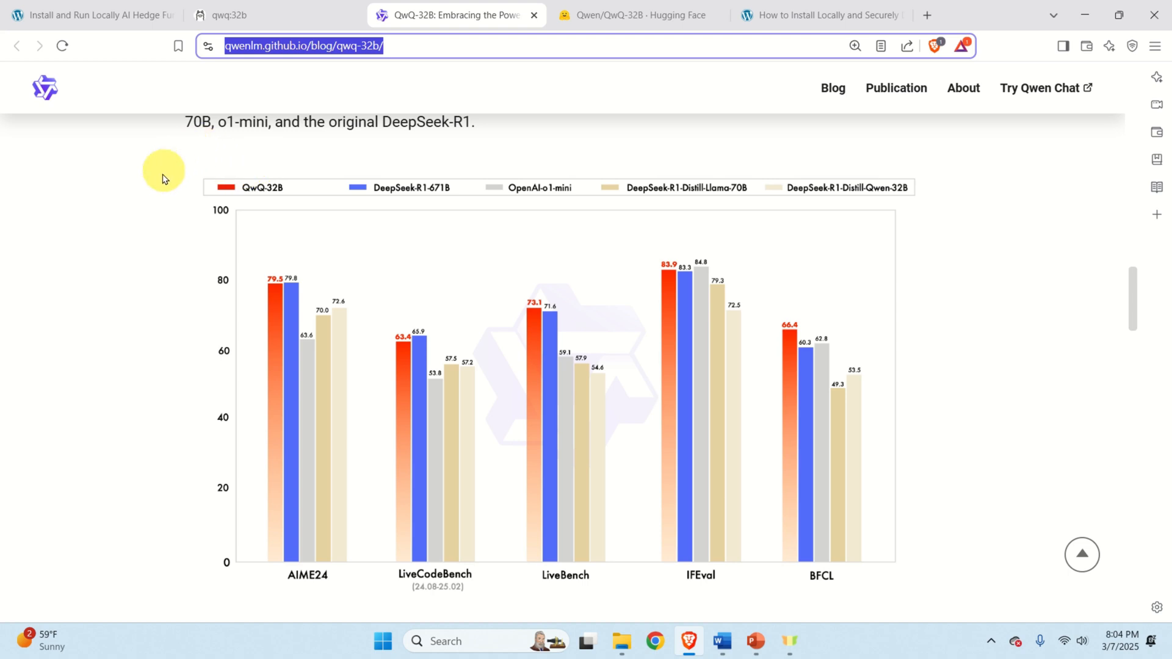
pyautogui.moveTo(931, 564)
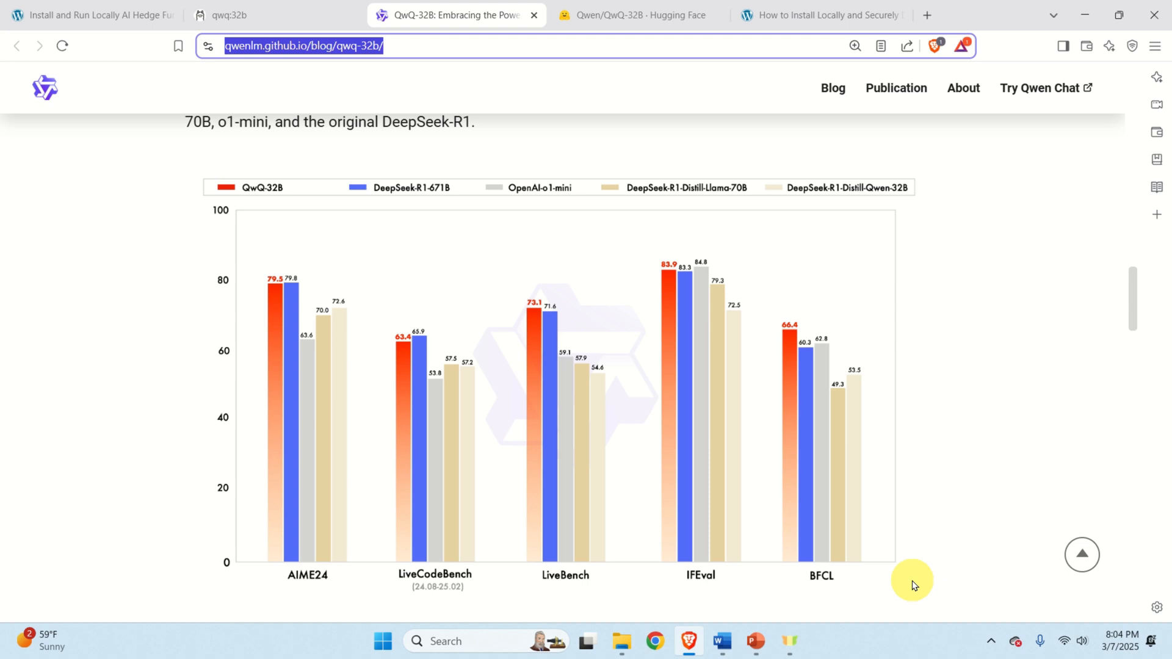
pyautogui.moveTo(940, 313)
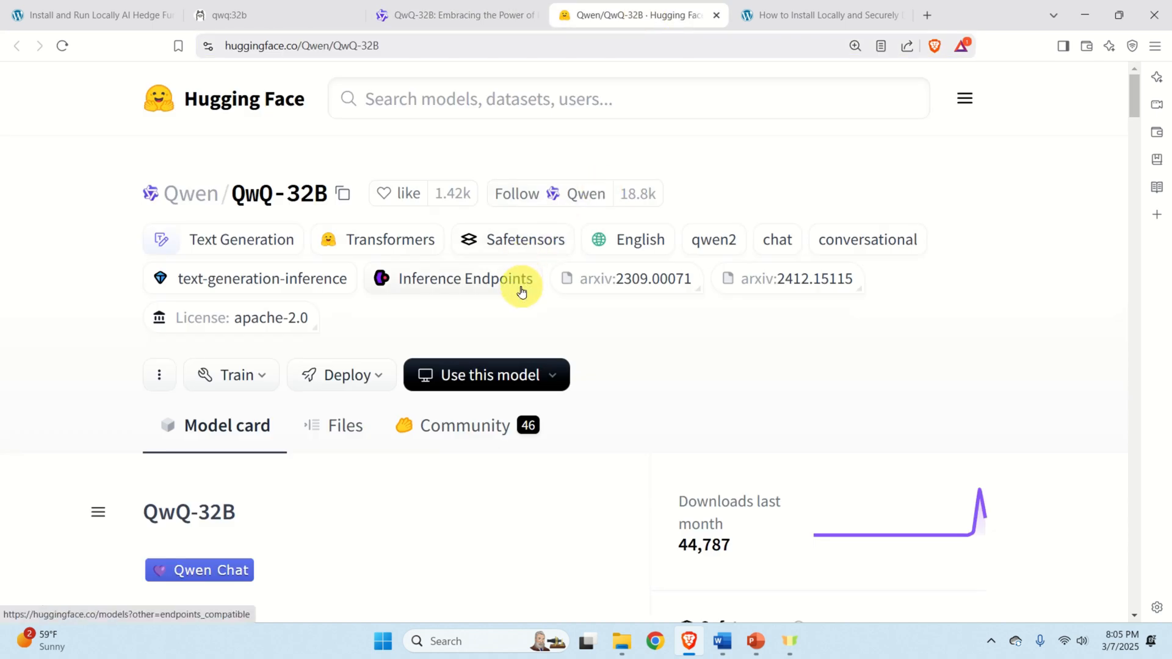
# Step: Scroll through the QwQ-32B model card's requirements and quickstart code, then switch to Ollama's qwq:32b page
pyautogui.scroll(-3)
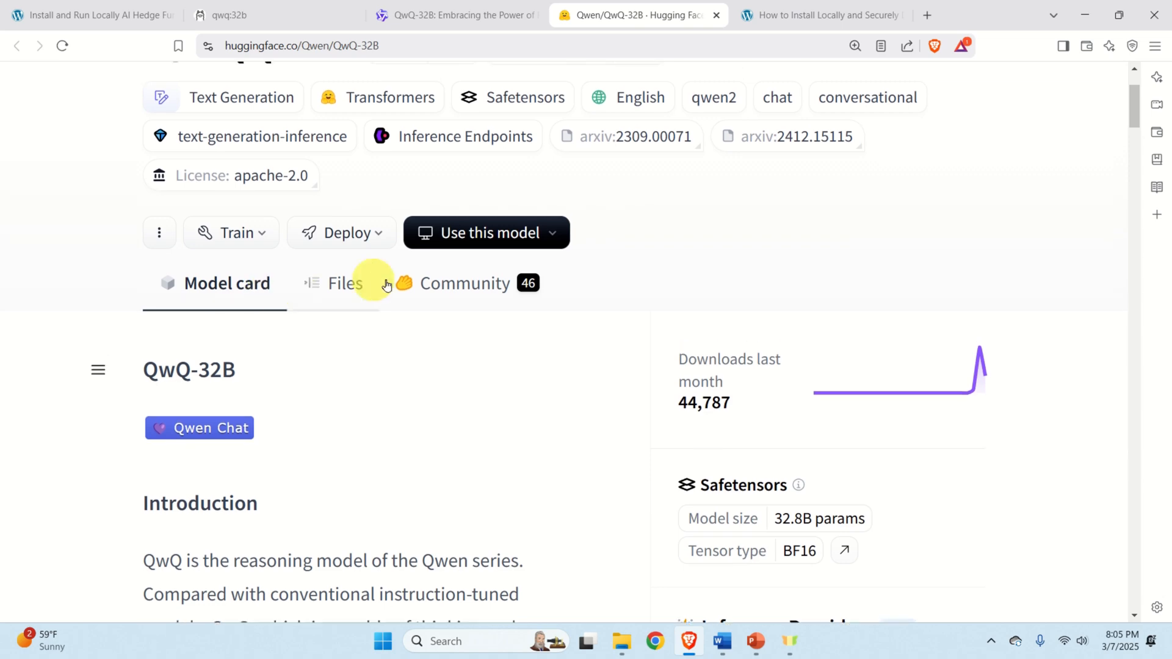
pyautogui.scroll(-3)
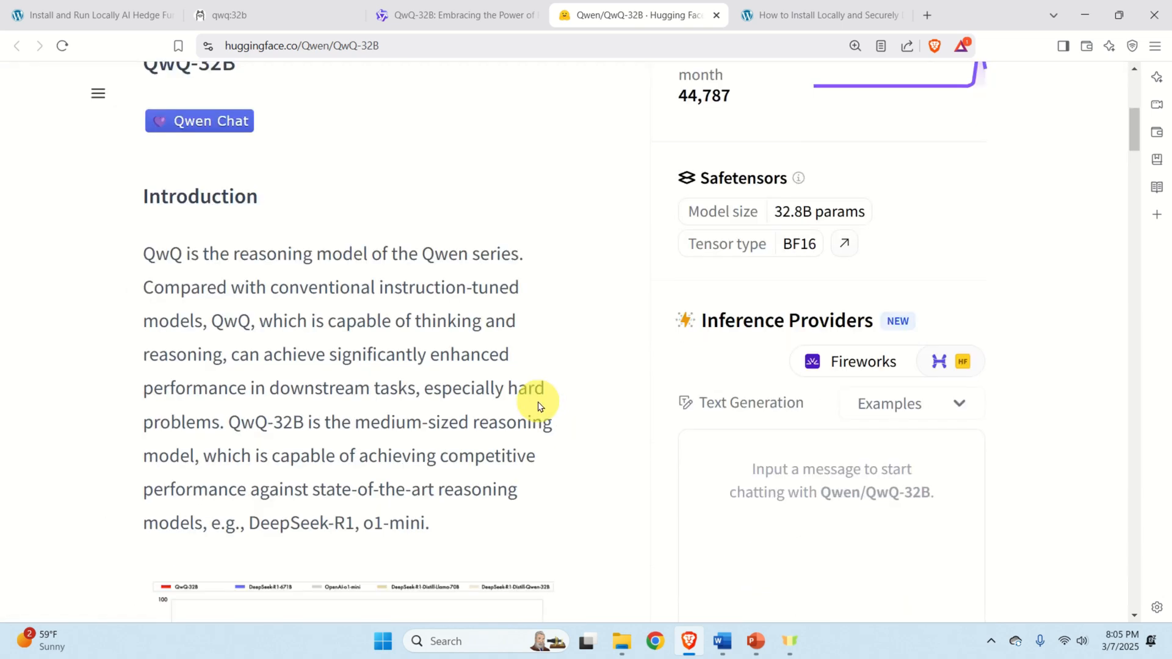
pyautogui.scroll(-3)
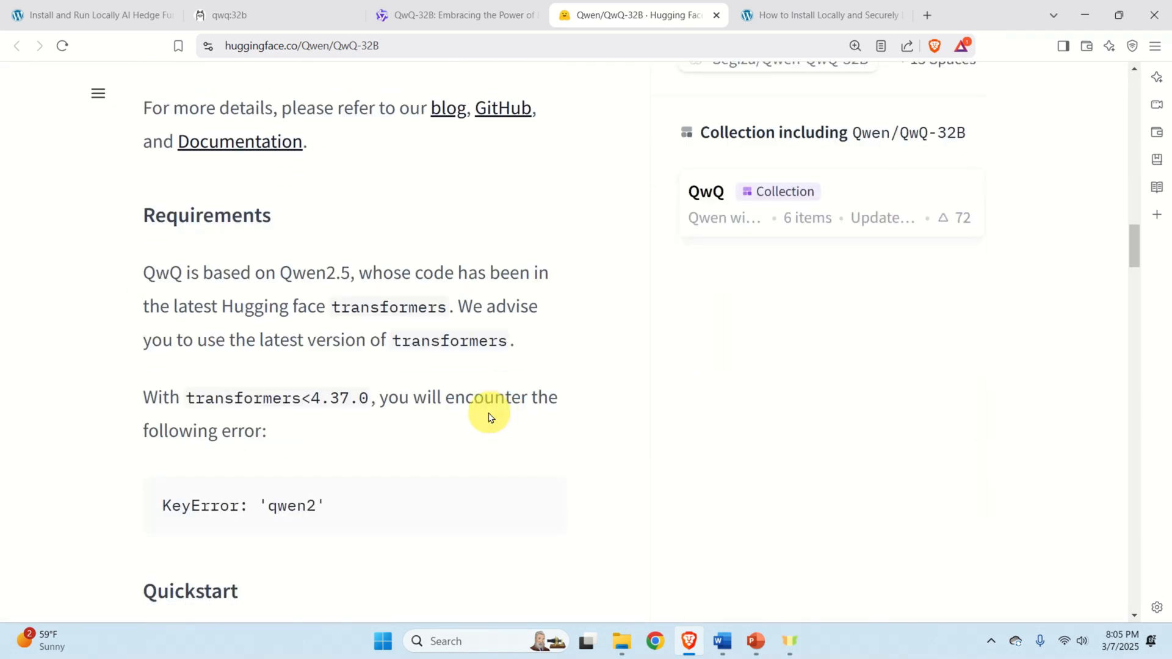
pyautogui.scroll(-3)
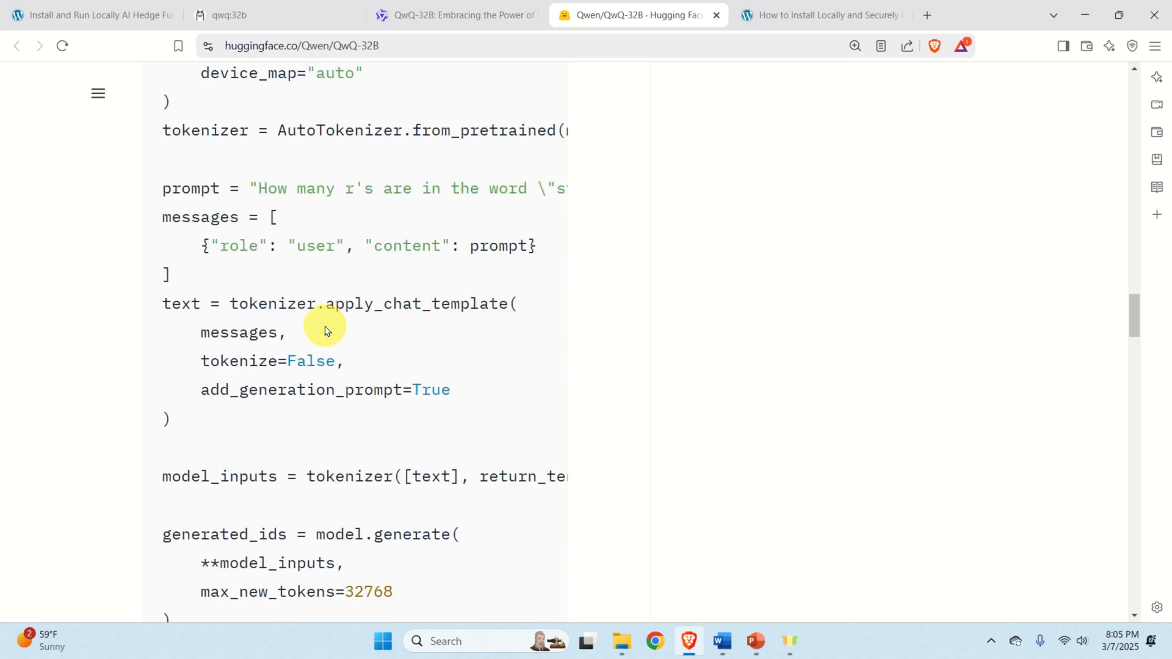
pyautogui.scroll(-3)
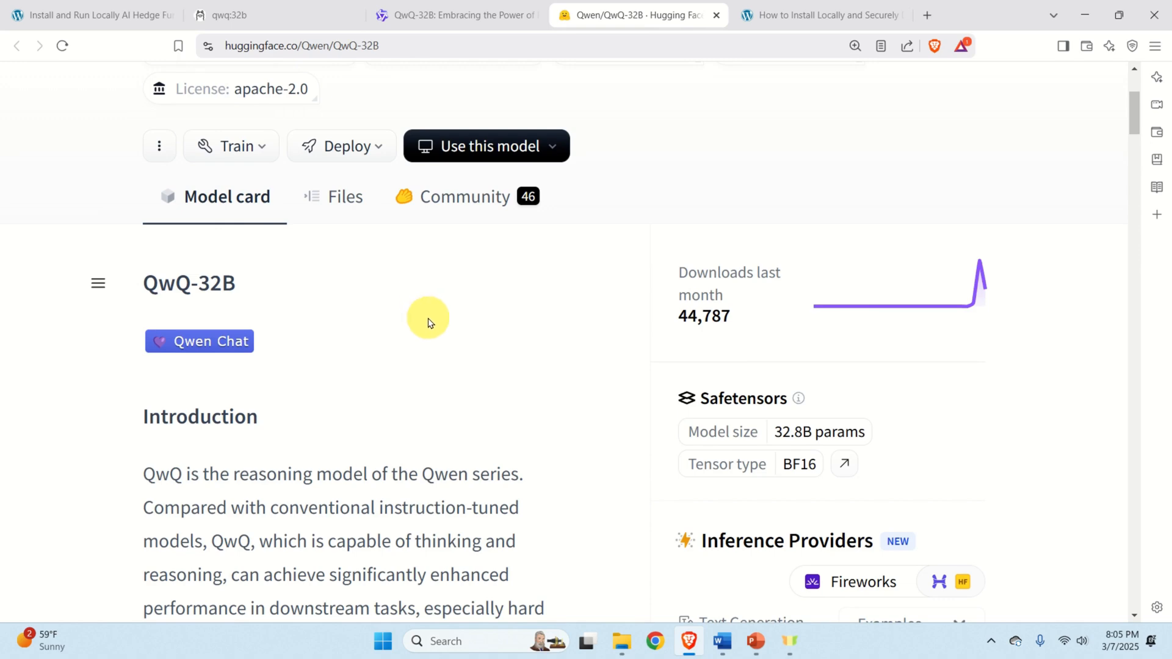
pyautogui.click(228, 15)
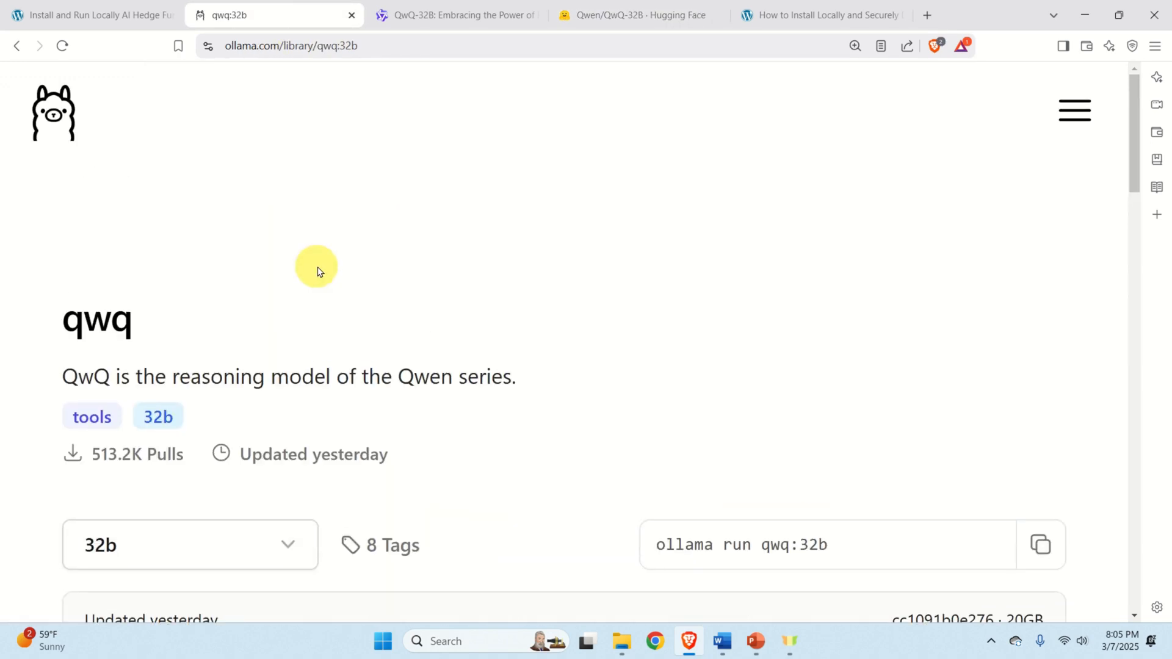
pyautogui.moveTo(512, 371)
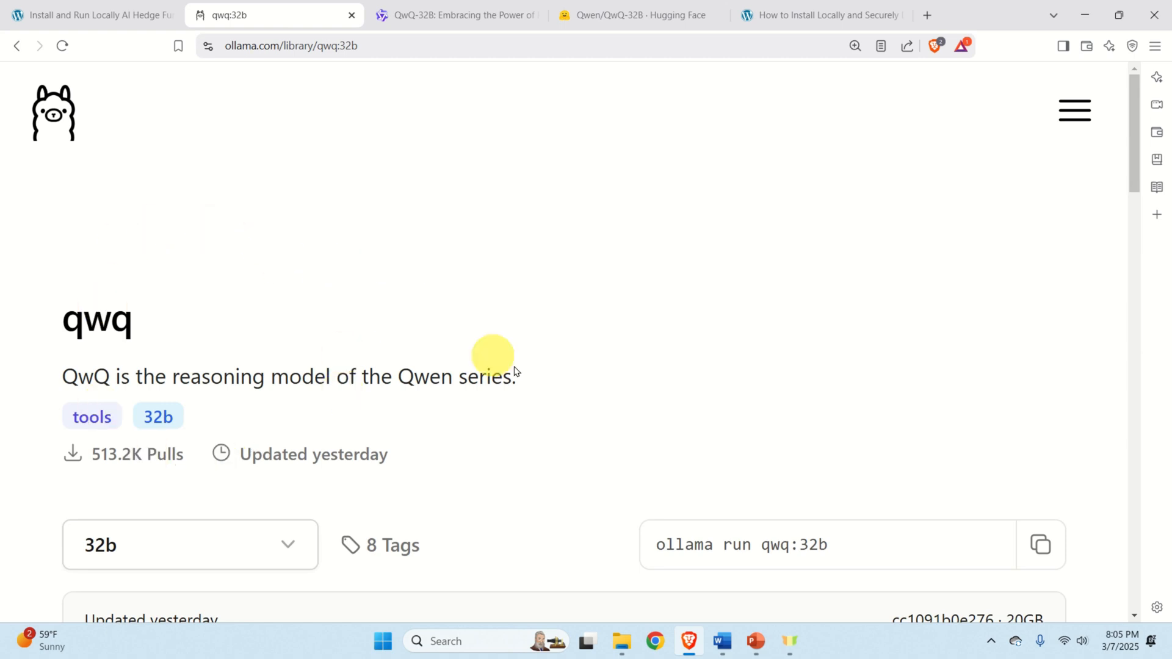
pyautogui.moveTo(597, 364)
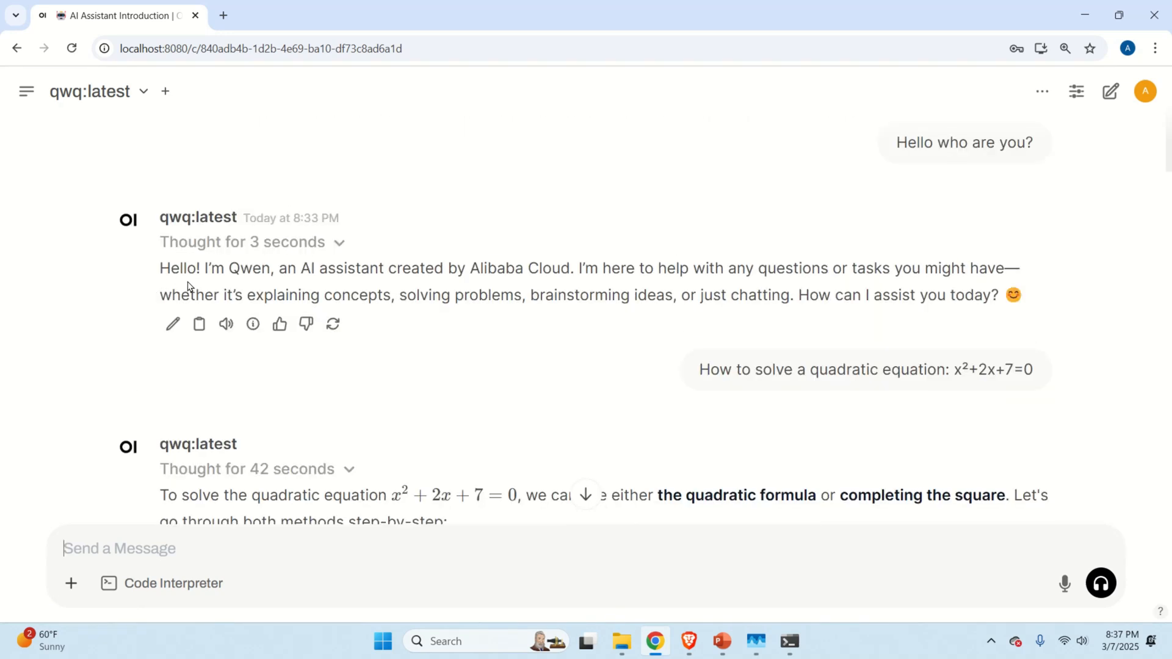
pyautogui.moveTo(520, 172)
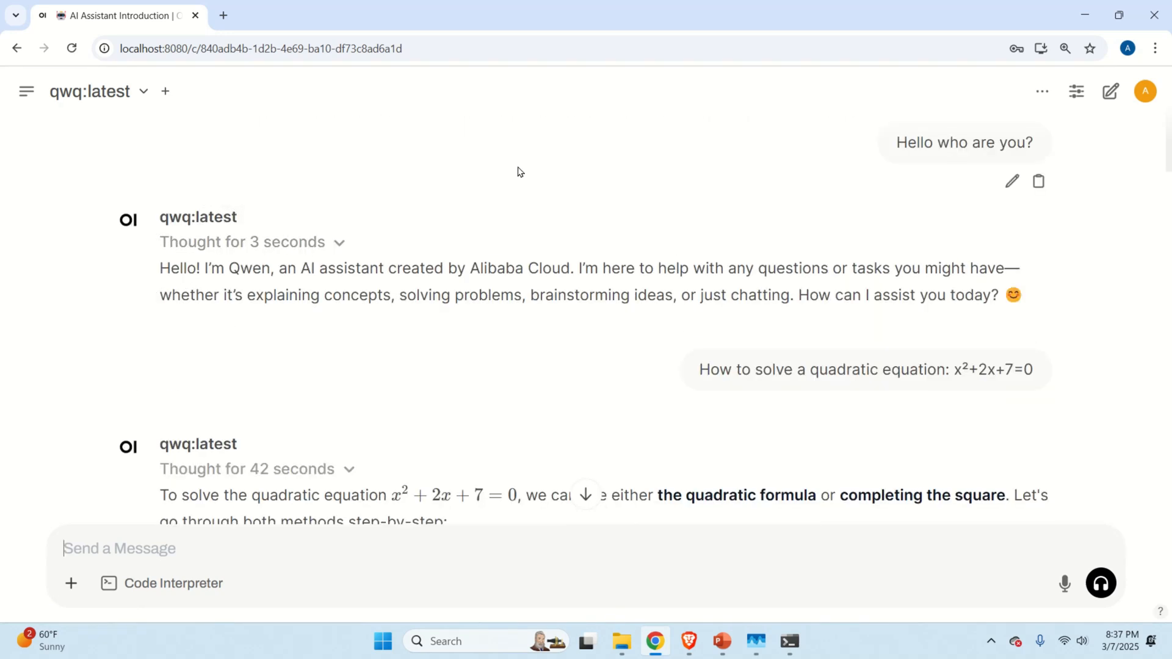
# Step: Read QwQ's answer through 'Method 1: Quadratic Formula', highlighting that heading, down to the negative discriminant
pyautogui.scroll(-3)
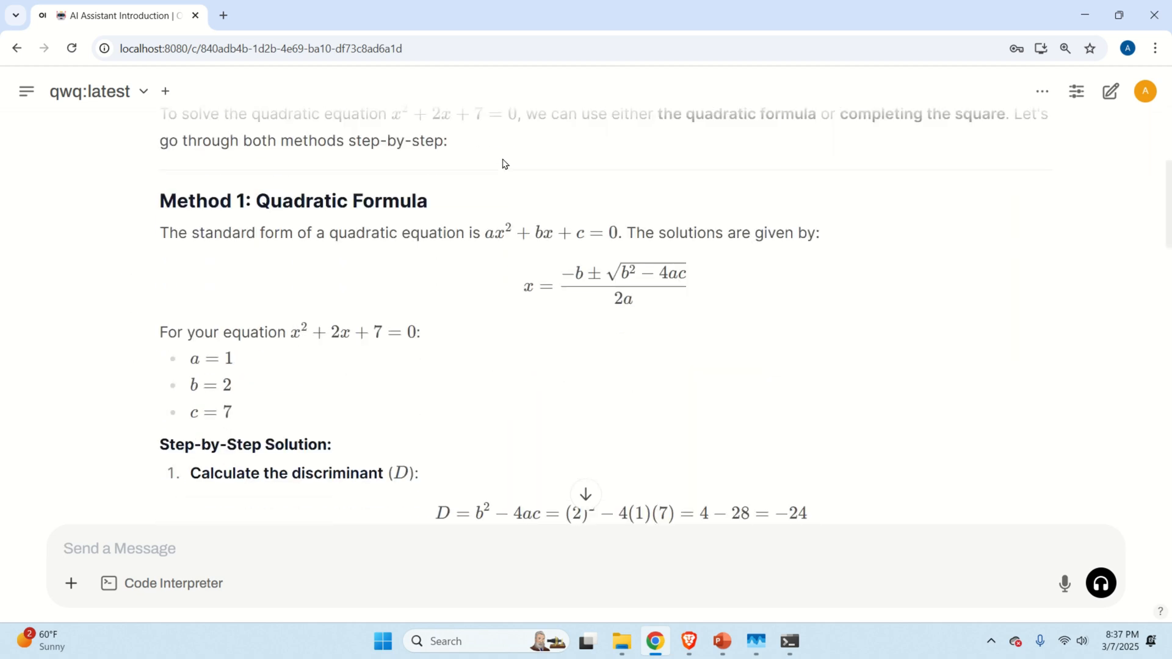
pyautogui.scroll(-3)
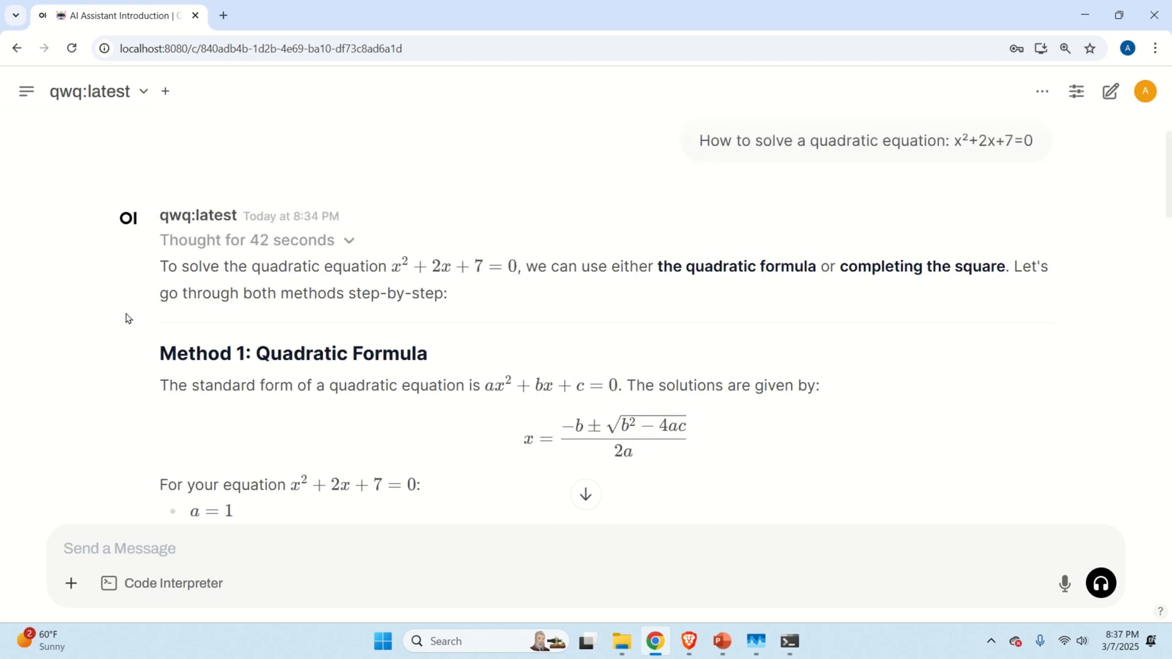
pyautogui.moveTo(159, 266); pyautogui.dragTo(447, 293)
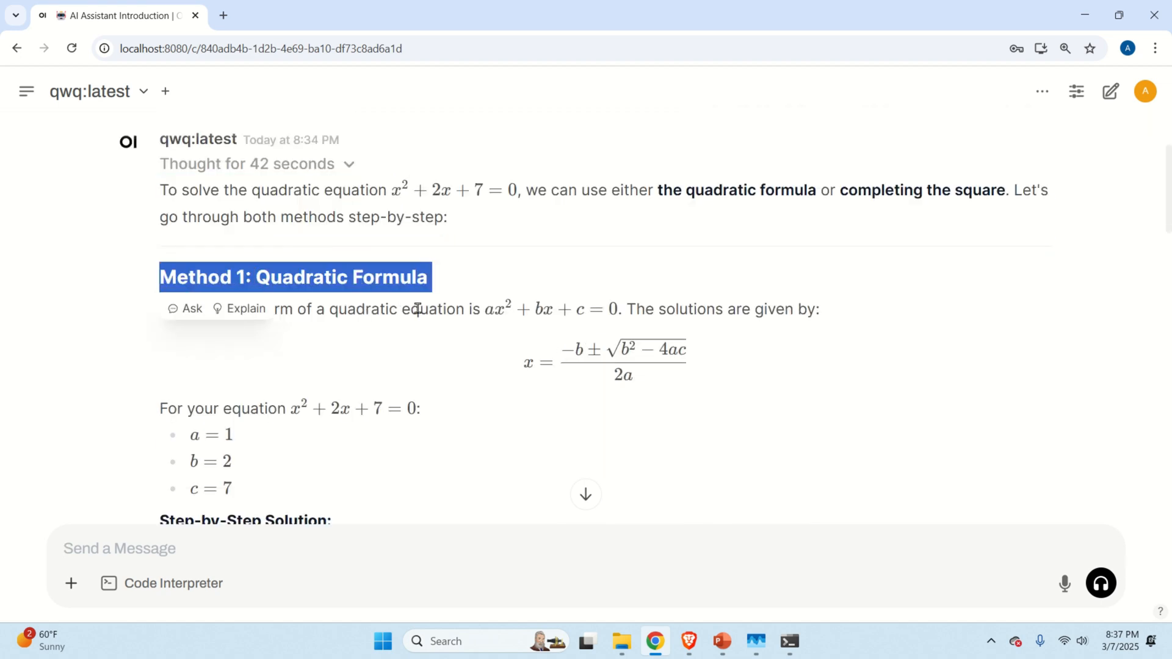
pyautogui.scroll(-3)
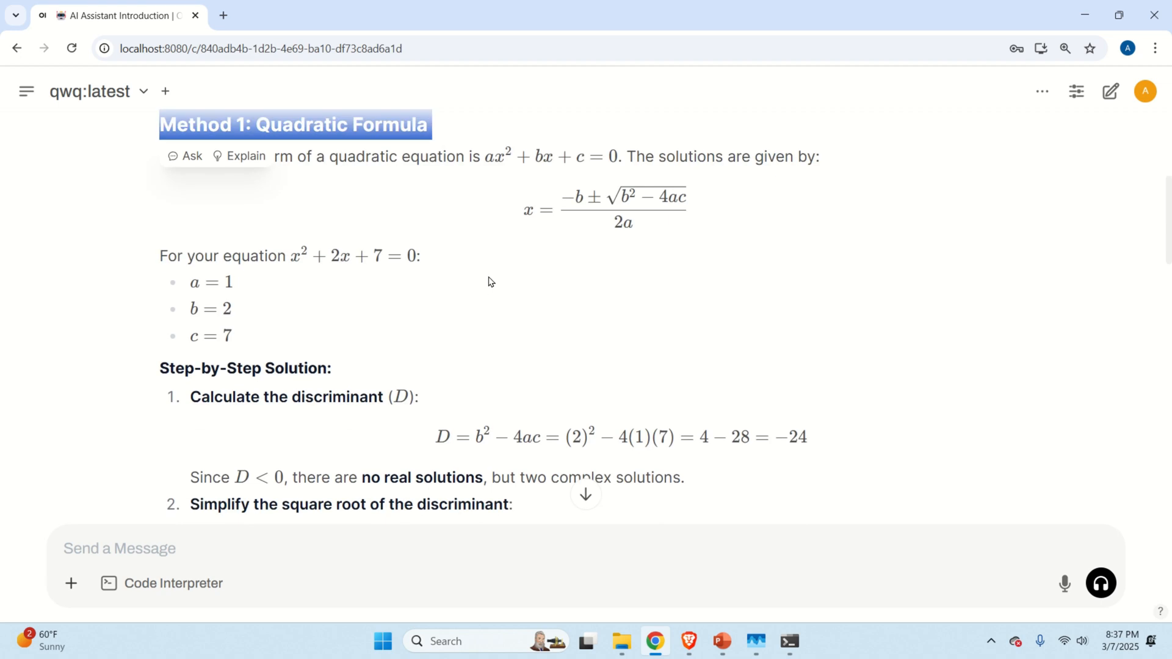
pyautogui.moveTo(498, 274)
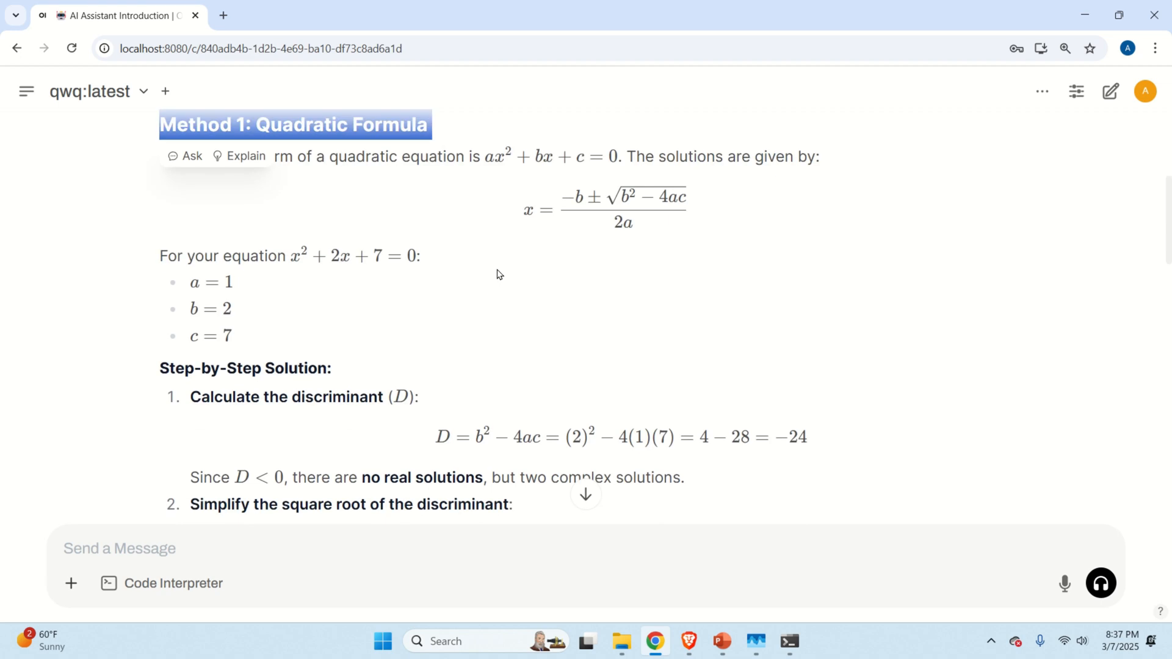
pyautogui.scroll(-3)
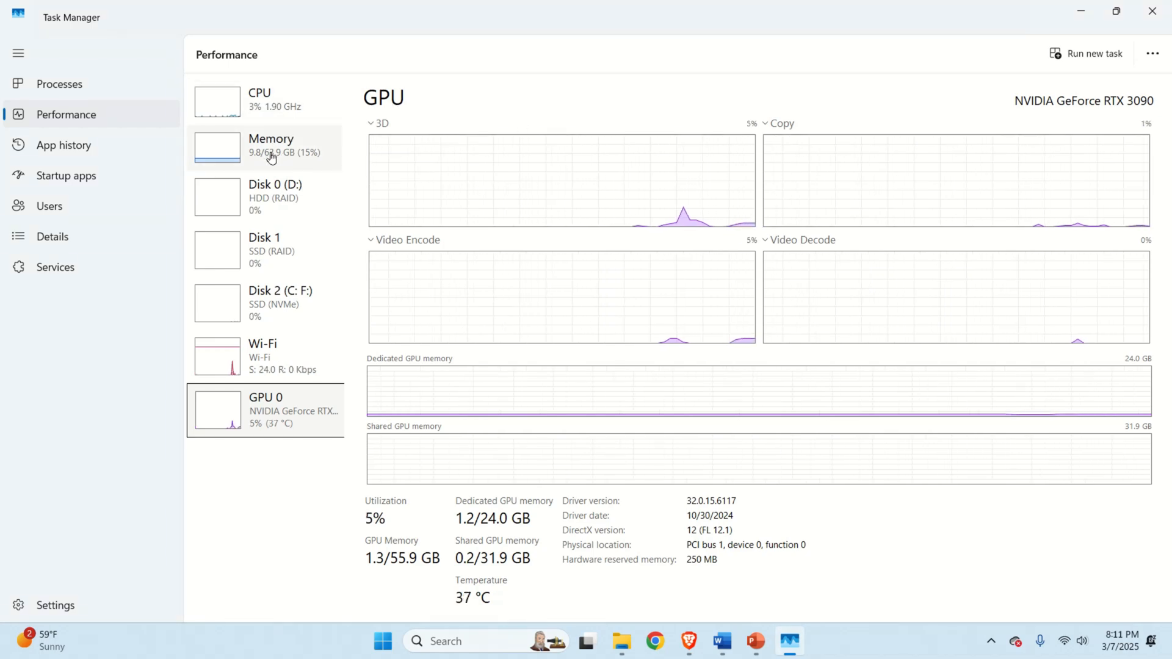
# Step: View the RTX 3090's GPU 0 performance page showing 6% utilization and 1.2 of 24 GB memory
pyautogui.click(271, 146)
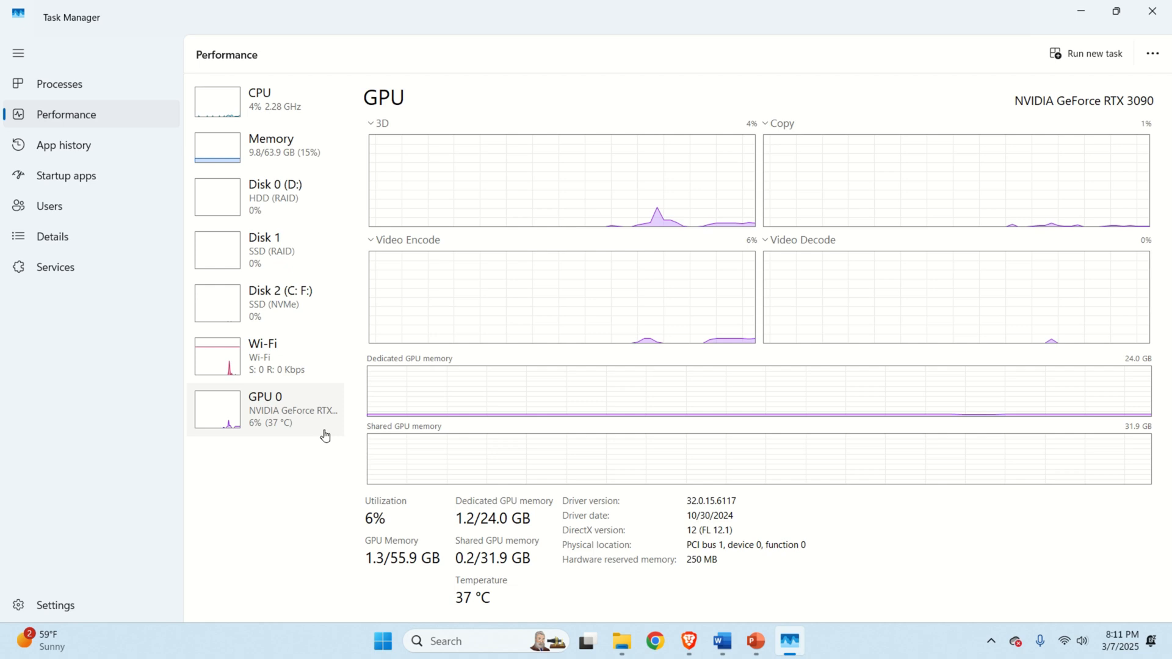
pyautogui.moveTo(502, 528)
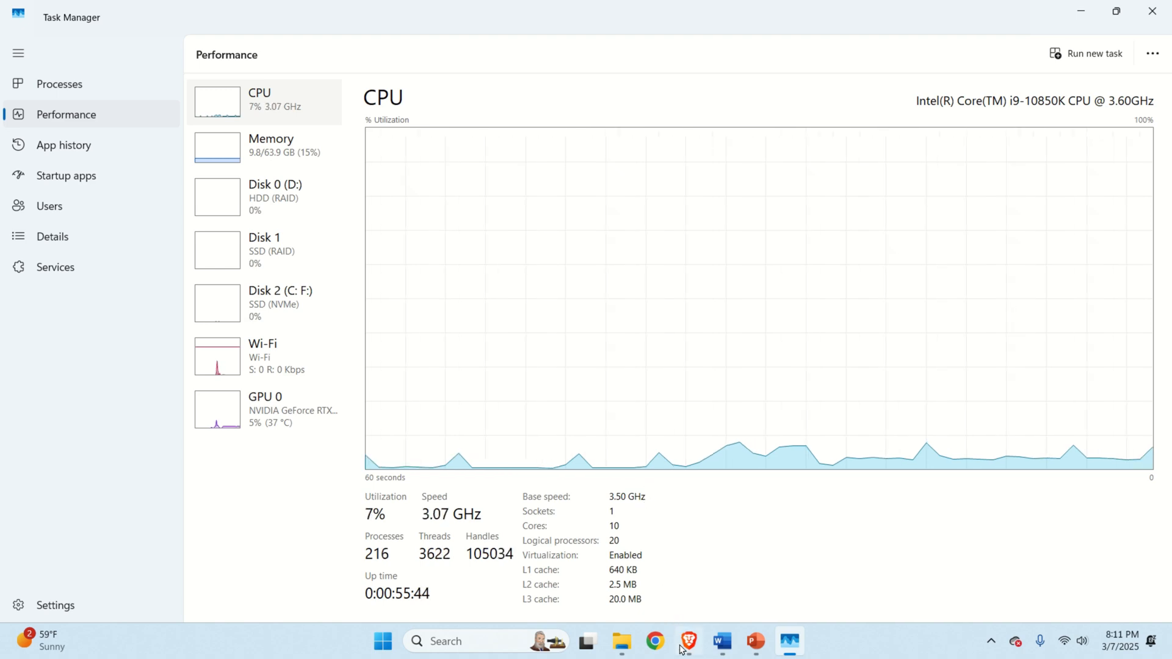
# Step: From ollama.com, download the Windows installer and save OllamaSetup into Downloads
pyautogui.click(687, 641)
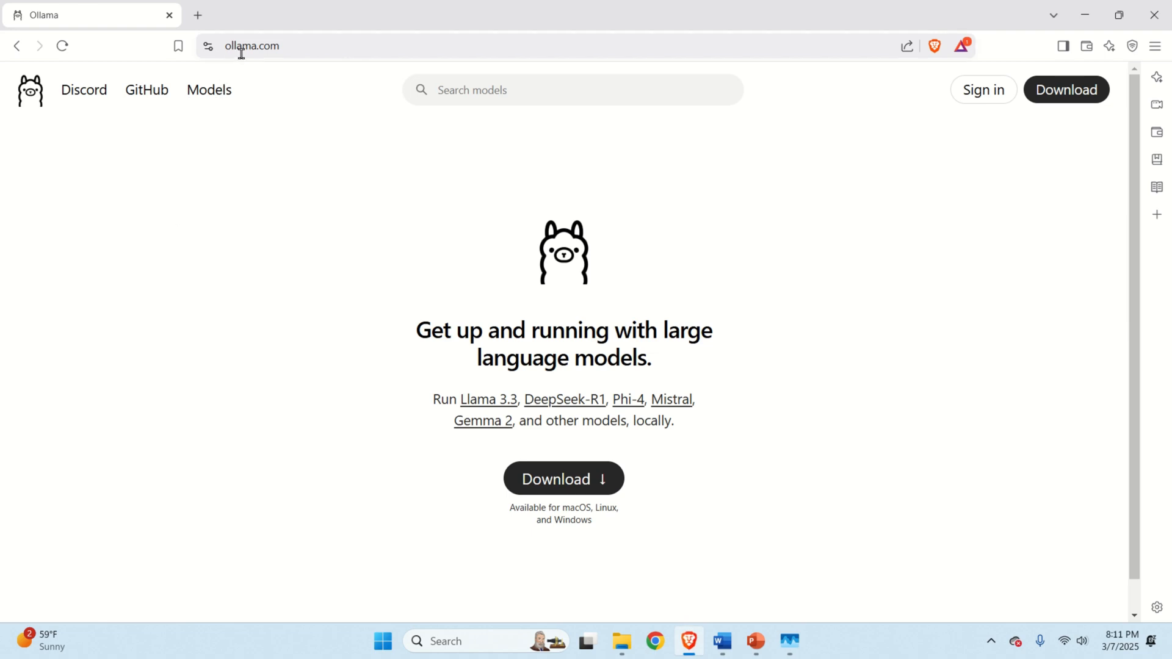
pyautogui.moveTo(680, 398)
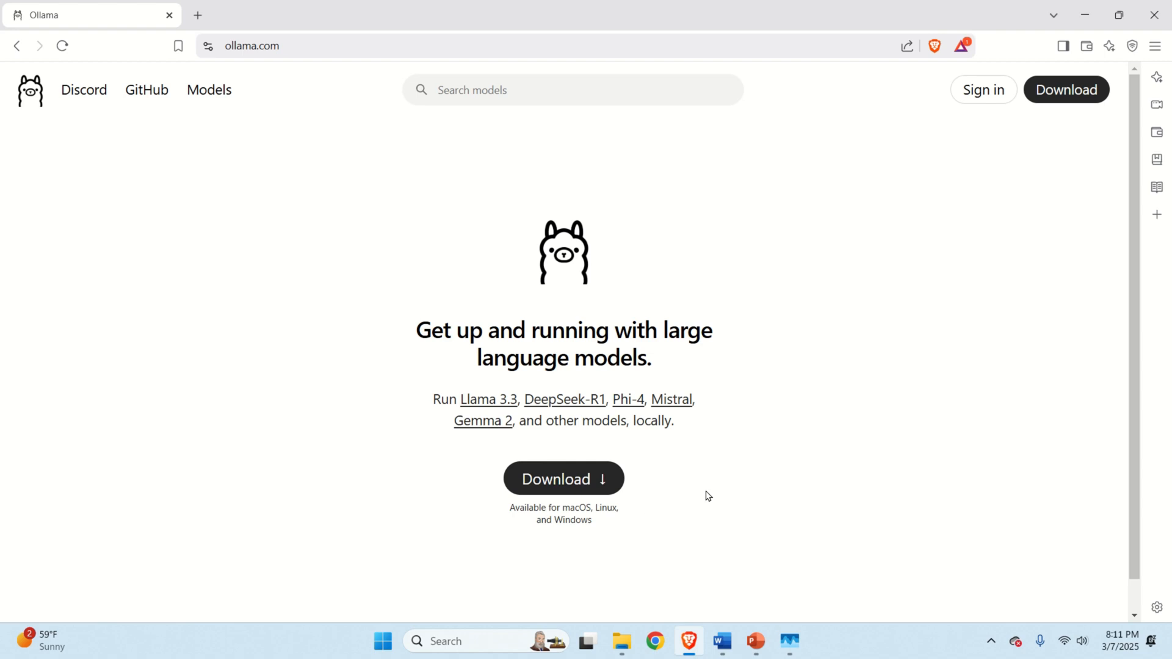
pyautogui.click(563, 478)
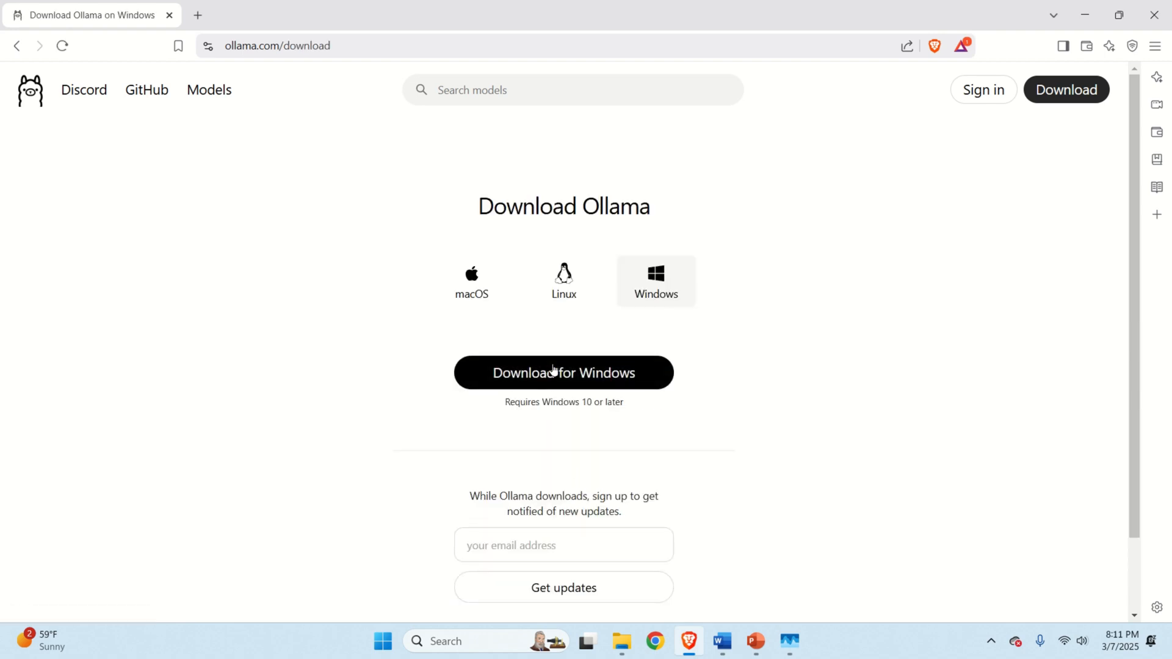
pyautogui.click(563, 372)
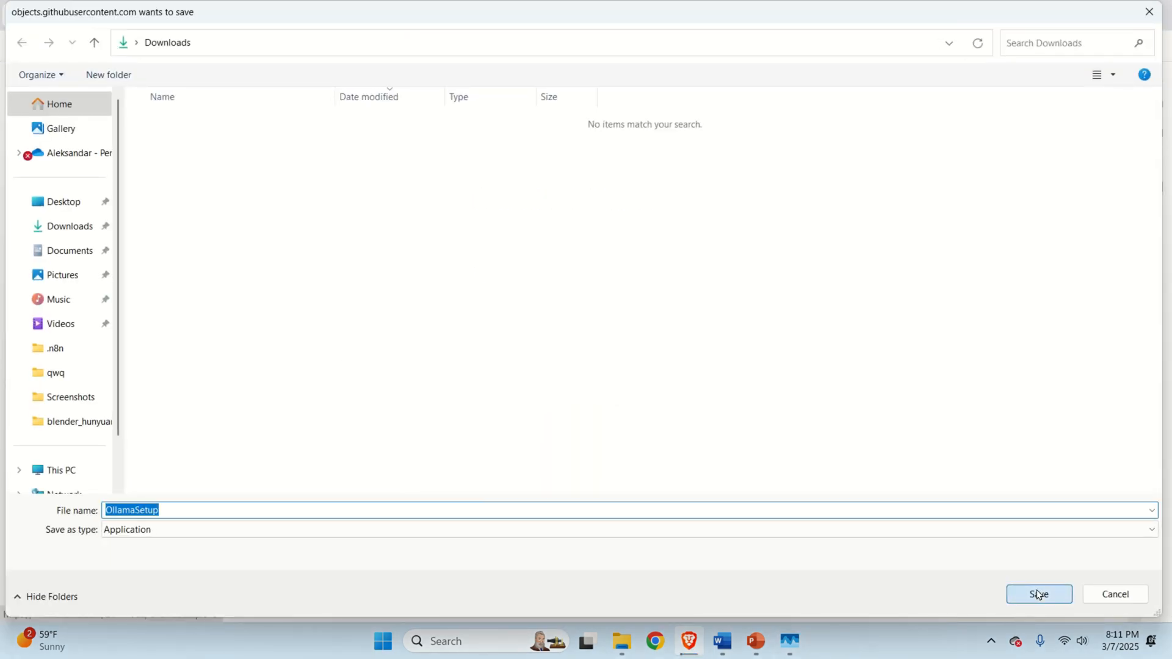
pyautogui.click(1038, 593)
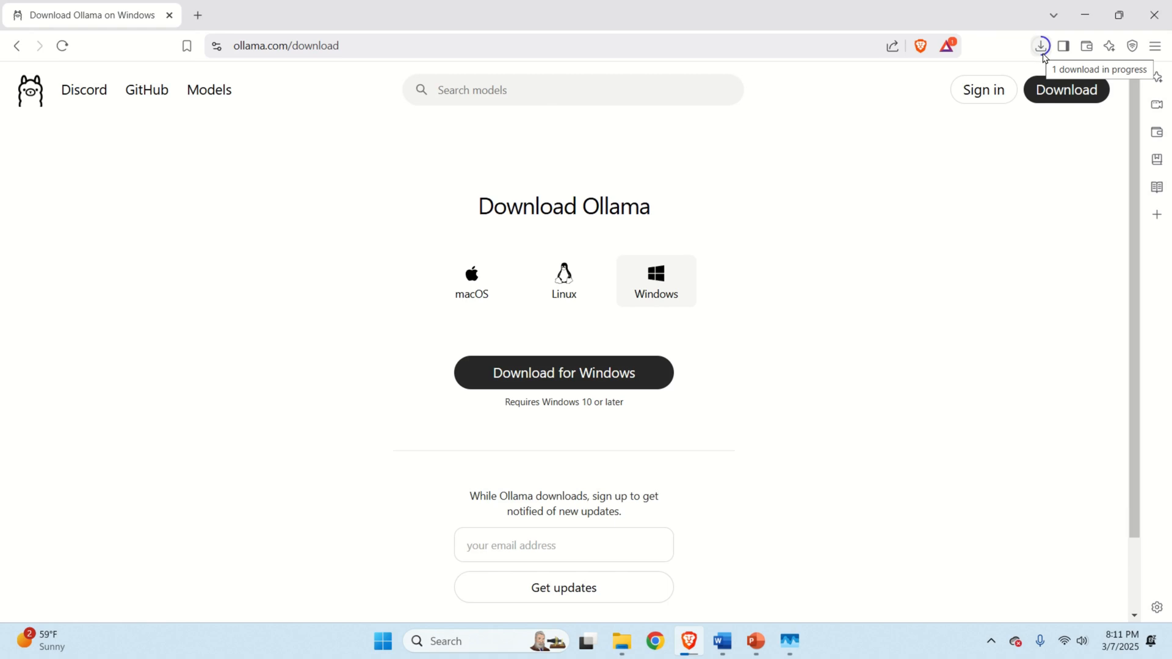
# Step: Launch the downloaded OllamaSetup installer from the Downloads folder
pyautogui.click(620, 641)
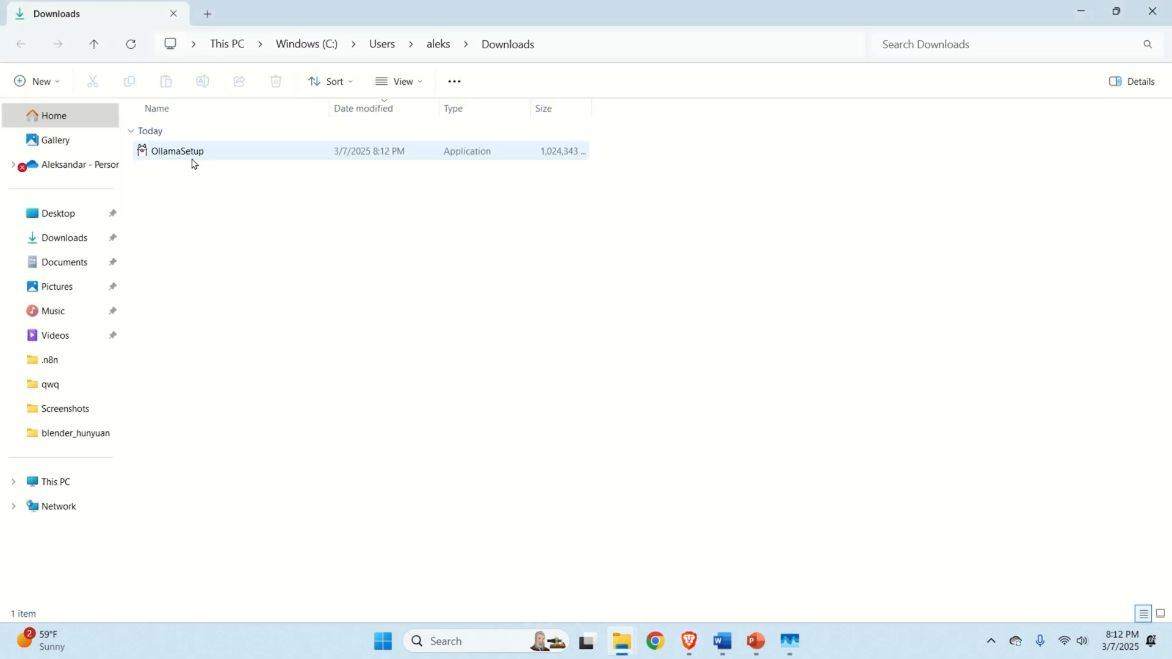
pyautogui.click(178, 152)
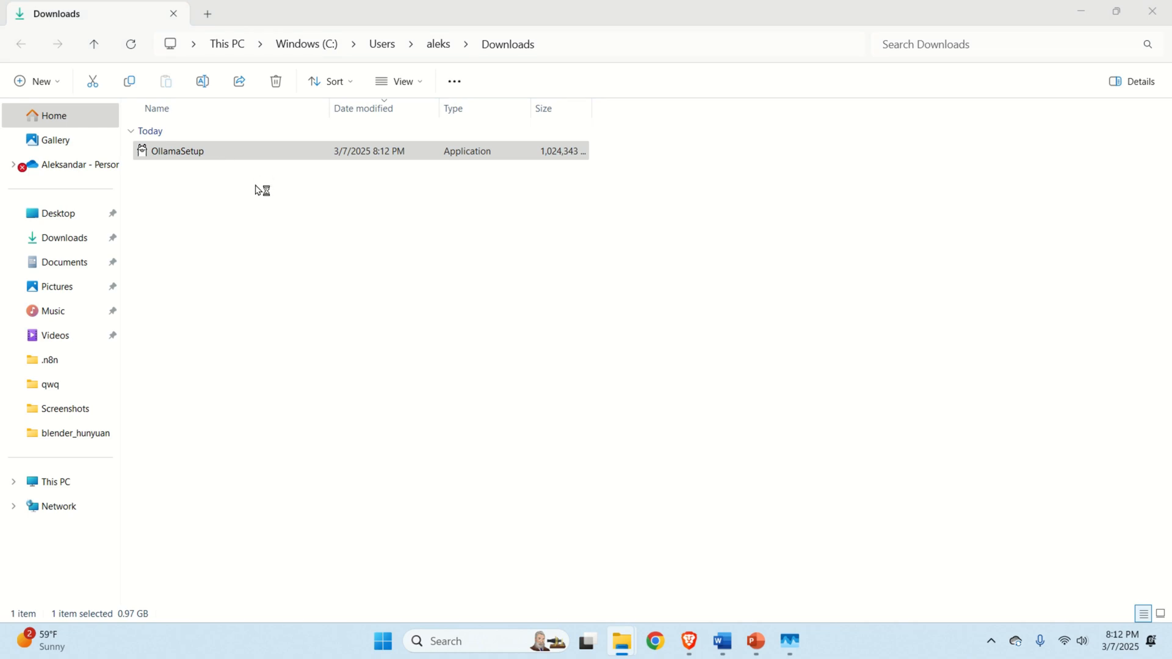
pyautogui.click(177, 150)
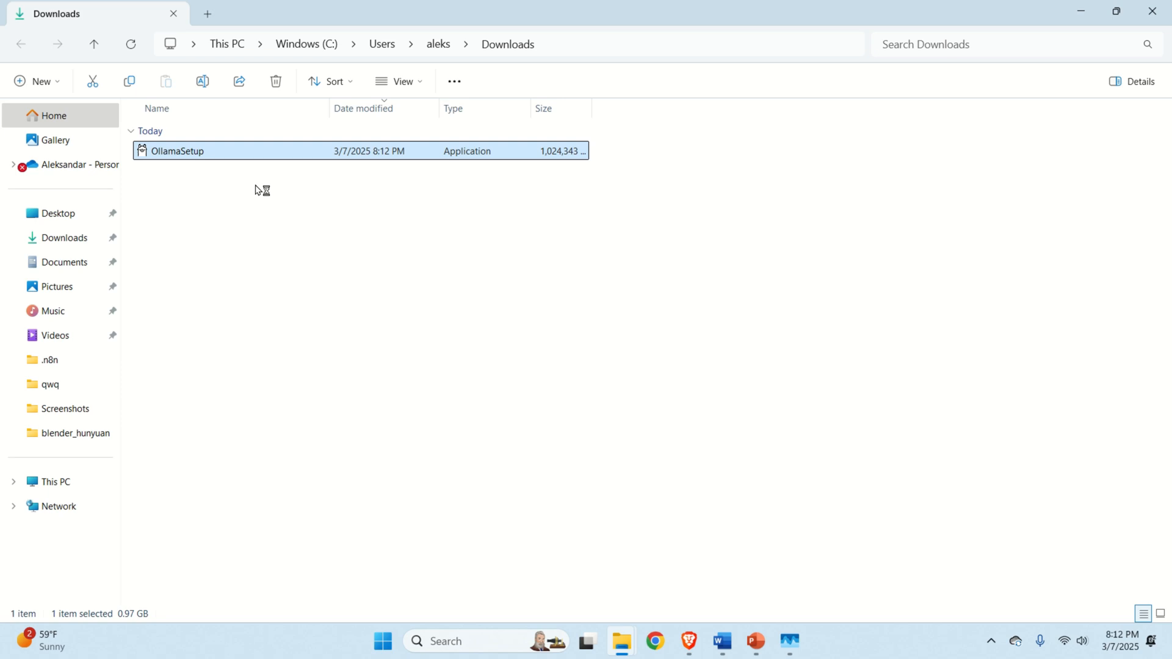
pyautogui.doubleClick(176, 151)
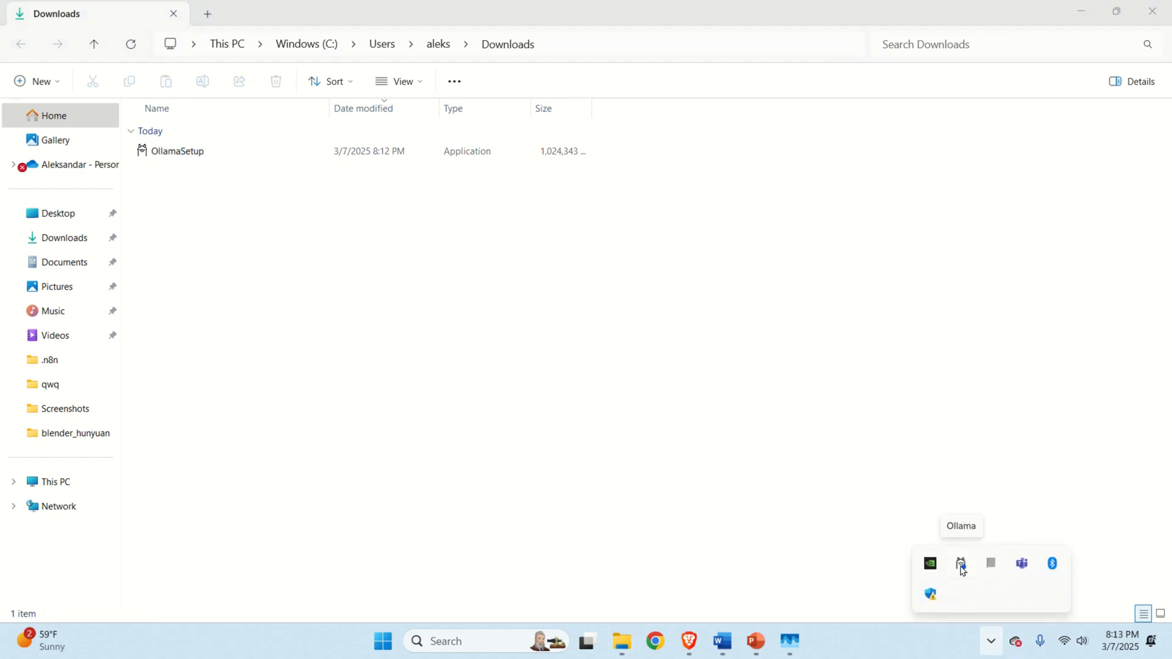
pyautogui.moveTo(954, 575)
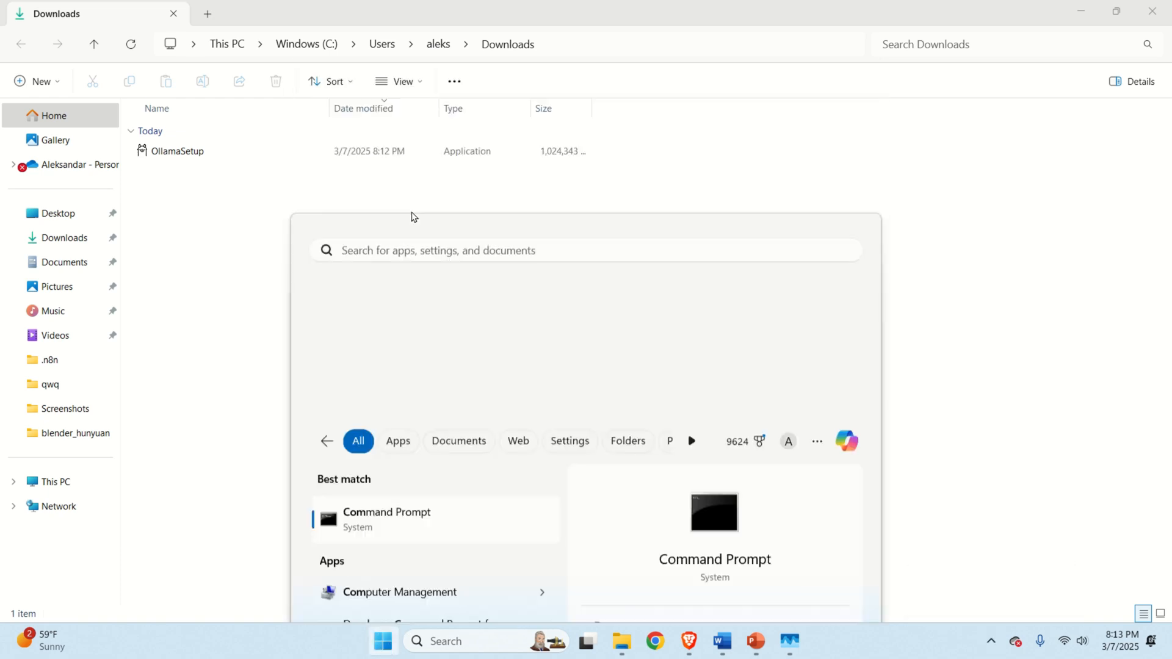
# Step: Run 'ollama' in a new Command Prompt to show its help listing of commands, then return to the browser
pyautogui.click(387, 519)
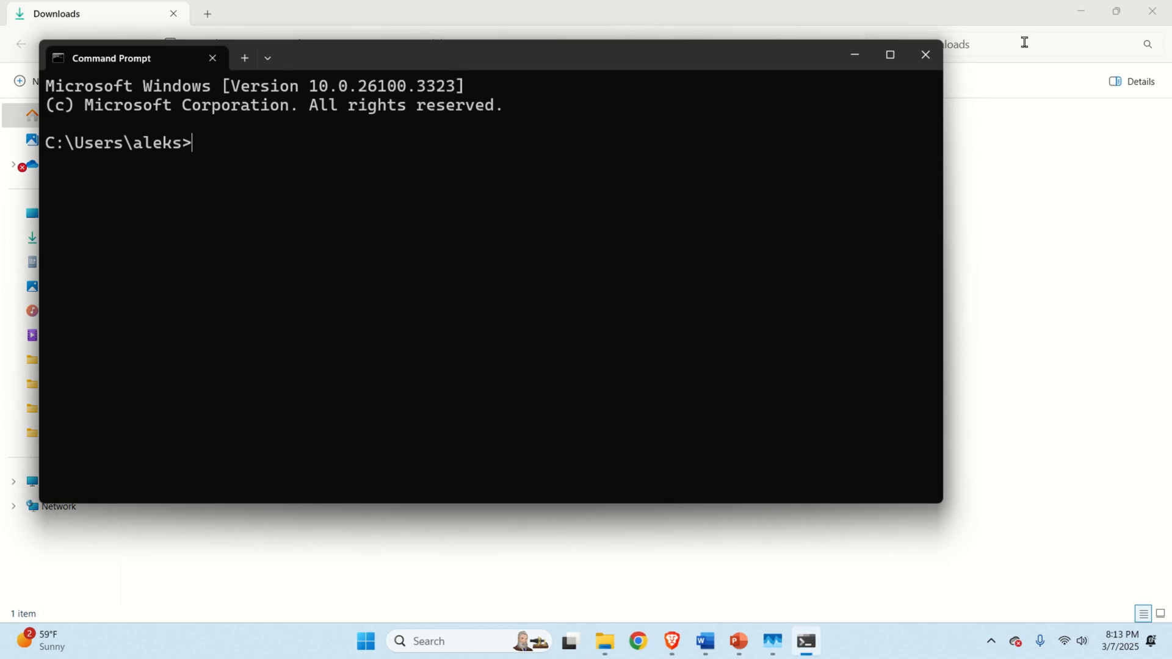
pyautogui.write('ollama')
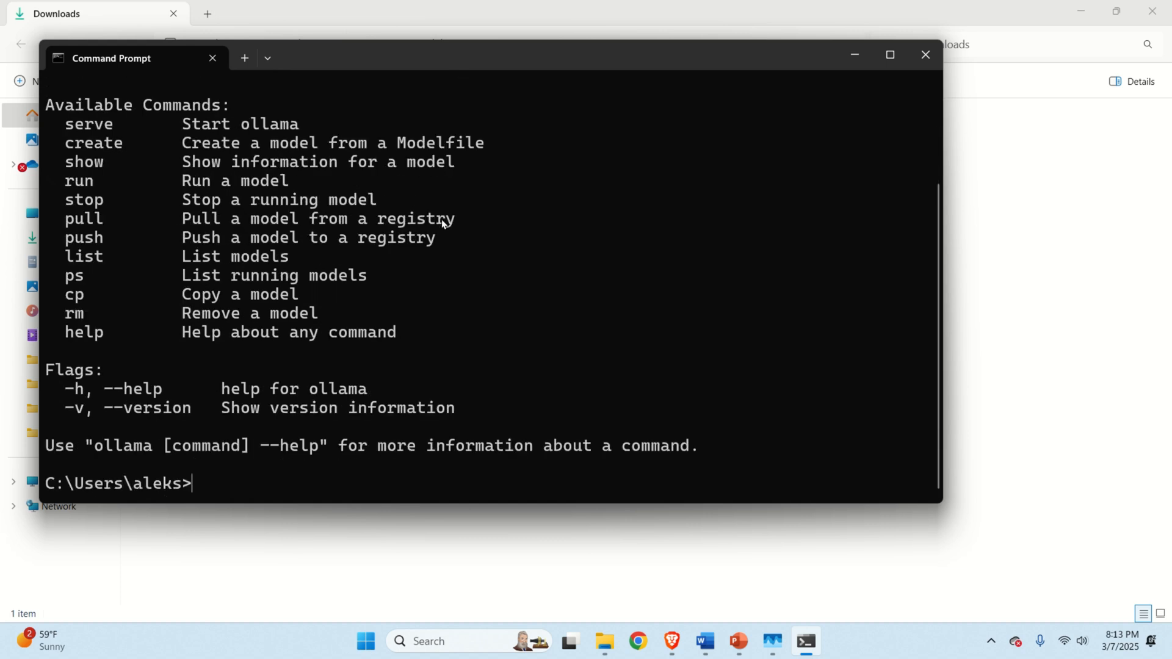
pyautogui.moveTo(672, 358)
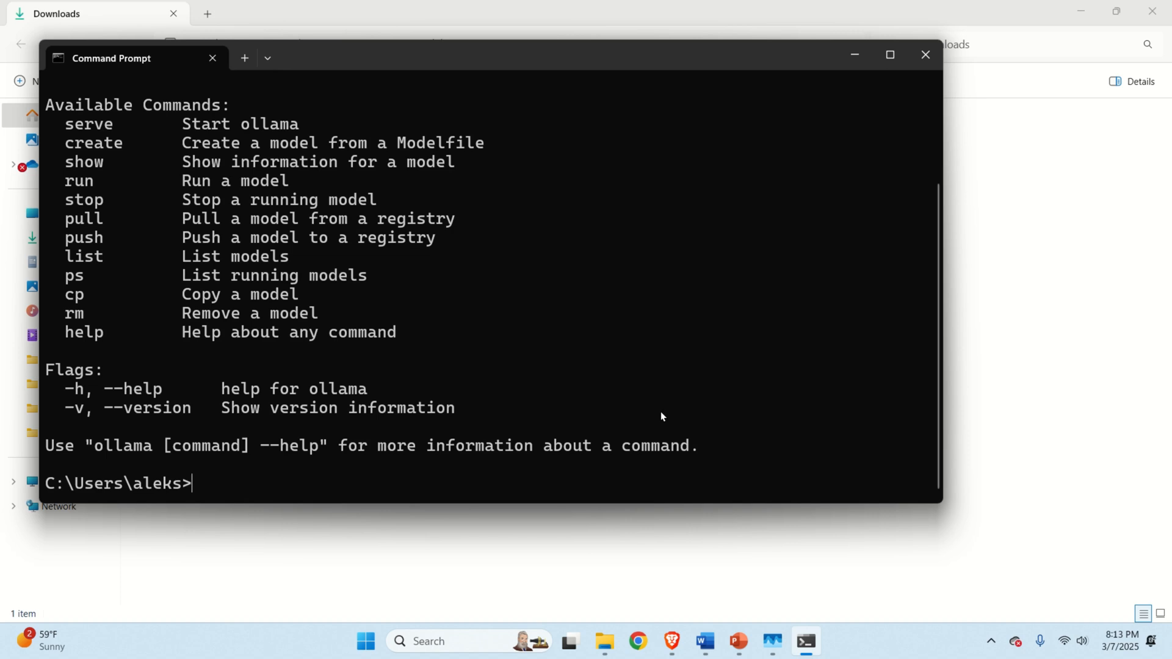
pyautogui.click(670, 641)
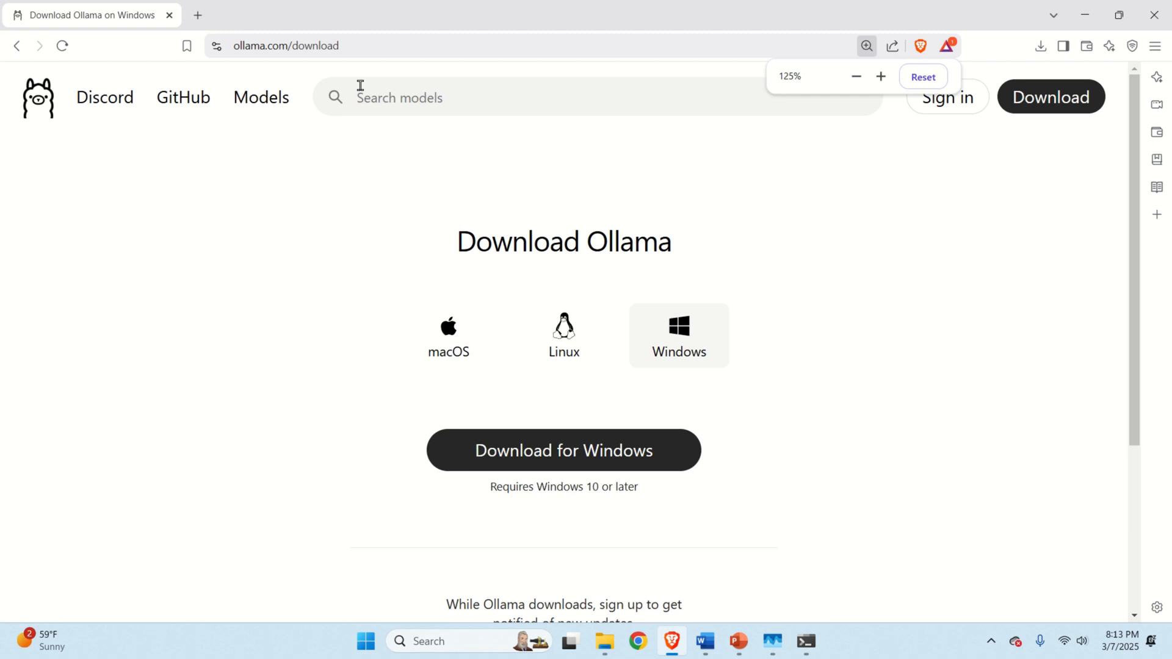
# Step: Search the Ollama library for 'qw' and review the qwq model page with its run command
pyautogui.click(337, 45)
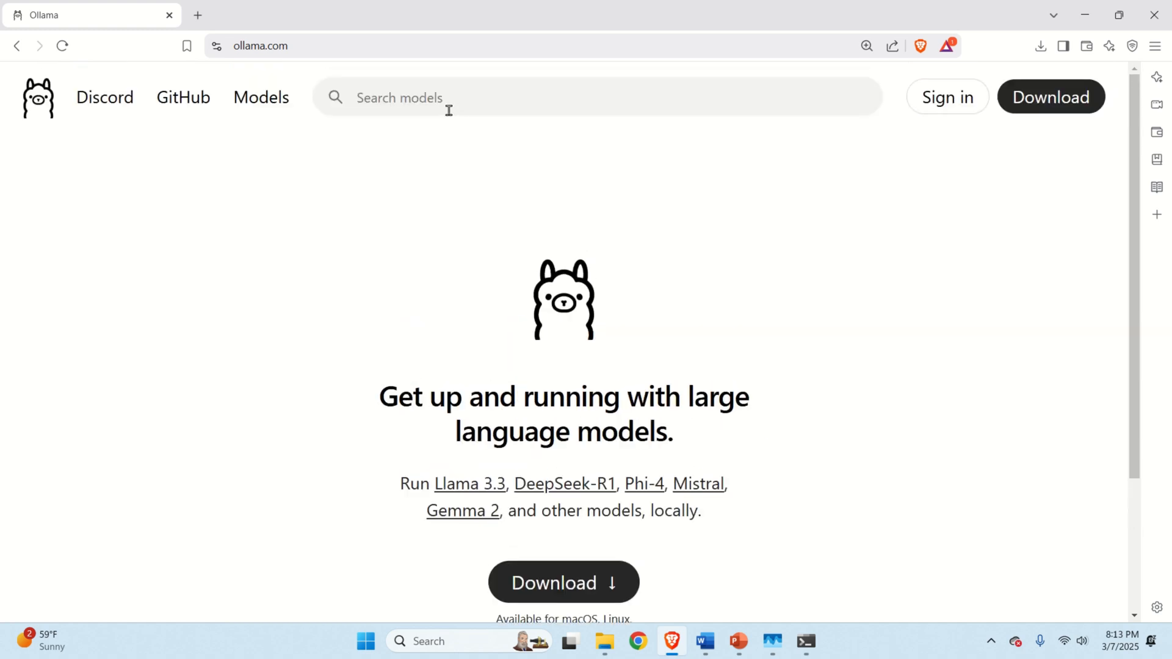
pyautogui.write('qw')
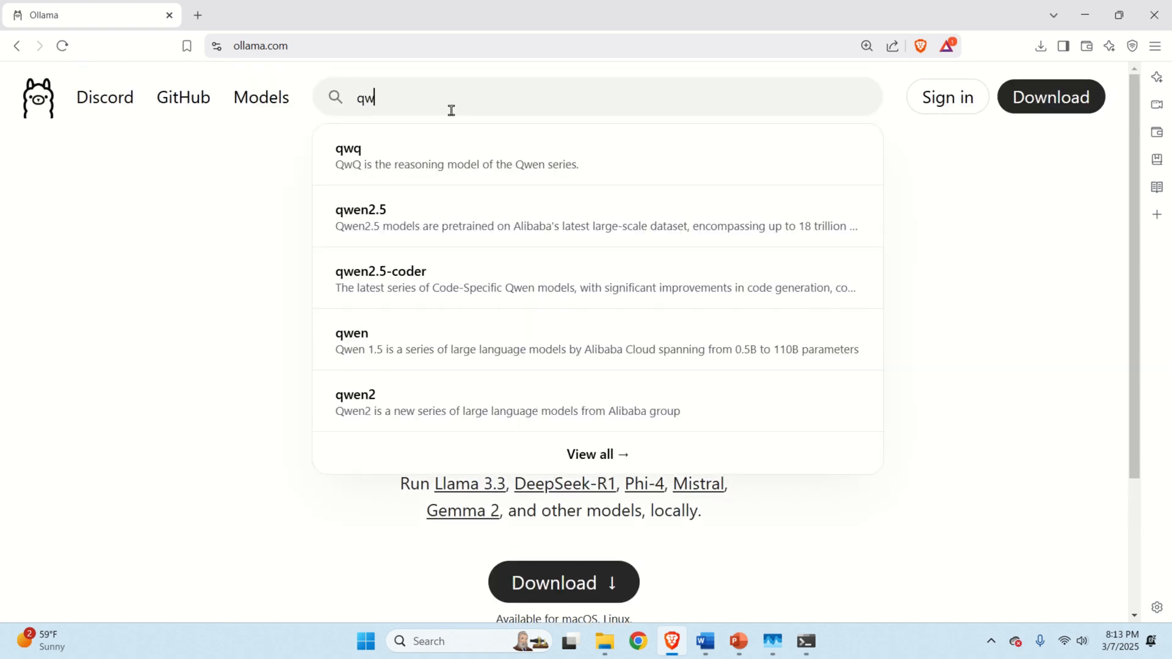
pyautogui.click(348, 149)
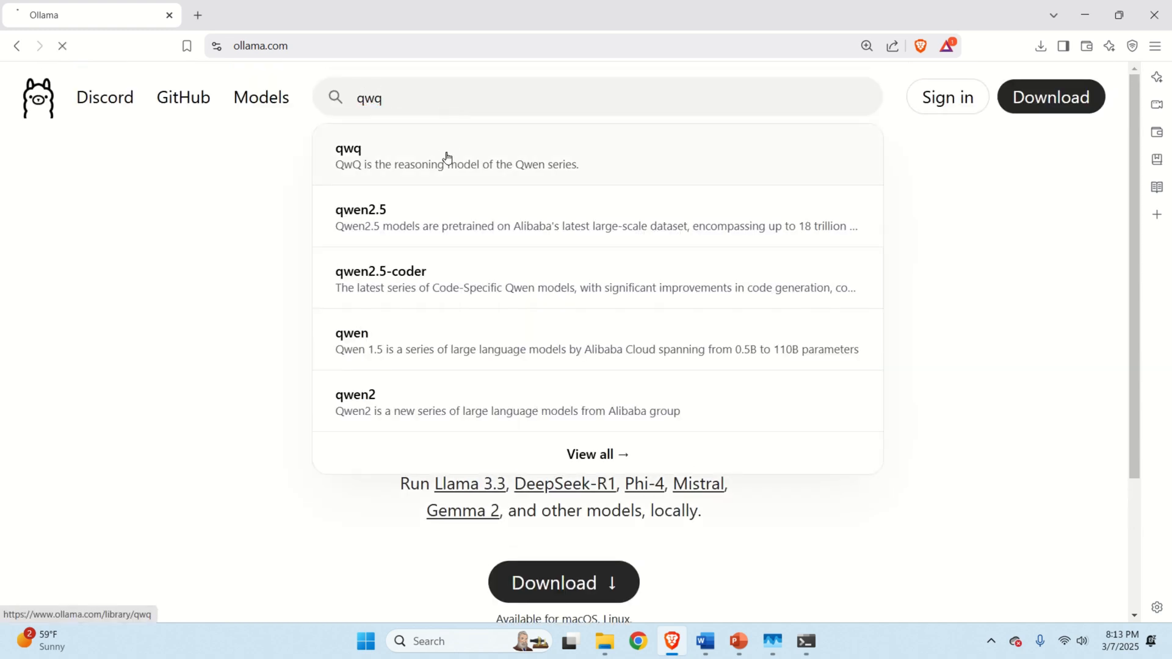
pyautogui.click(348, 156)
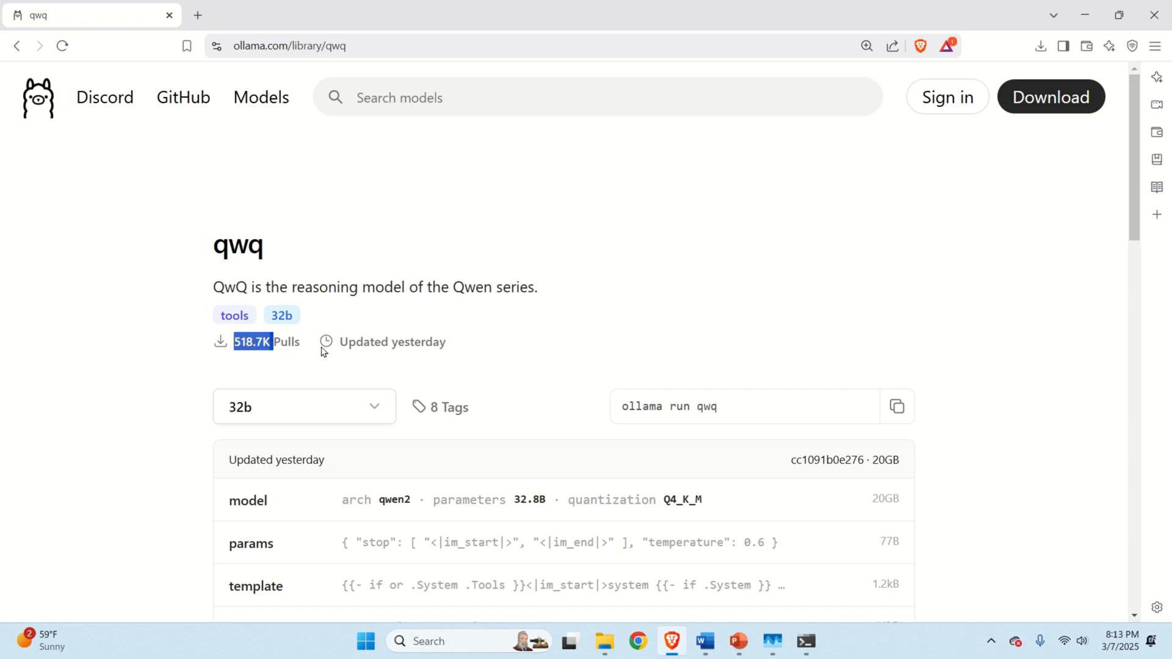
pyautogui.moveTo(408, 286)
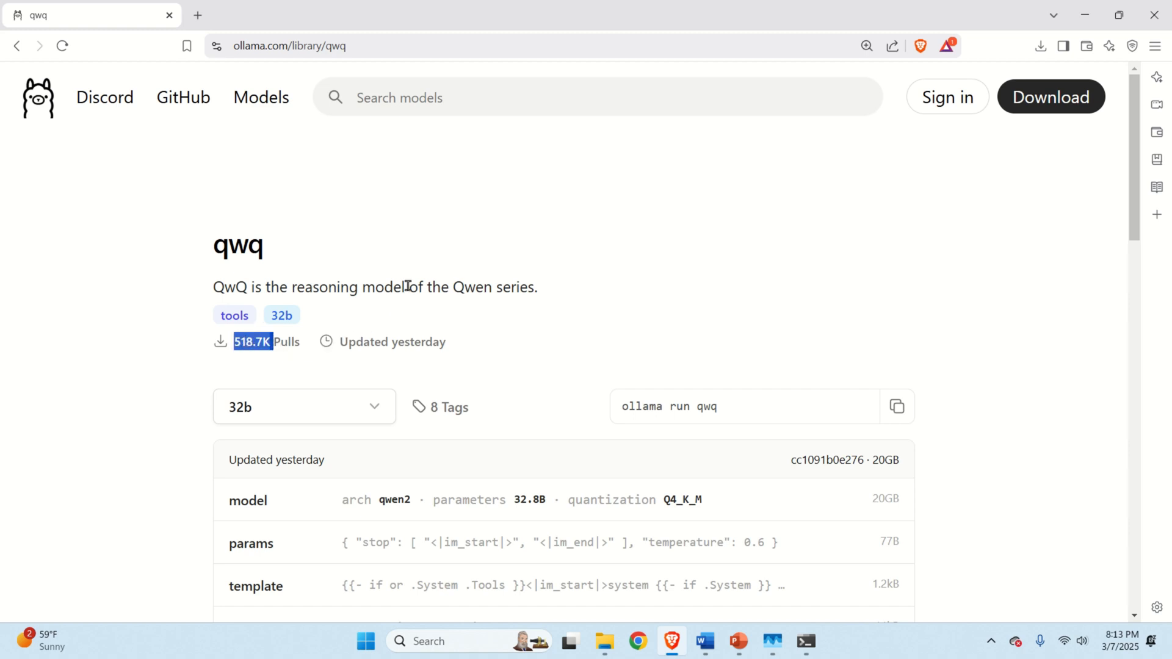
pyautogui.moveTo(534, 275)
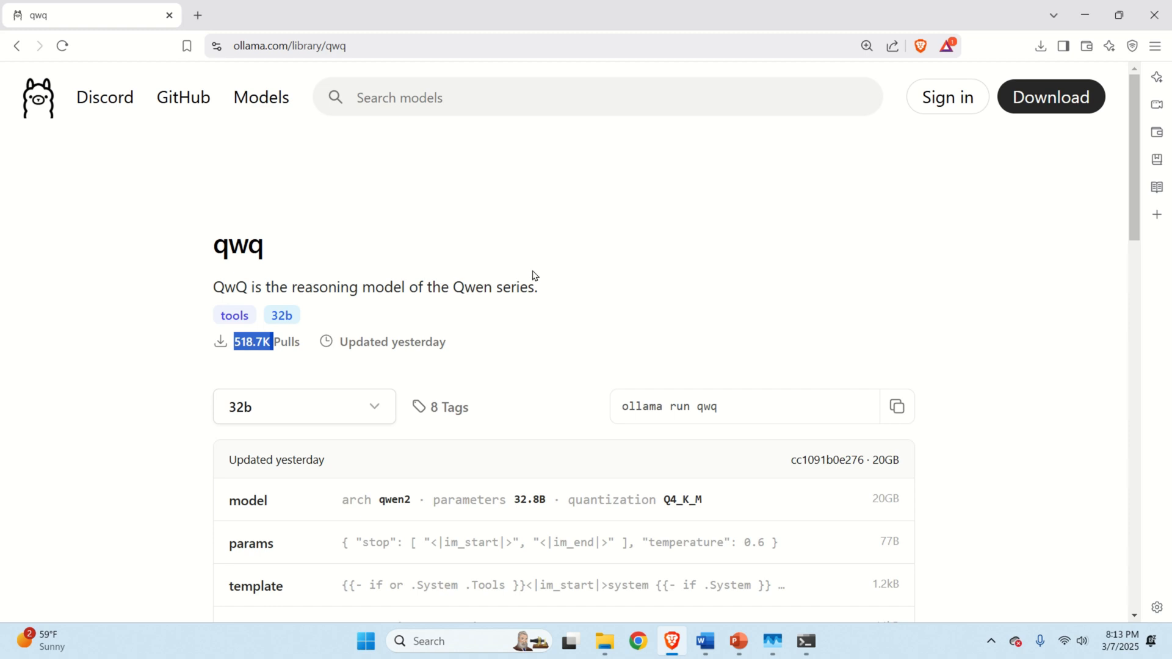
pyautogui.moveTo(621, 257)
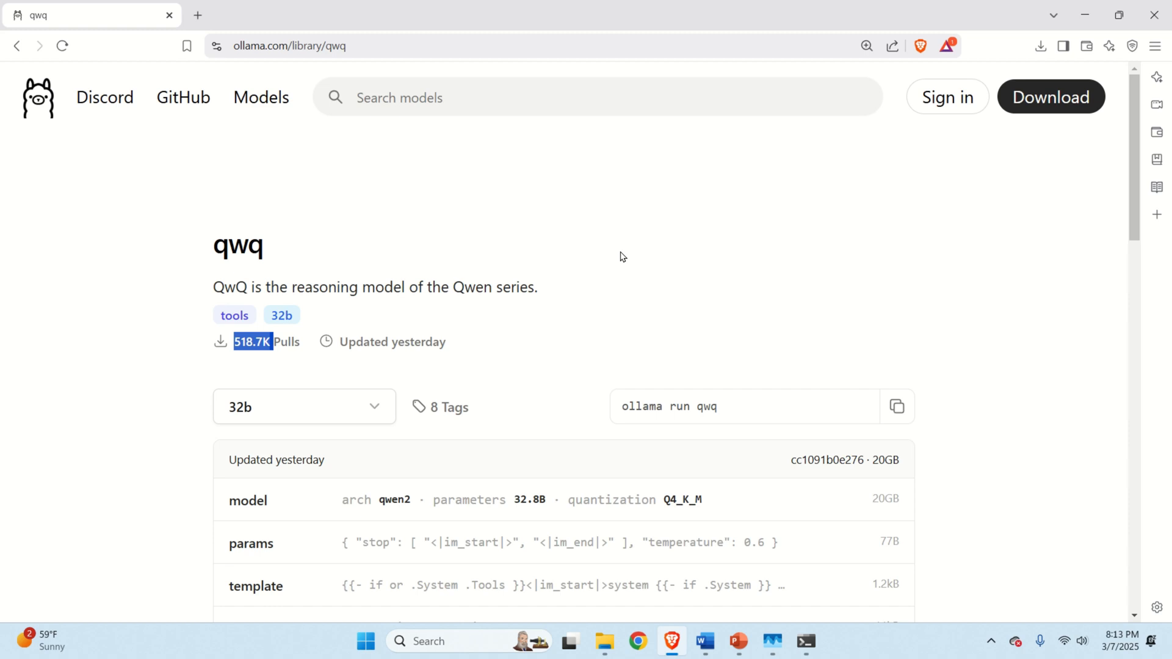
pyautogui.moveTo(582, 291)
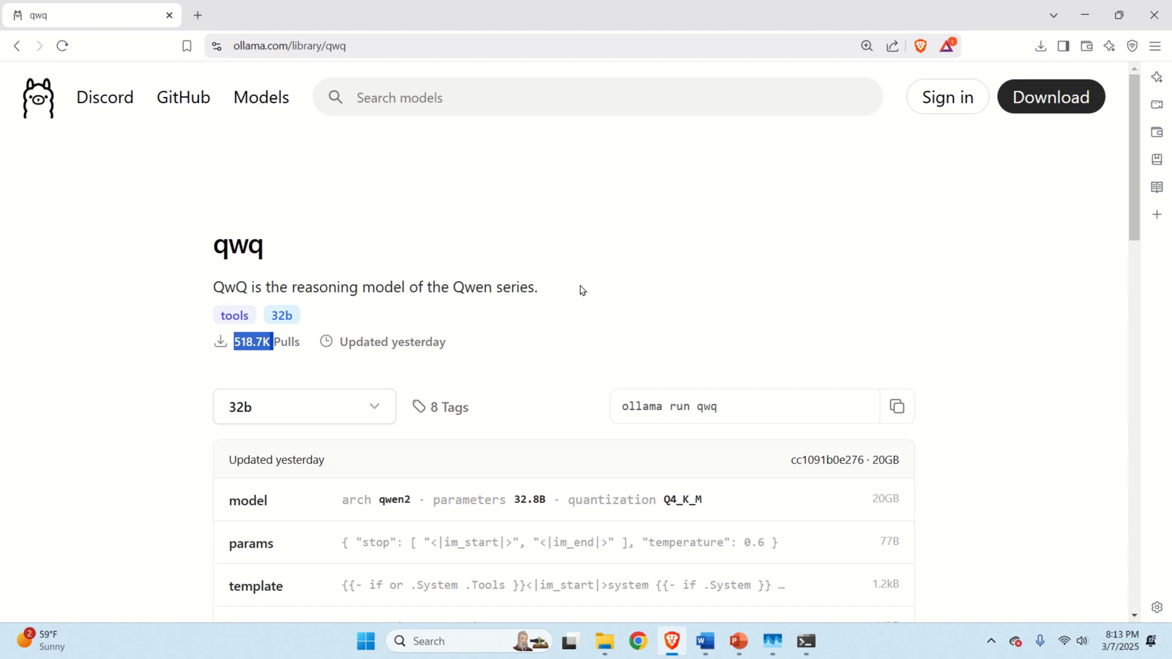
pyautogui.moveTo(624, 329)
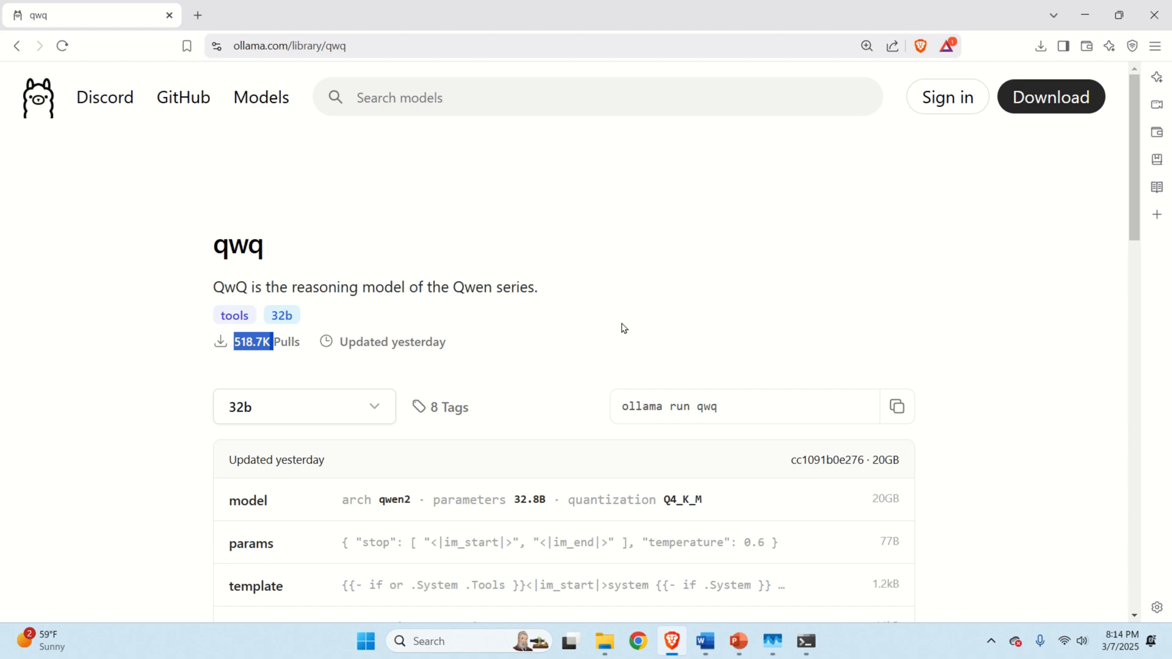
pyautogui.scroll(-3)
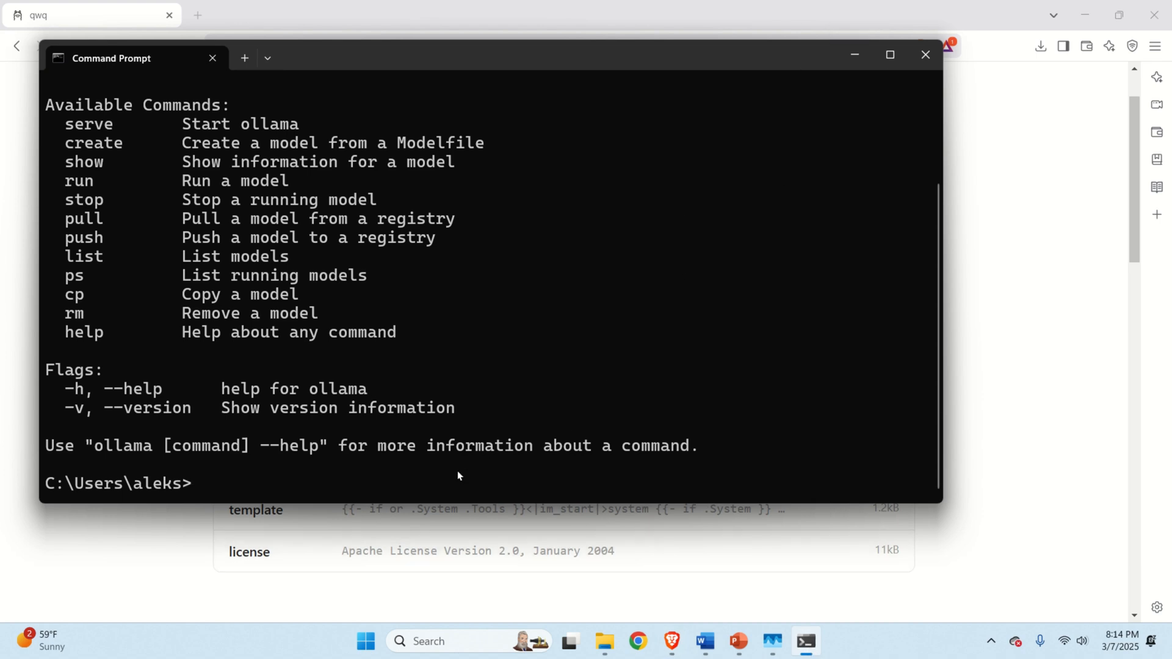
# Step: Run 'ollama pull qwq' (edited from 'ollama run qwq') to download the QwQ model
pyautogui.write('ollama run qwq')
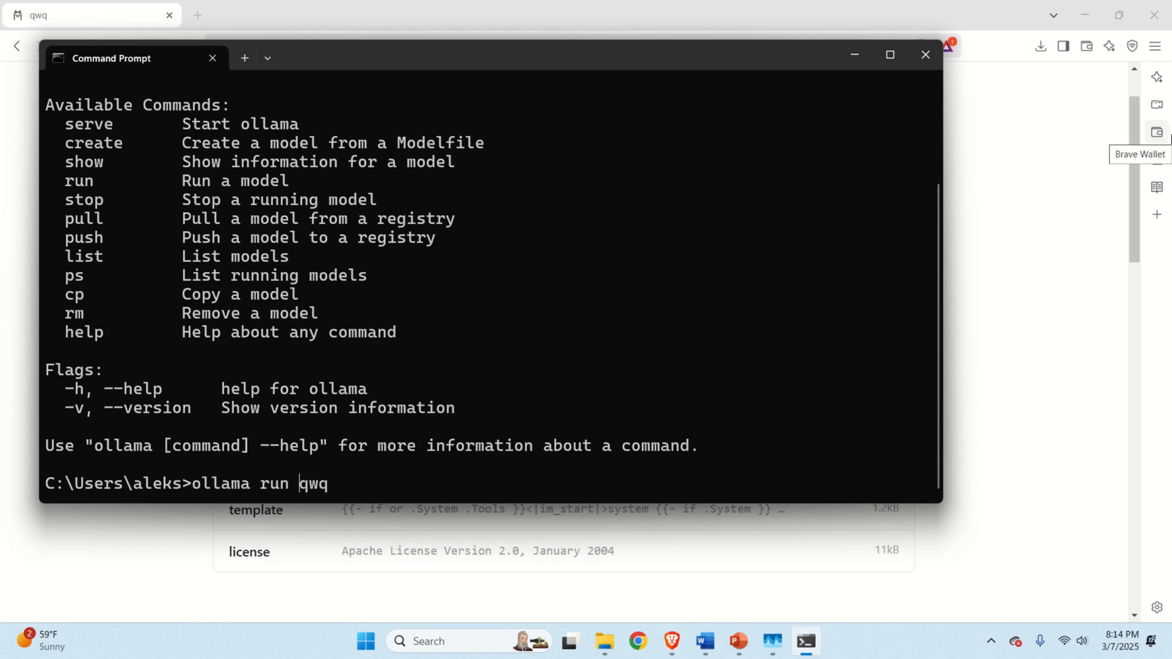
pyautogui.press('Backspace')
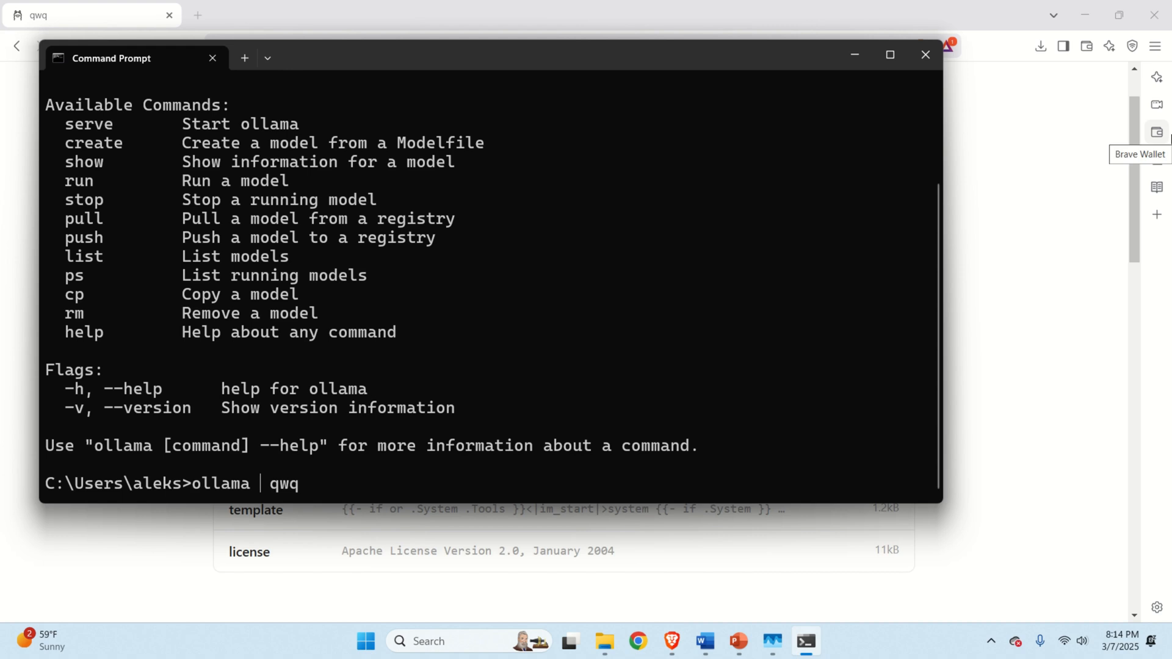
pyautogui.write('pull')
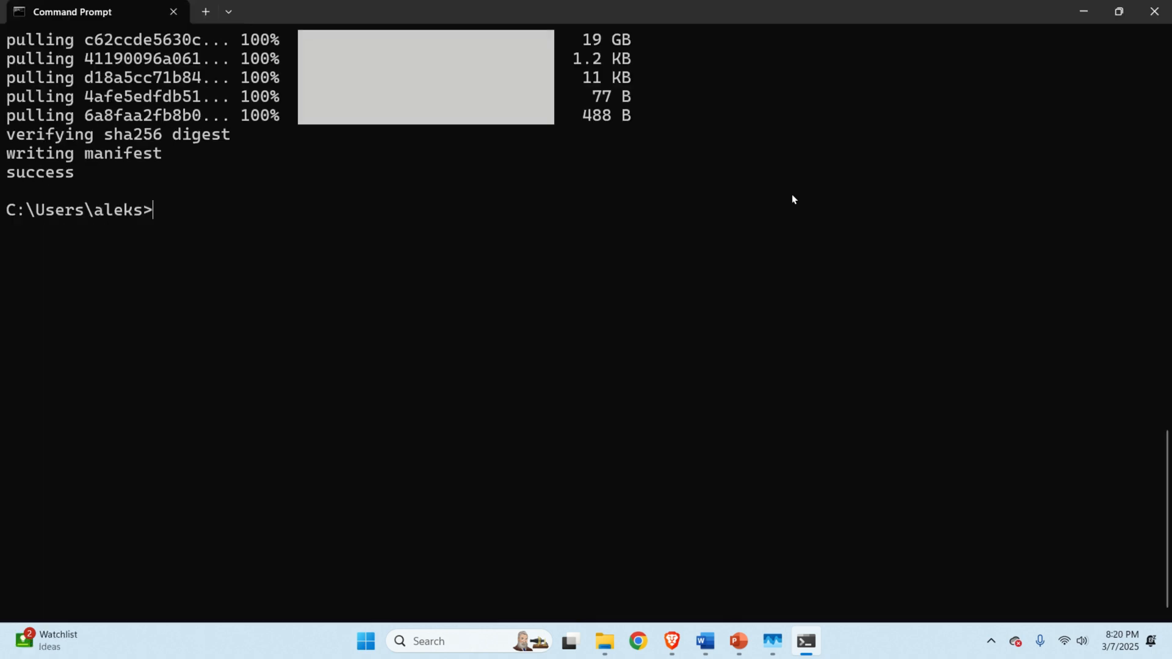
# Step: Run 'ollama list' to see installed models, then start 'ollama run qwq:latest'
pyautogui.write('ollama list')
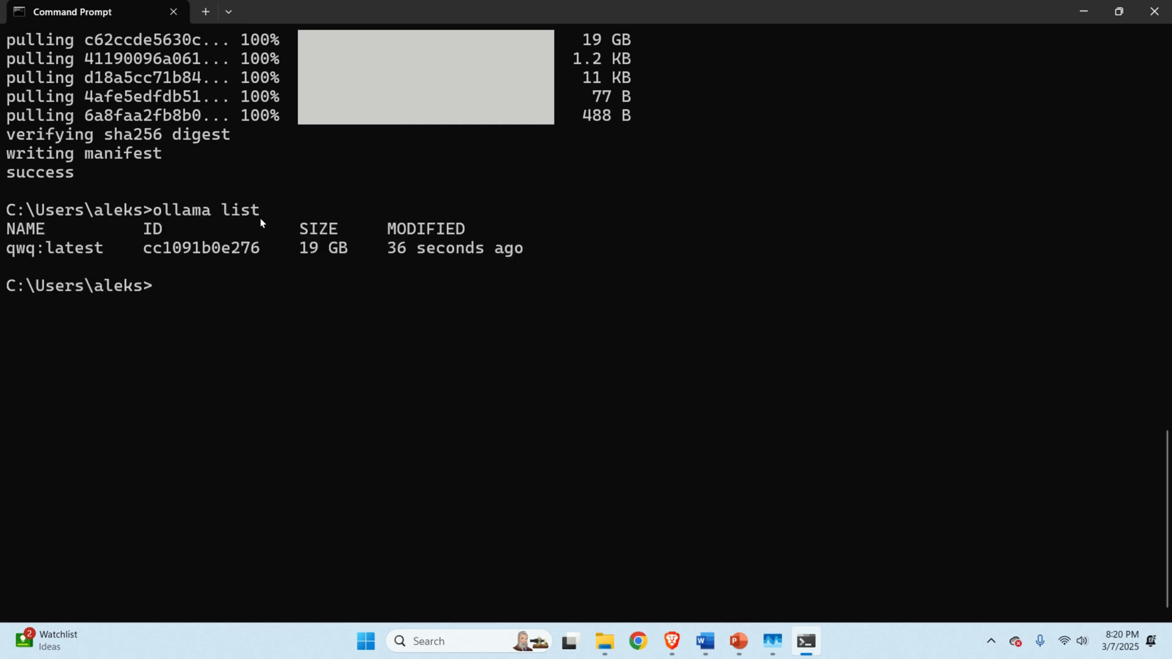
pyautogui.moveTo(102, 251)
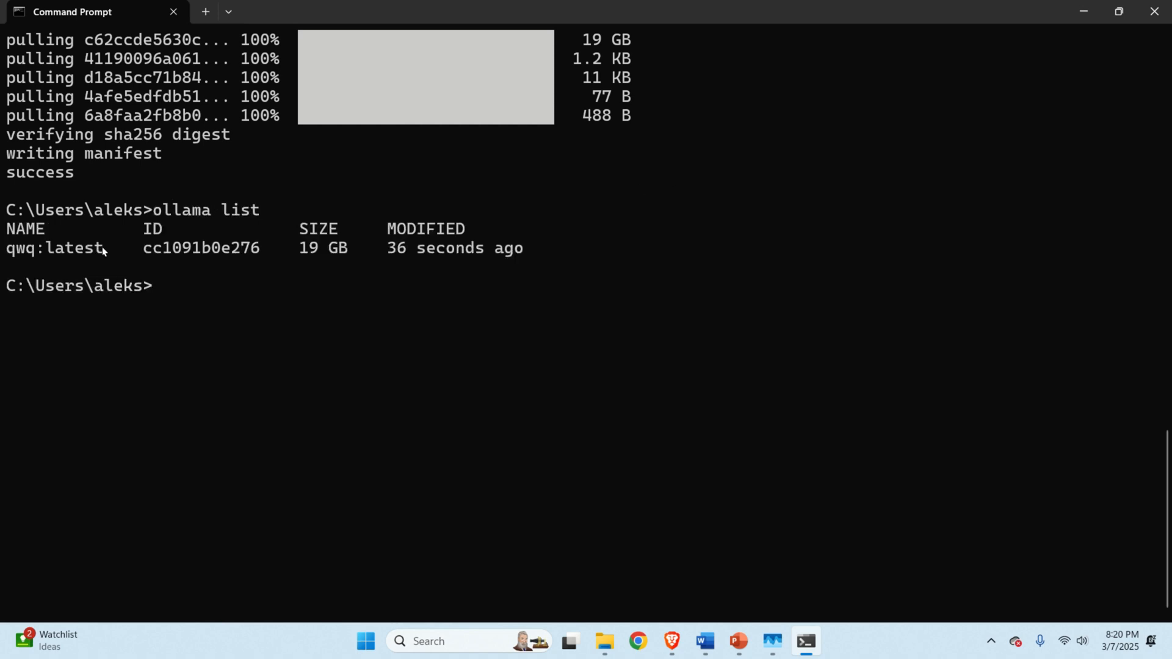
pyautogui.doubleClick(53, 248)
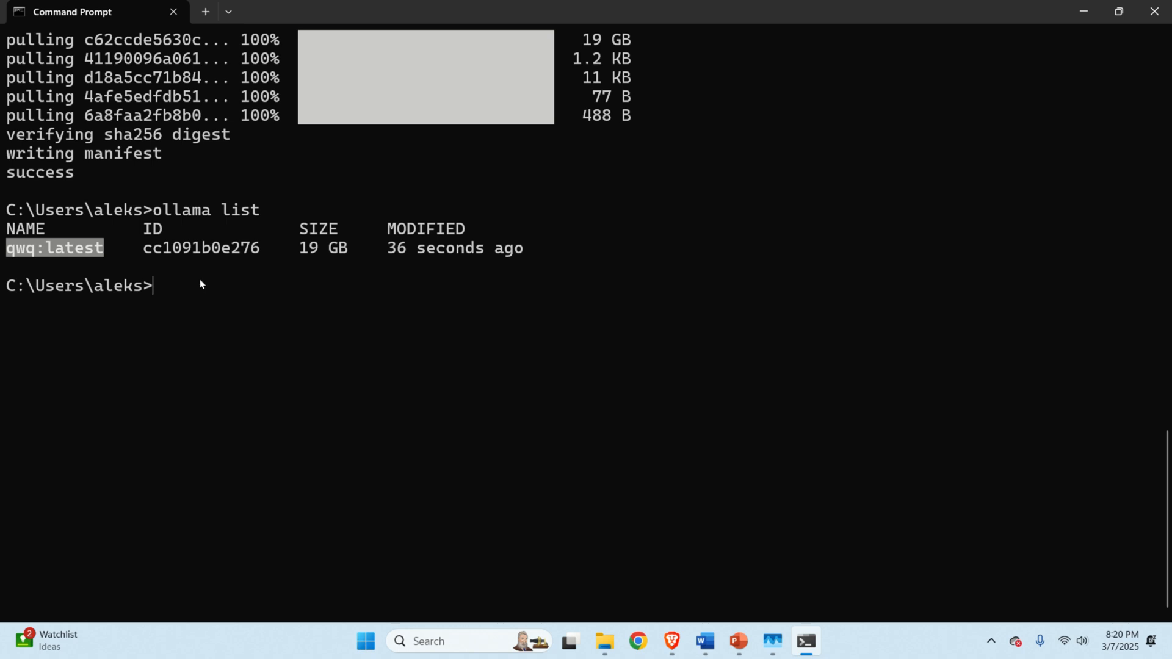
pyautogui.write('ol')
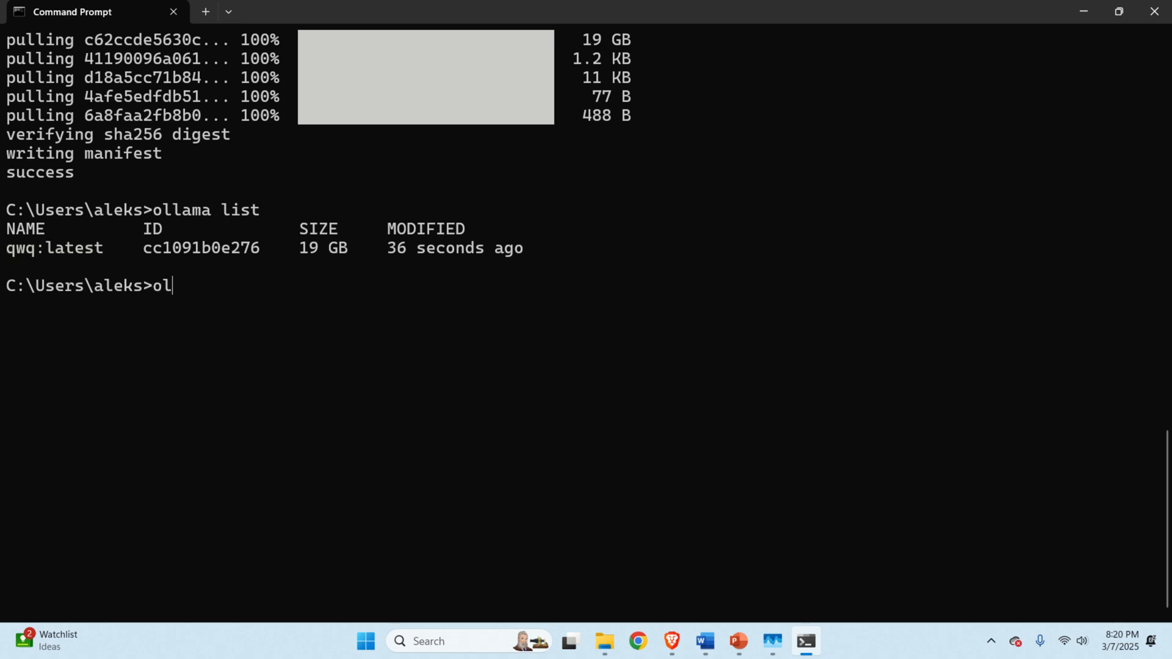
pyautogui.write('lama run')
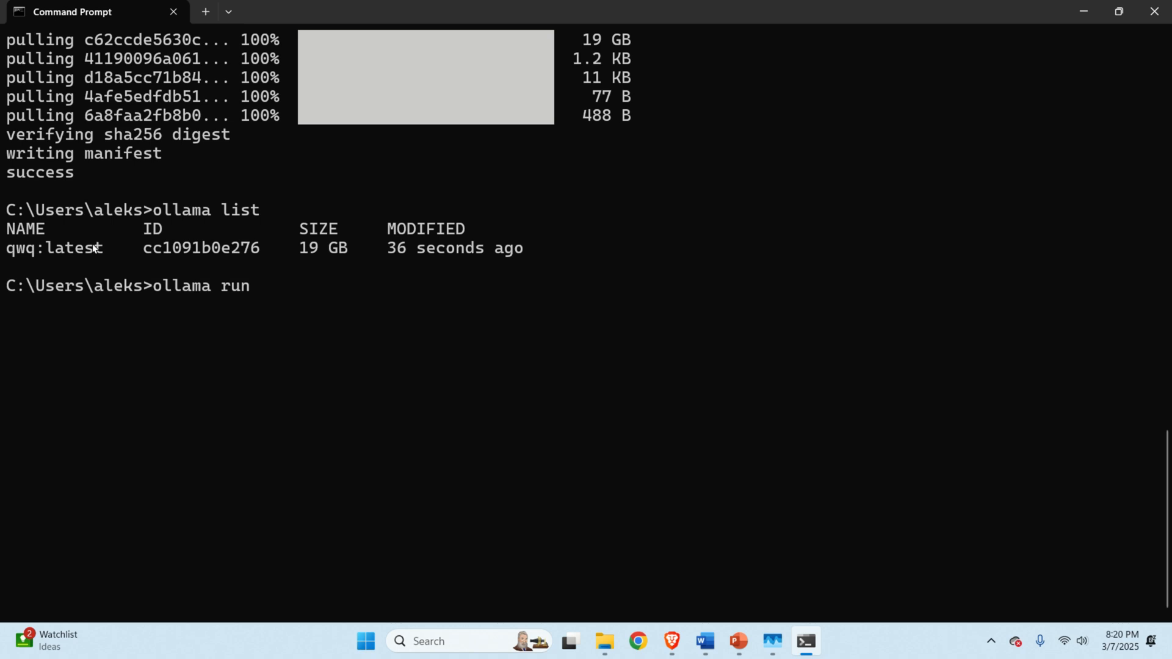
pyautogui.write('qwq:latest')
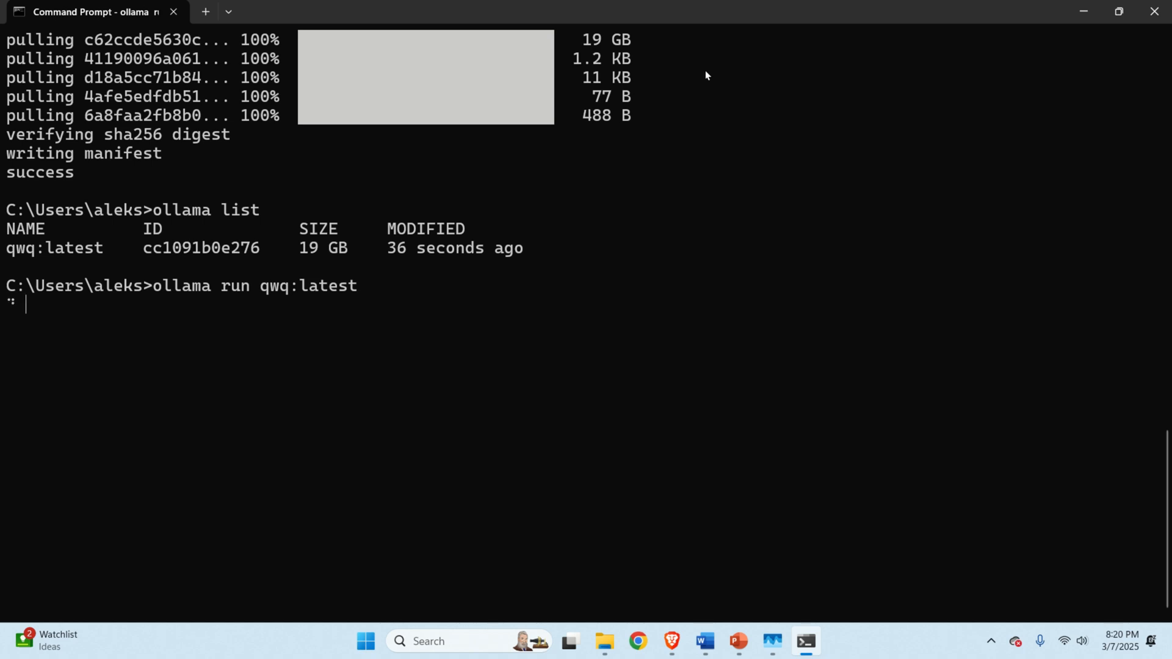
pyautogui.moveTo(774, 607)
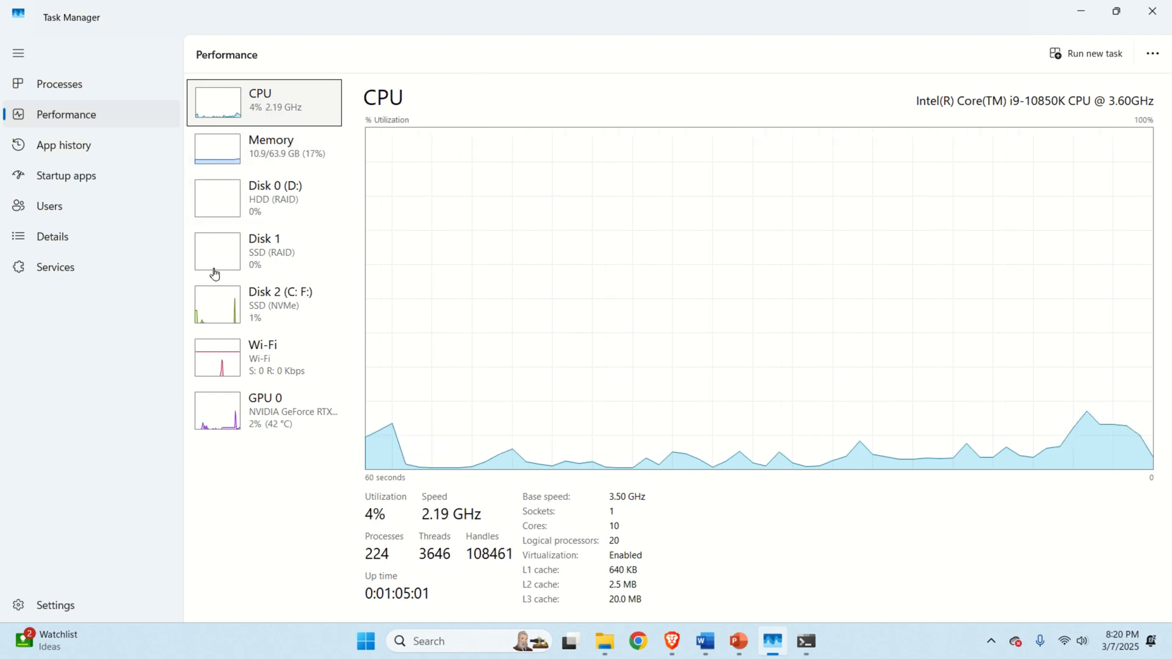
# Step: Show the RTX 3090's GPU 0 graphs with dedicated memory at 22.3 of 24 GB
pyautogui.click(265, 411)
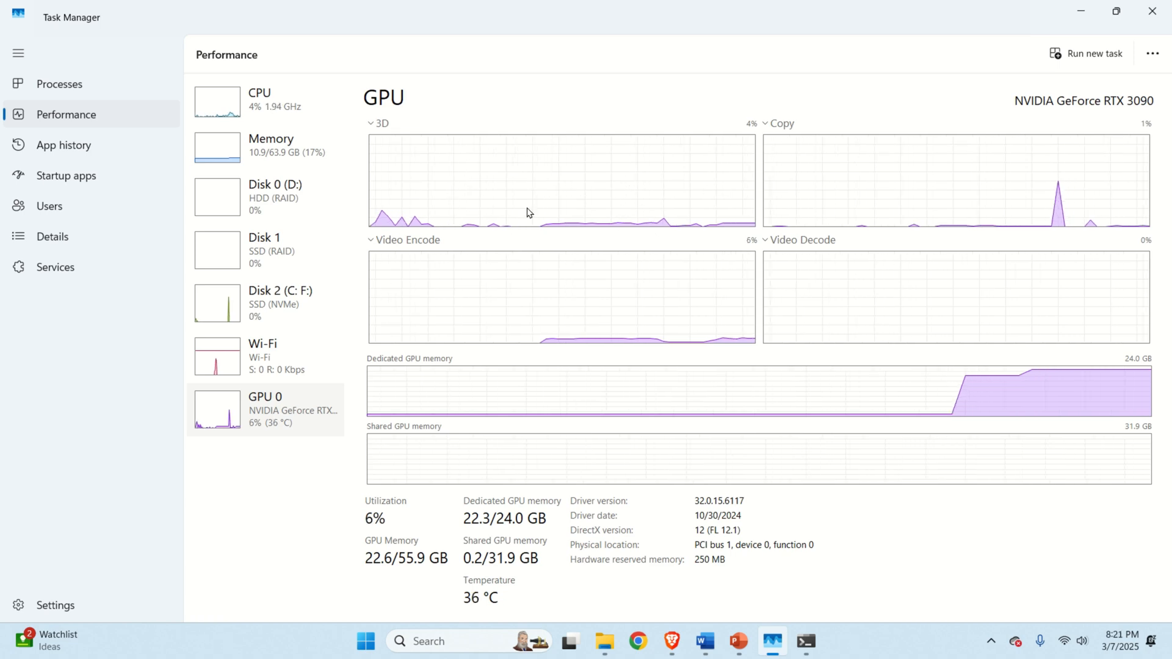
pyautogui.moveTo(1015, 397)
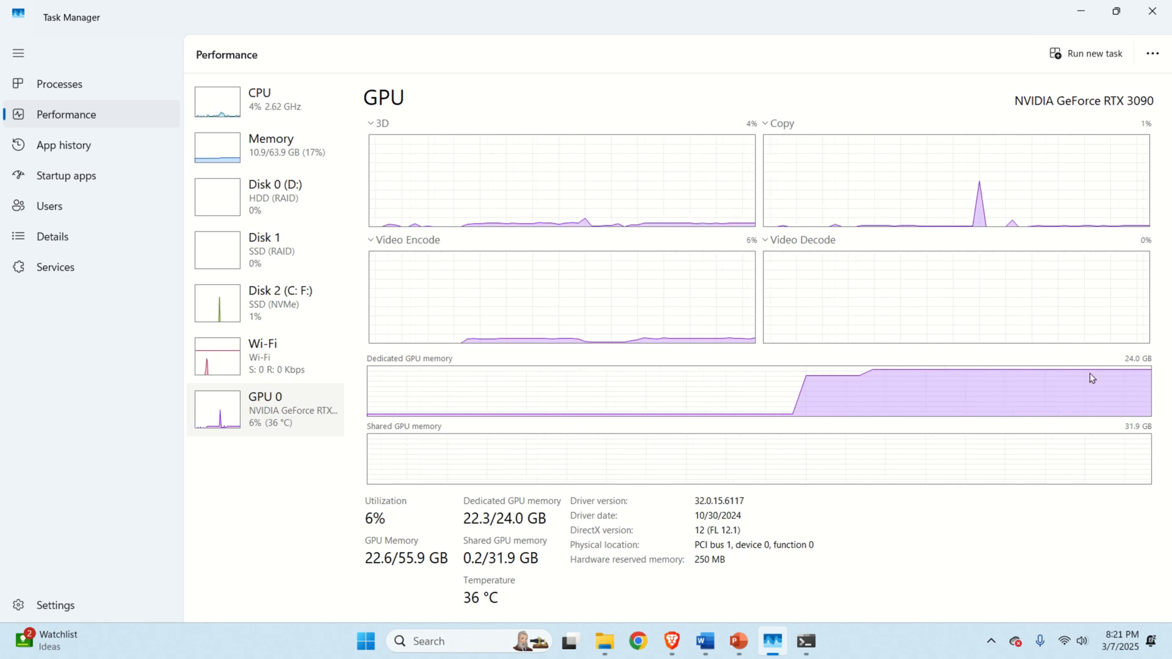
pyautogui.moveTo(891, 384)
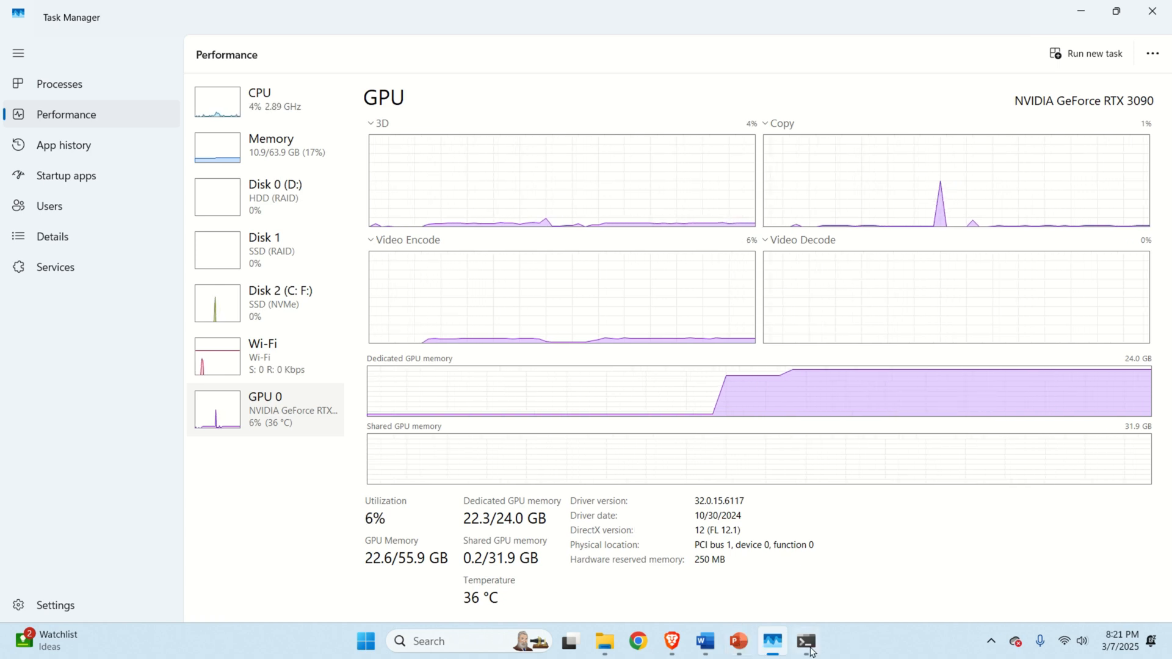
# Step: Ask qwq "Who are you?" in the terminal and glance at GPU load in Task Manager while it answers
pyautogui.click(806, 641)
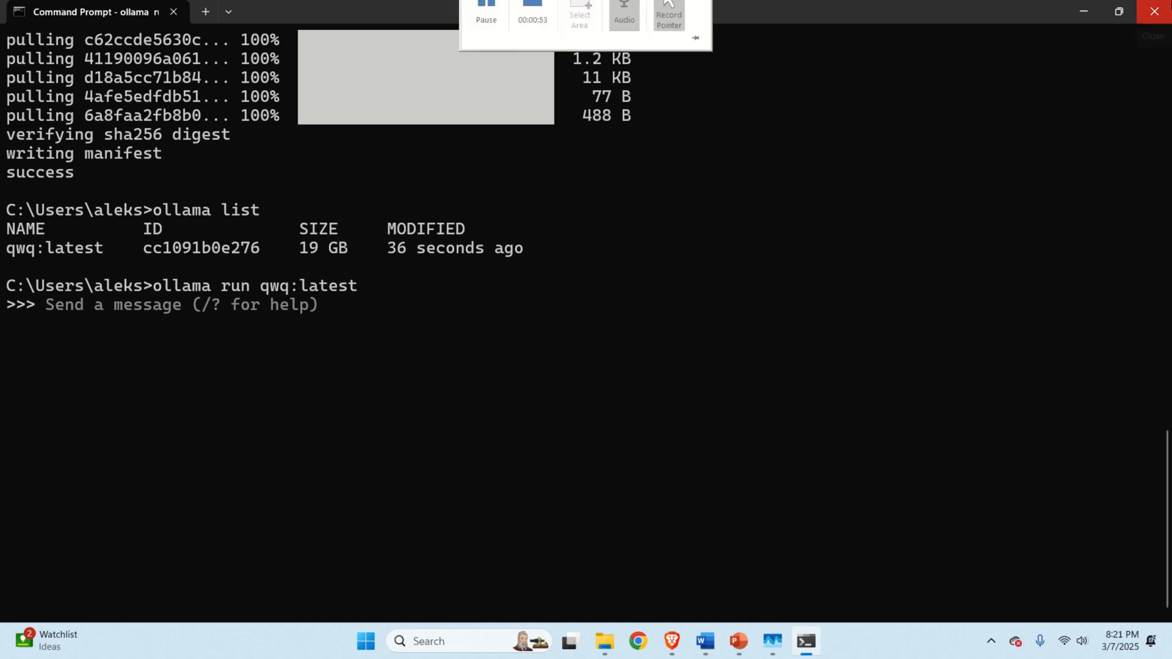
pyautogui.write('Who are you?')
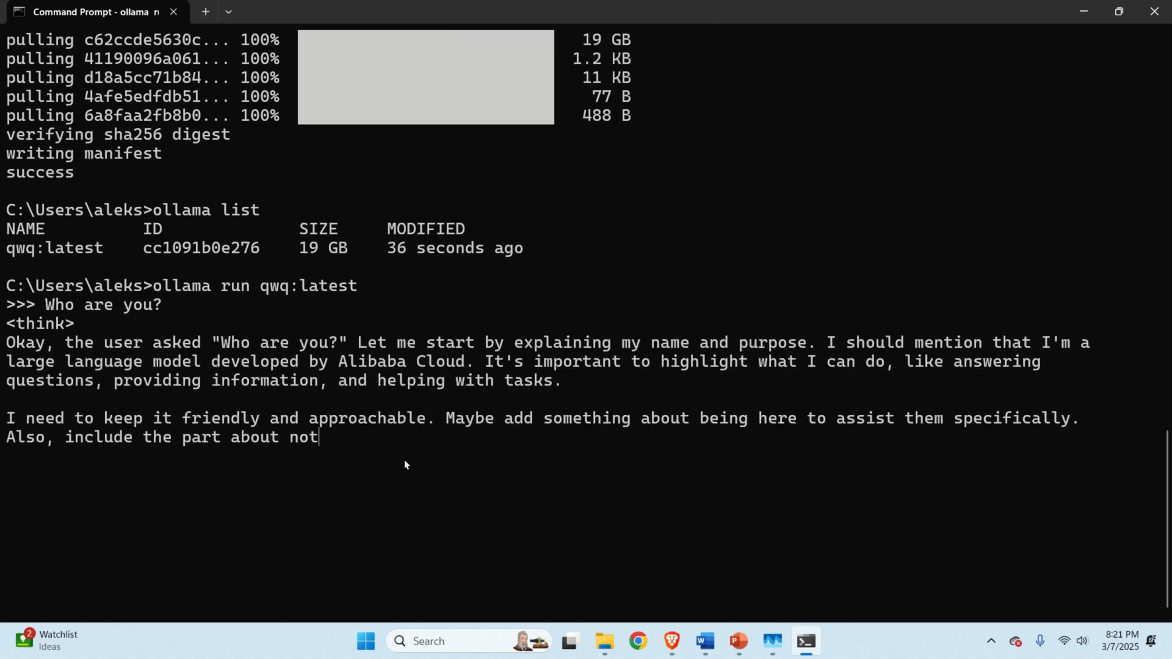
pyautogui.click(771, 641)
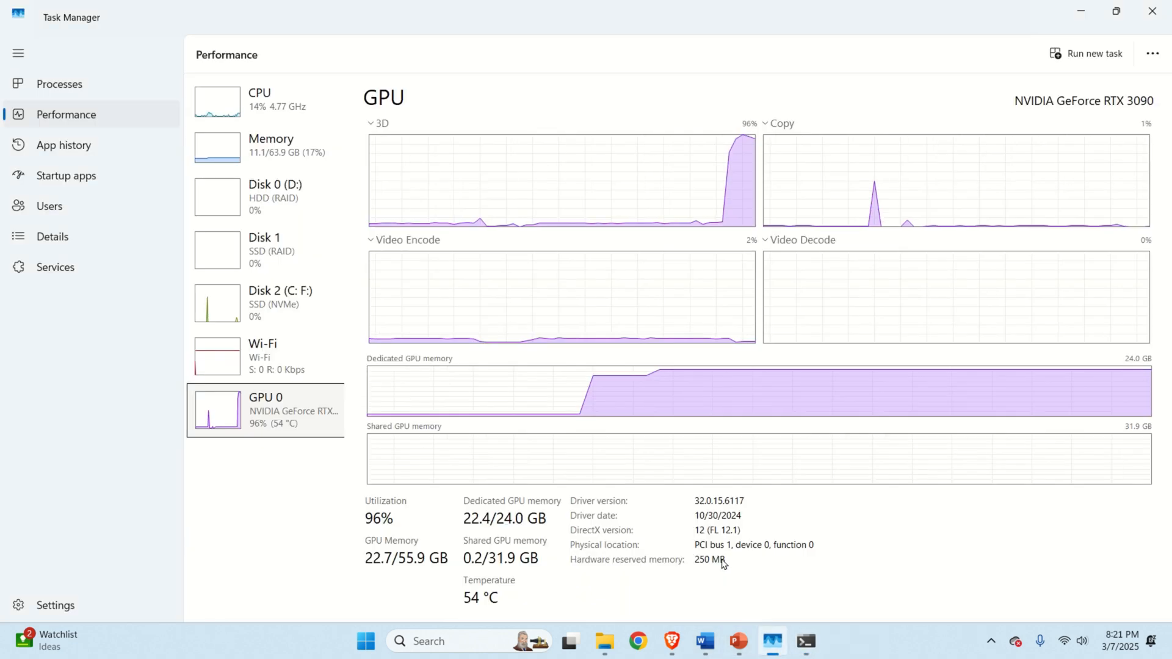
pyautogui.moveTo(827, 214)
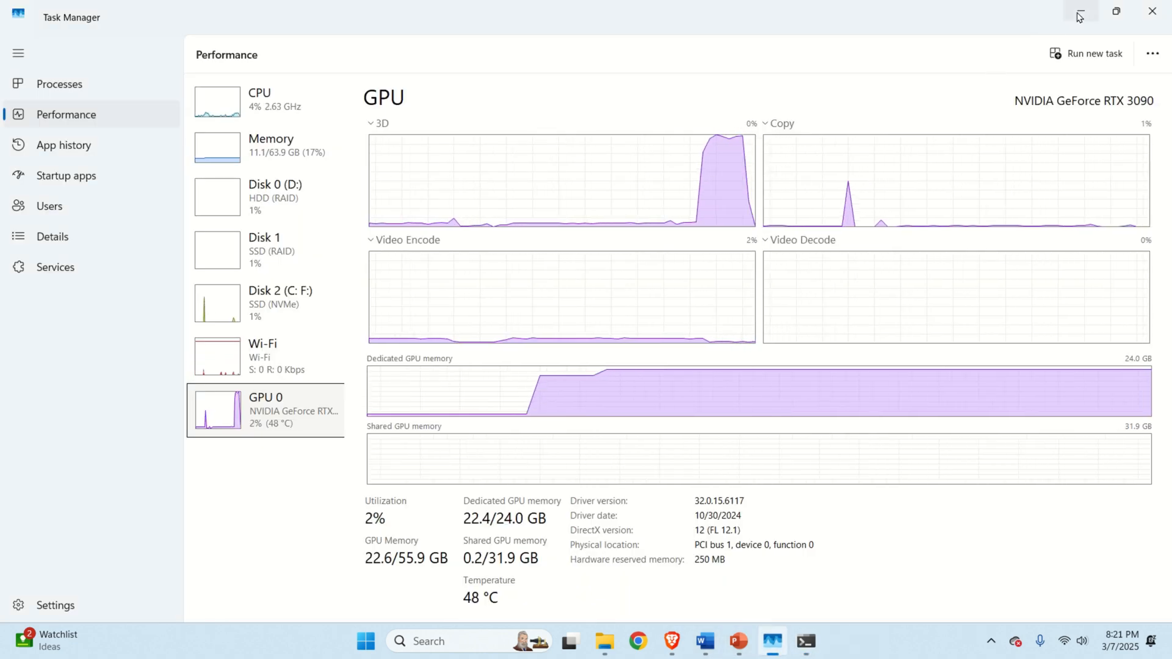
pyautogui.click(805, 641)
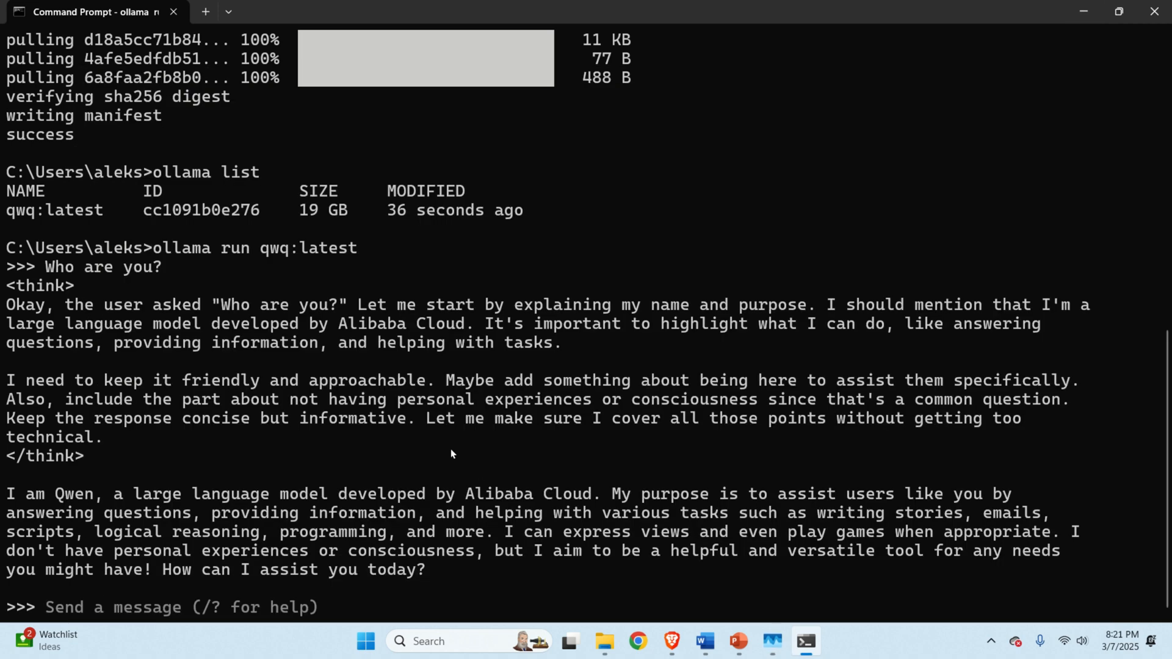
pyautogui.moveTo(613, 209)
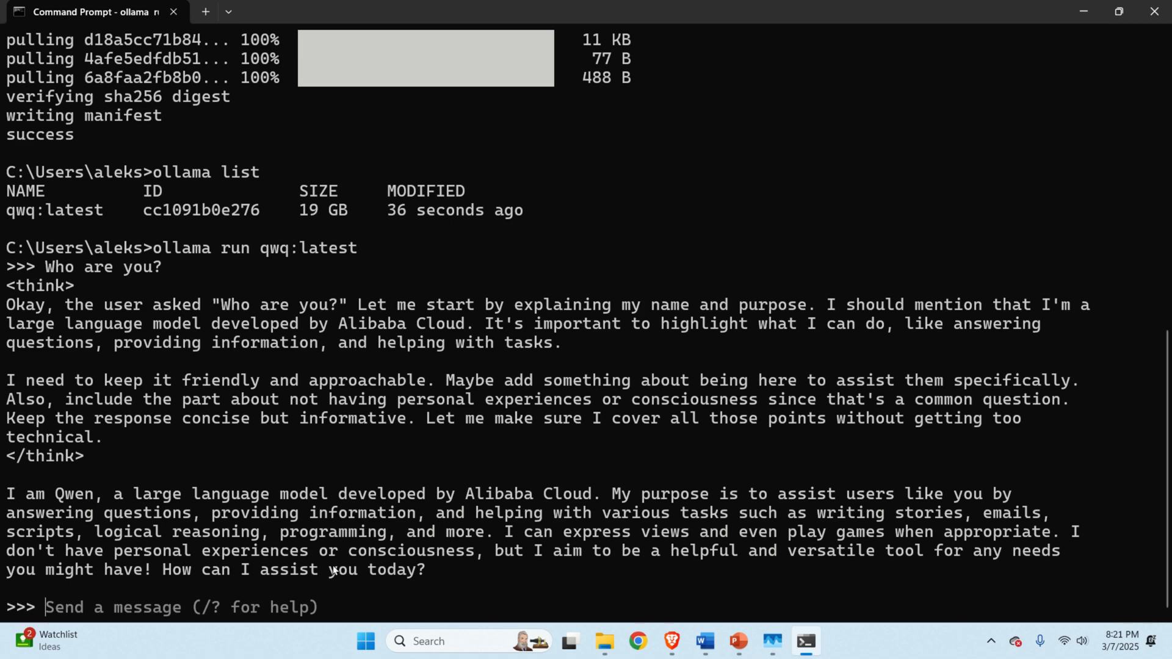
pyautogui.moveTo(304, 455)
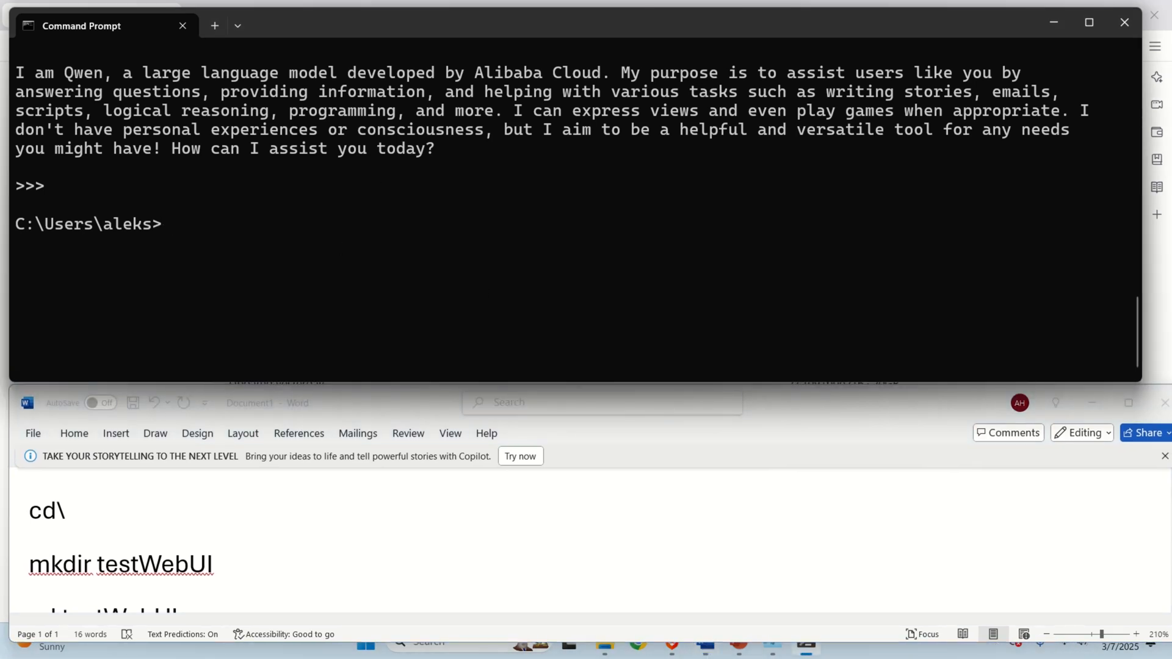
# Step: Confirm Python 3.12.8 with python --version, make a testWebUI folder at C:\ and cd into it
pyautogui.write('python --version')
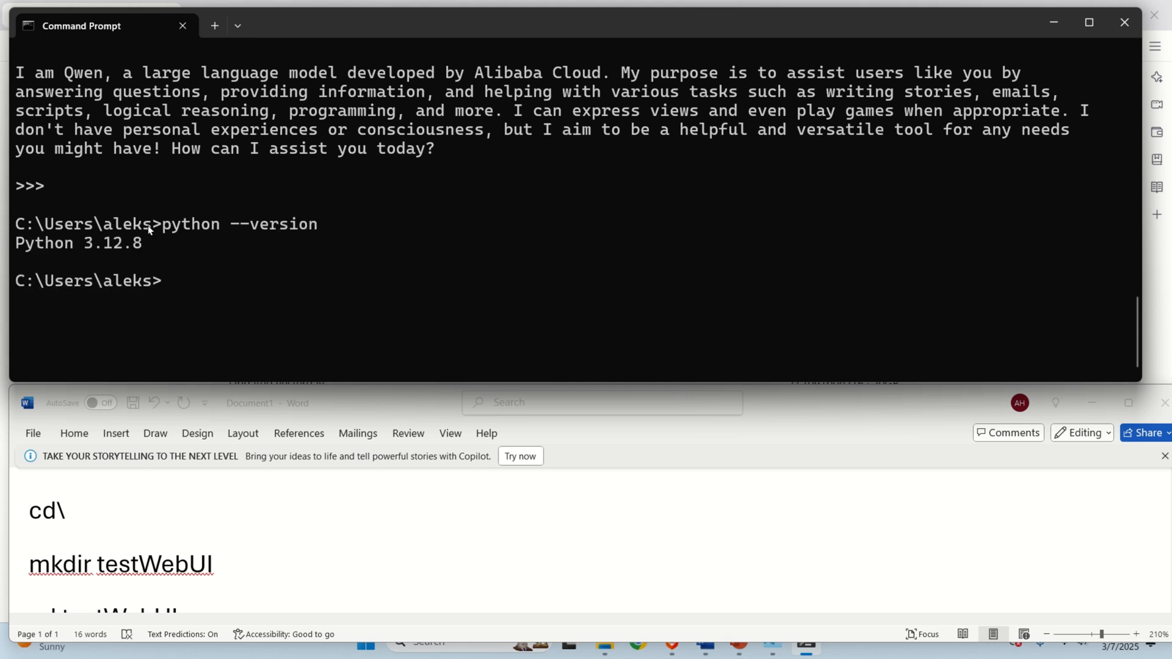
pyautogui.moveTo(344, 236)
pyautogui.write('cd\\')
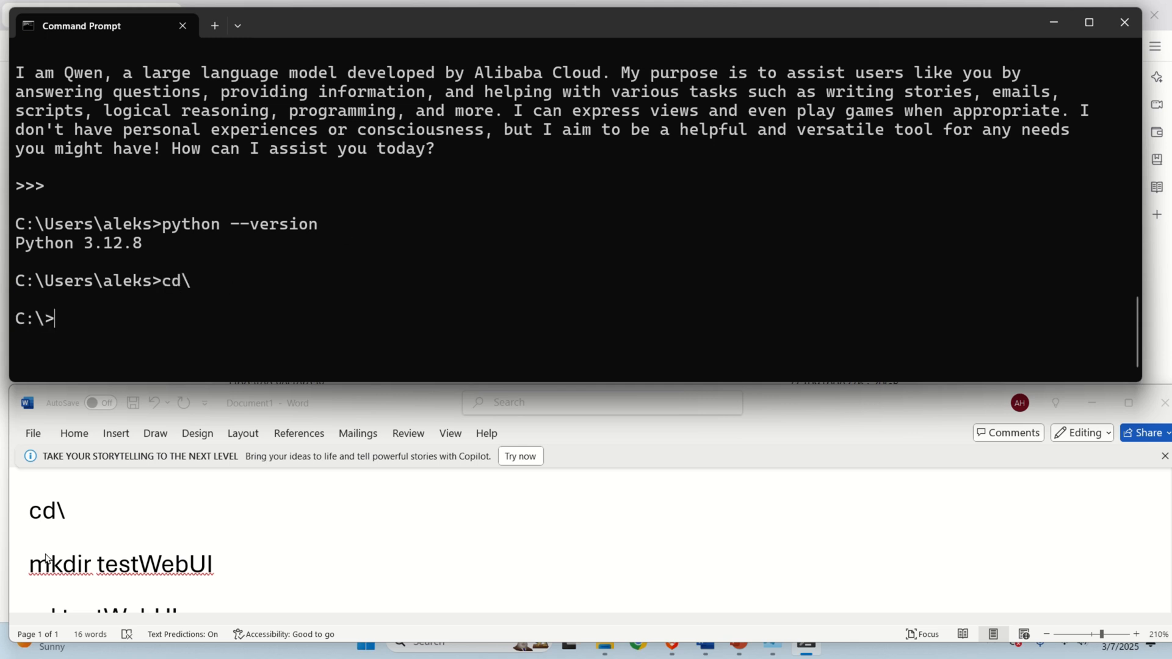
pyautogui.rightClick(120, 564)
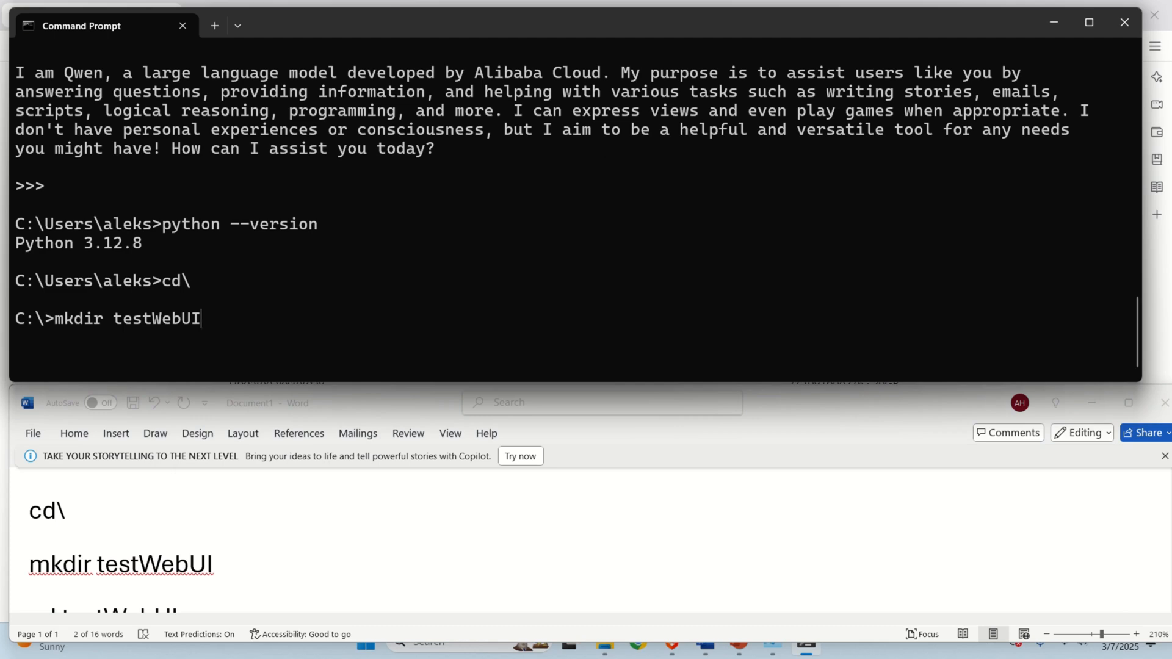
pyautogui.write('cd test1')
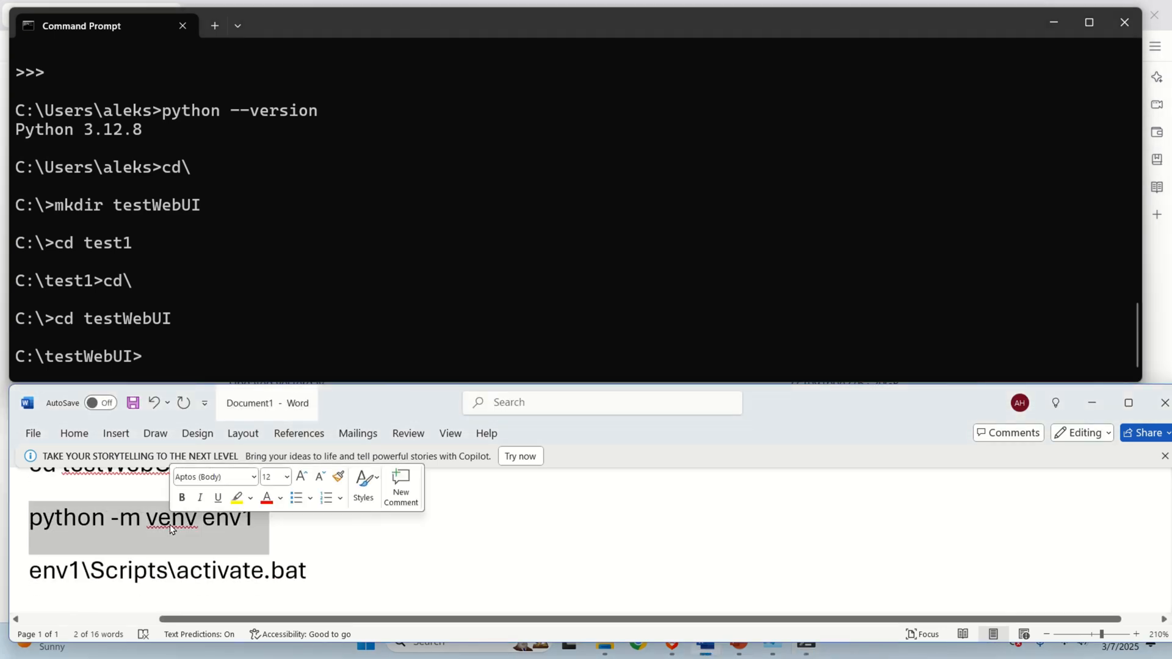
# Step: Create the env1 virtual environment and pip install open-webui into it
pyautogui.write('python -m venv env1')
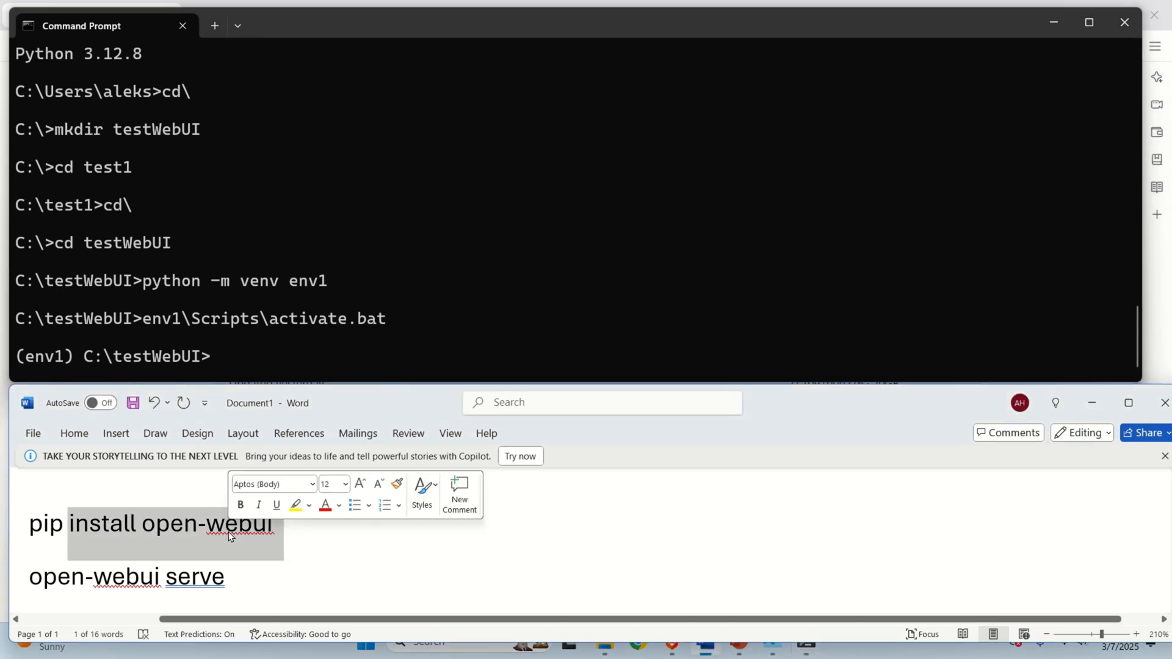
pyautogui.write('pip install open-webui')
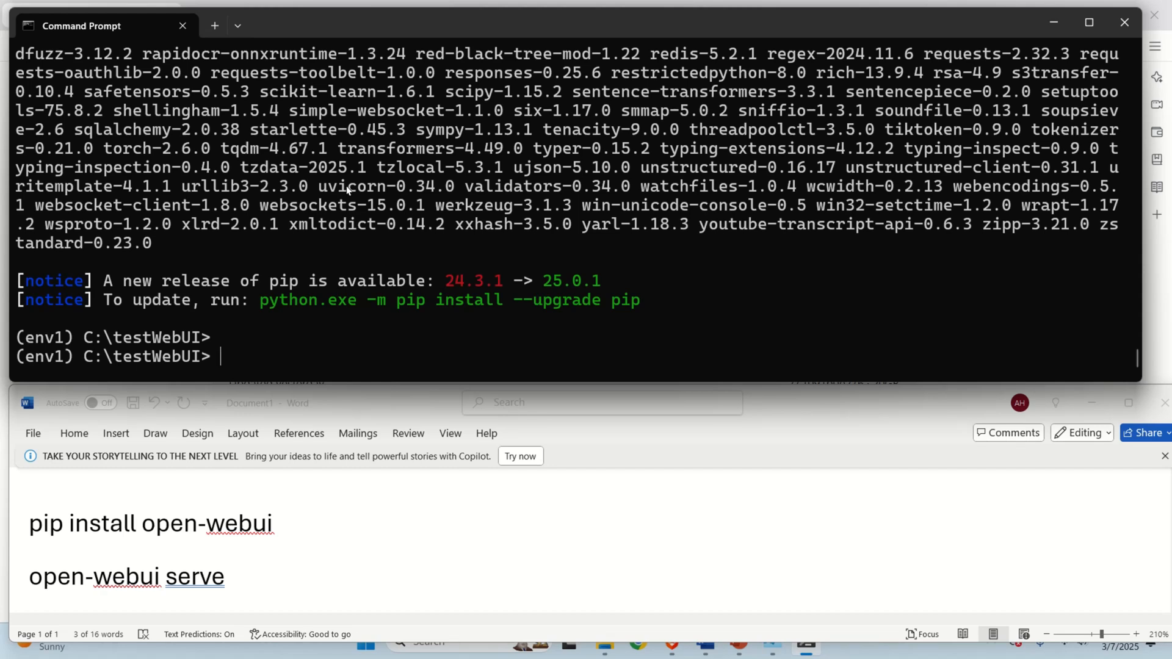
pyautogui.moveTo(120, 144)
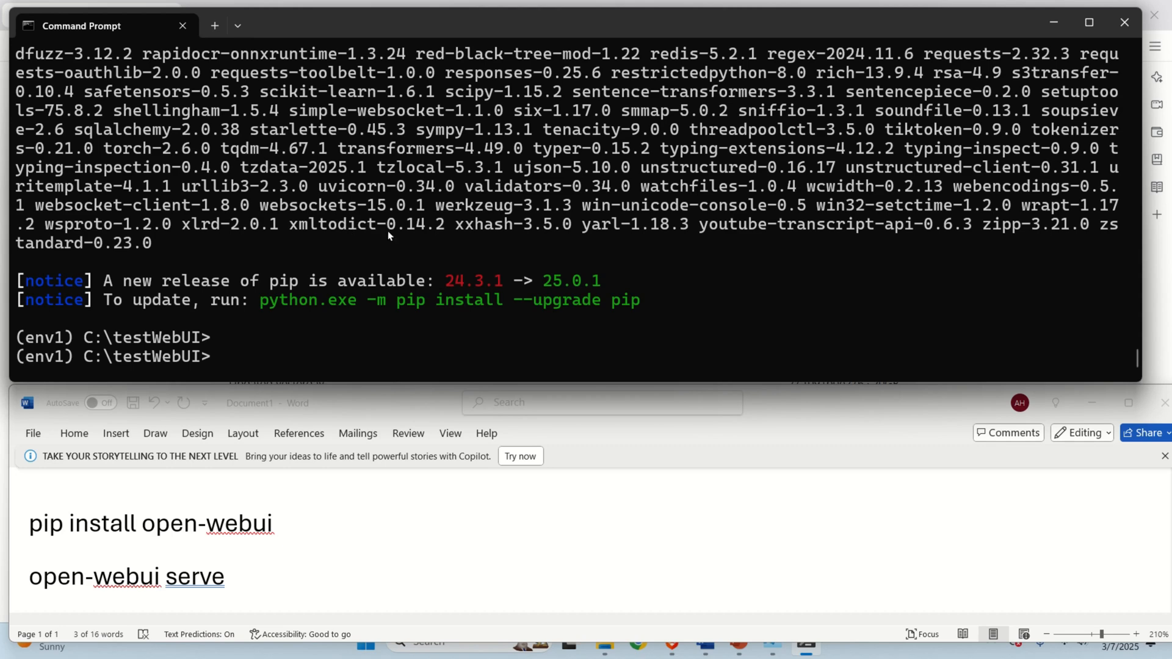
pyautogui.moveTo(285, 249)
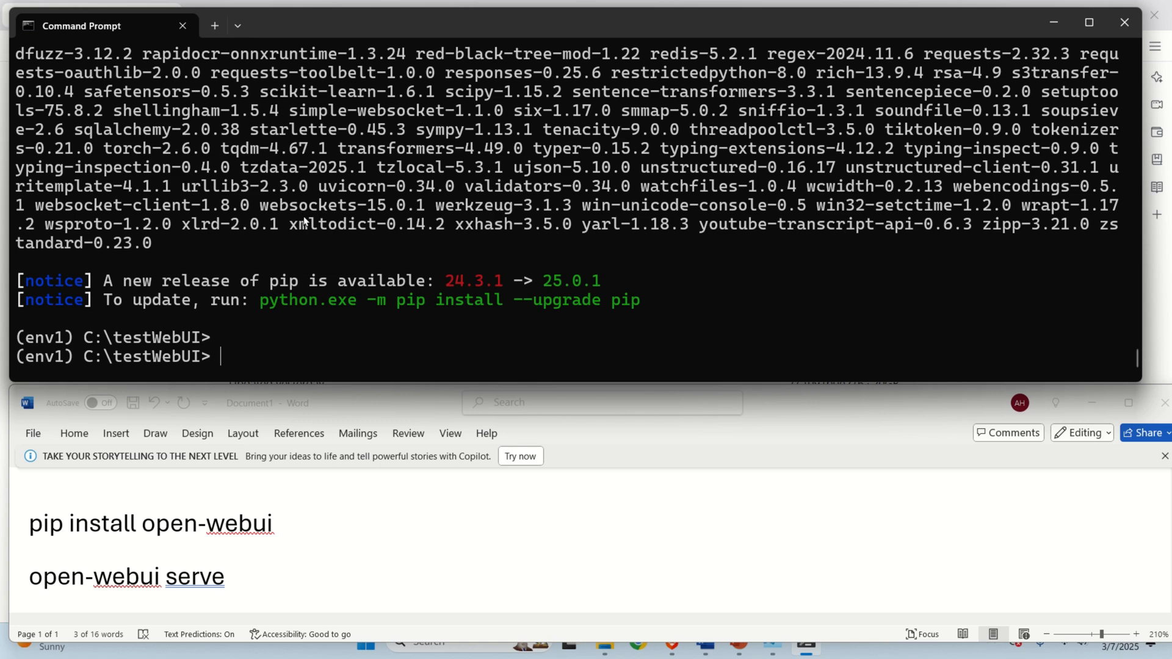
# Step: Select the 'open-webui serve' command in the Word notes to run in Command Prompt
pyautogui.tripleClick(148, 524)
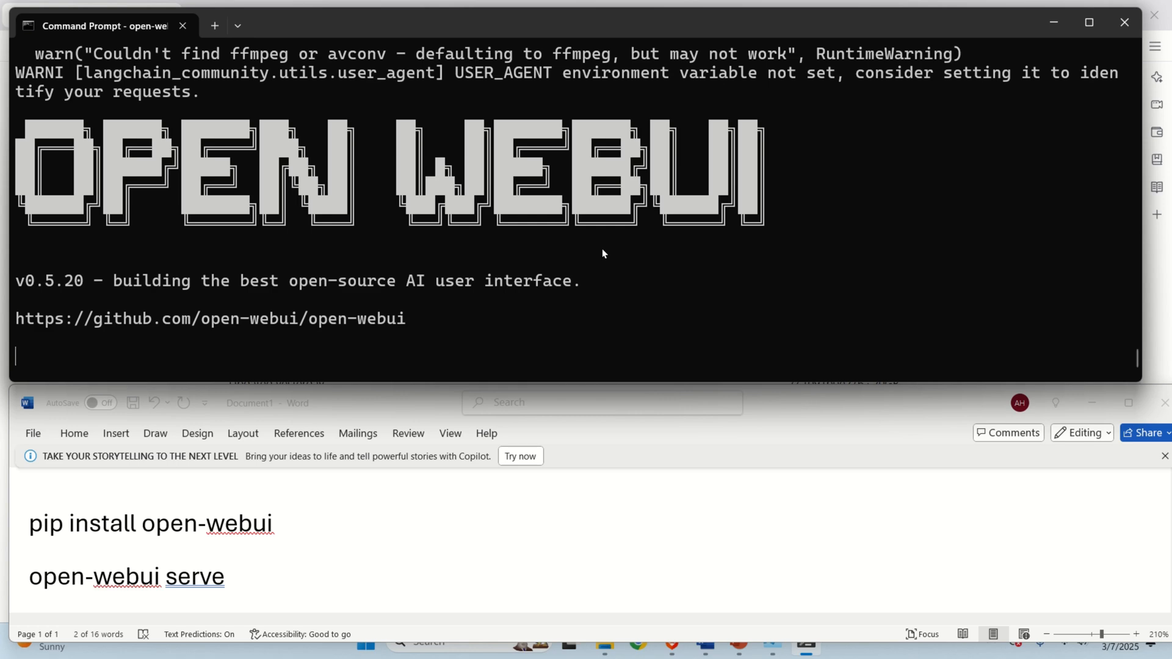
pyautogui.moveTo(614, 253)
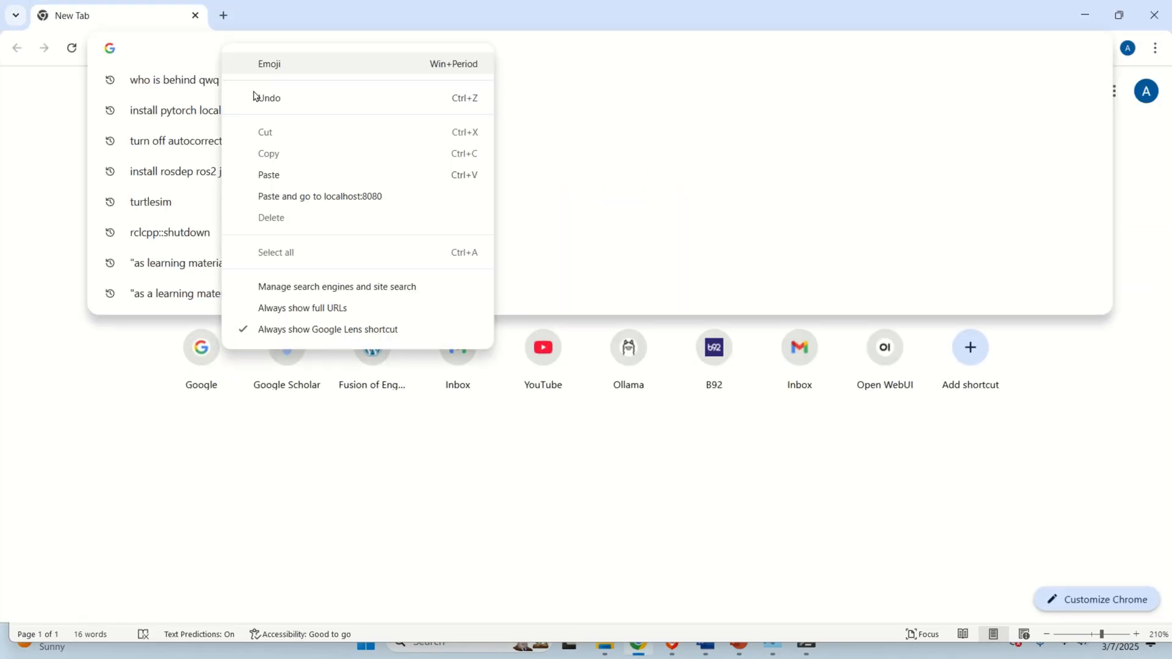
# Step: Reach localhost:8080, enter name 'Ale', the suggested email and a password, and create the admin account
pyautogui.click(269, 175)
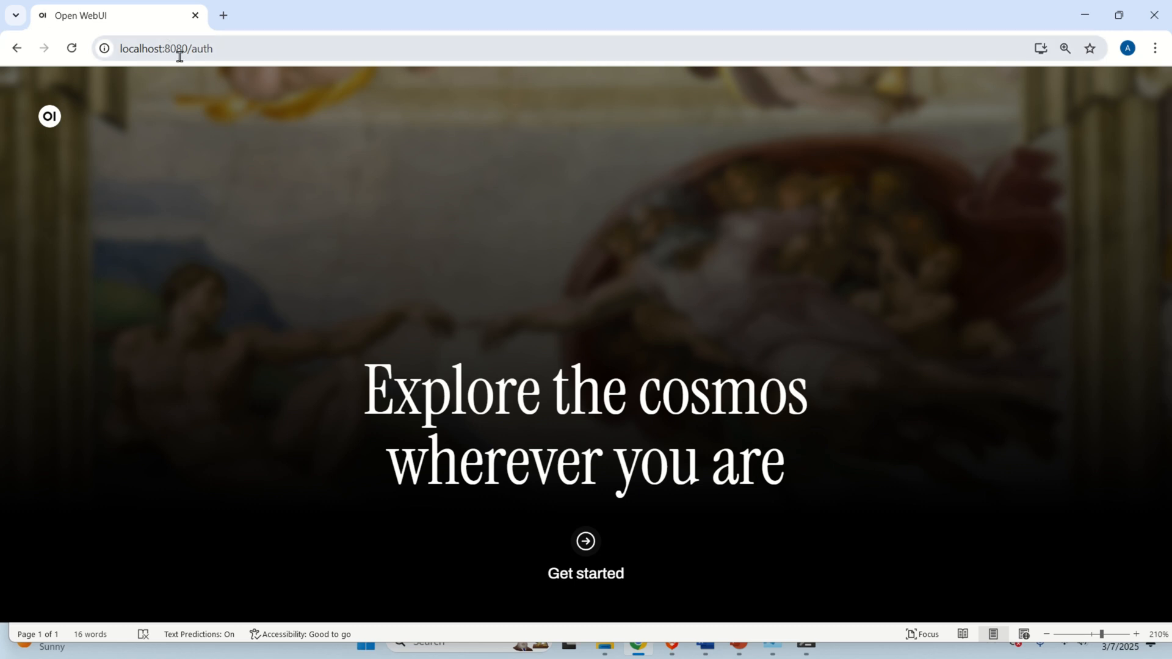
pyautogui.moveTo(544, 301)
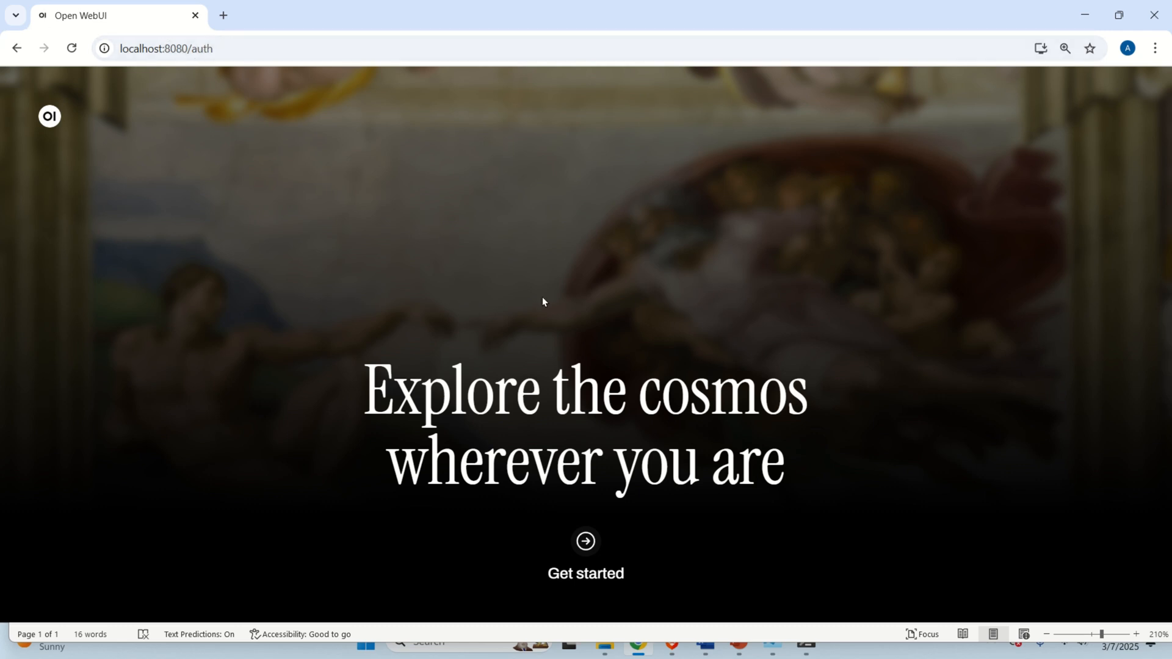
pyautogui.click(585, 552)
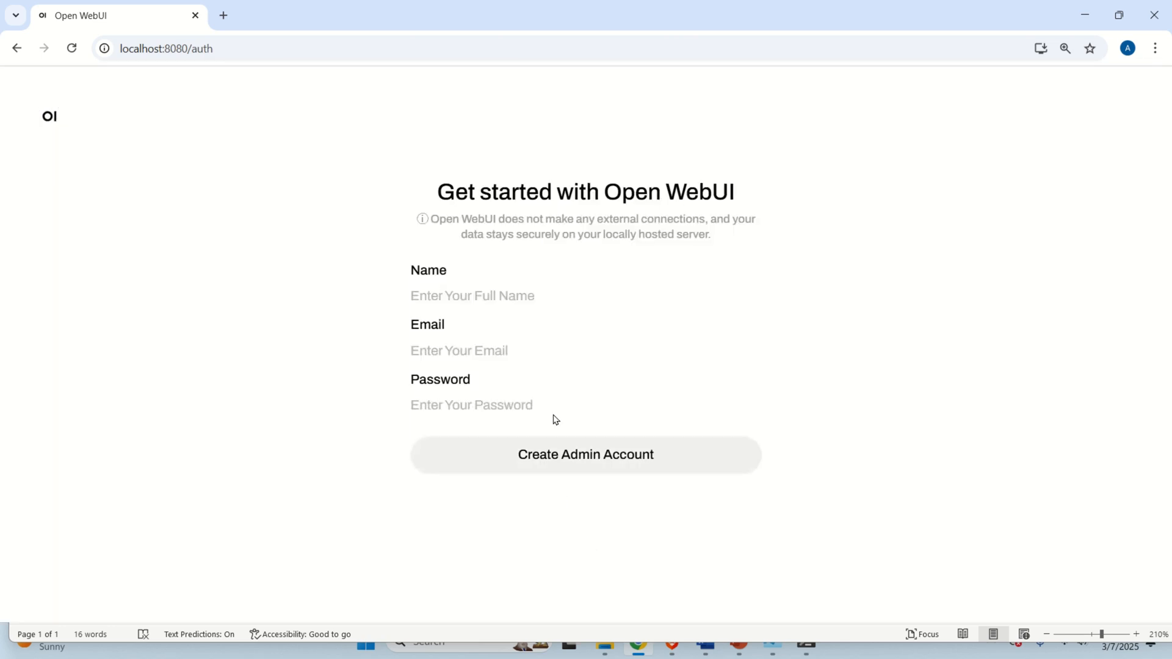
pyautogui.write('Ale')
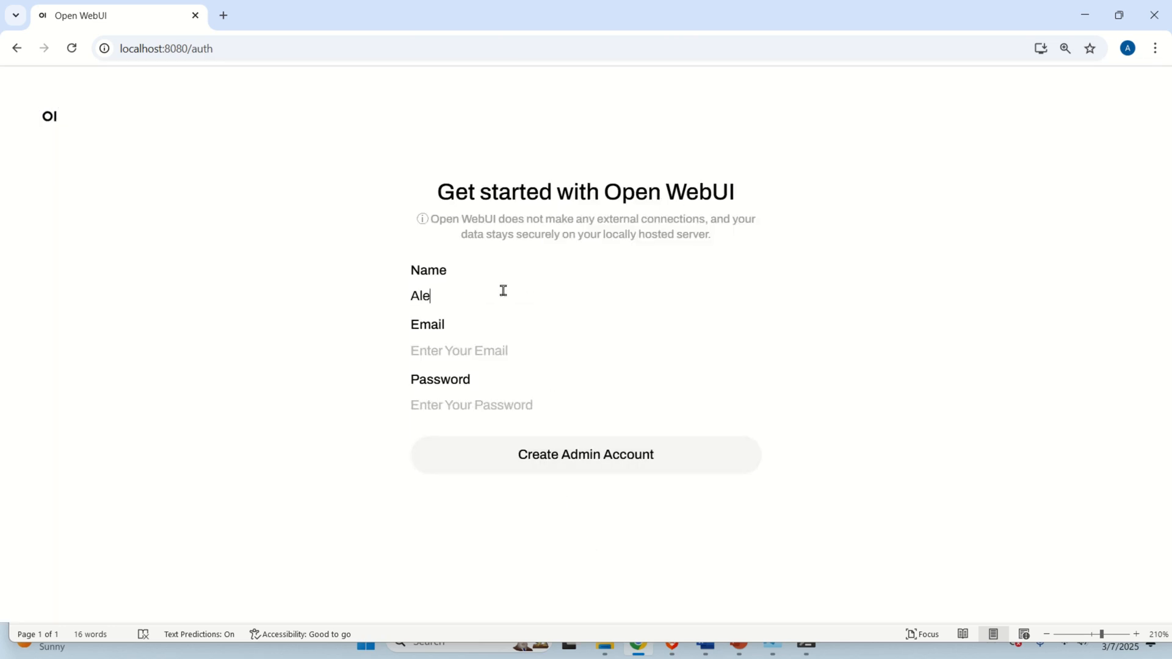
pyautogui.write('ml')
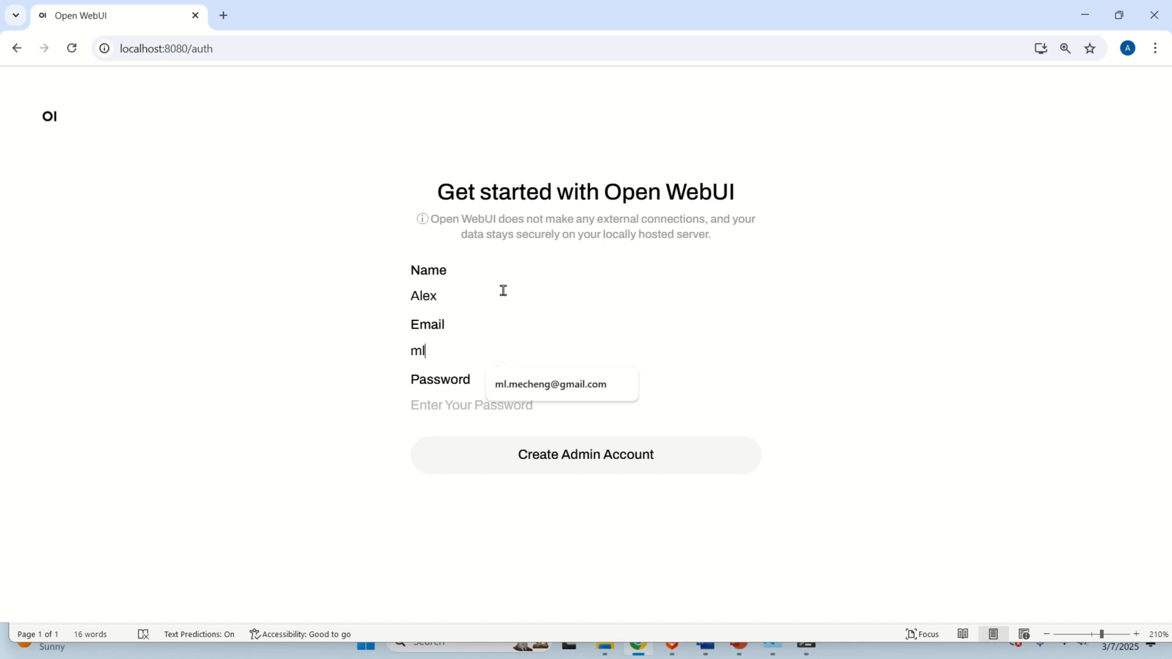
pyautogui.click(549, 385)
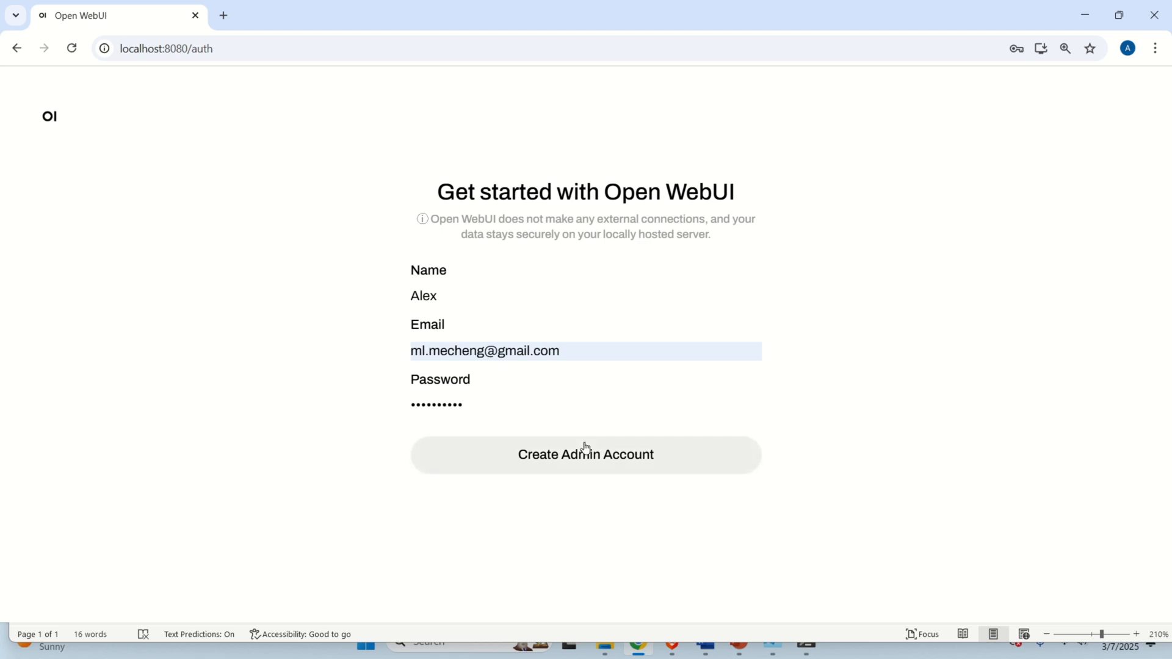
pyautogui.click(585, 454)
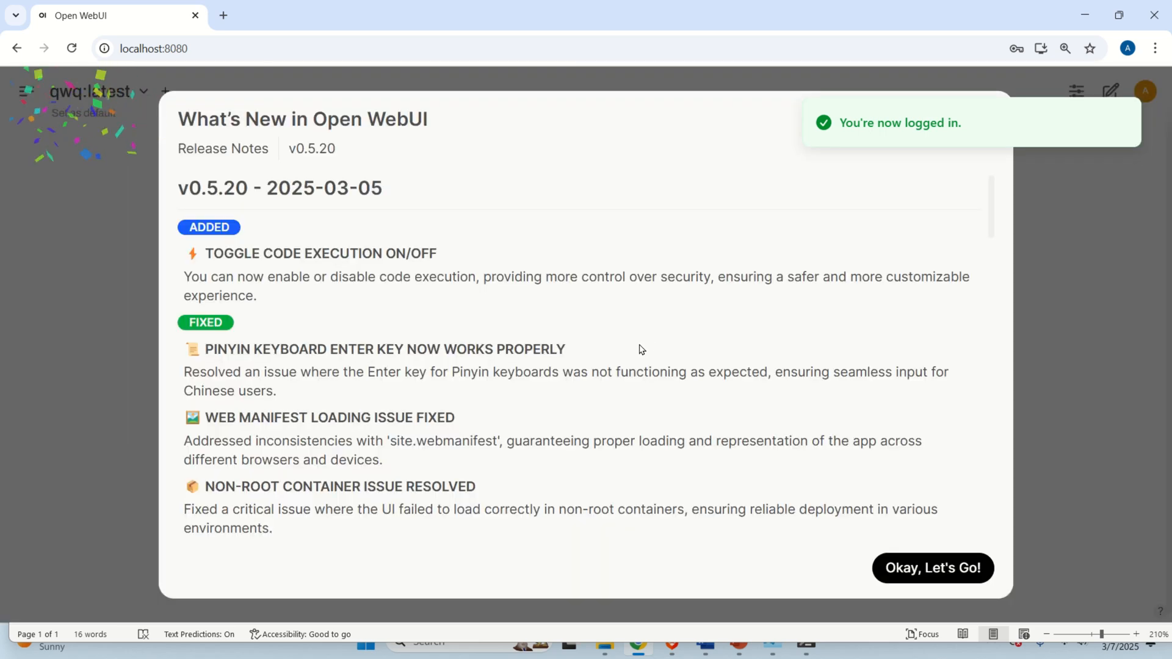
# Step: Dismiss the release notes, keep qwq:latest as the model and send 'Hello who are you?'
pyautogui.click(932, 568)
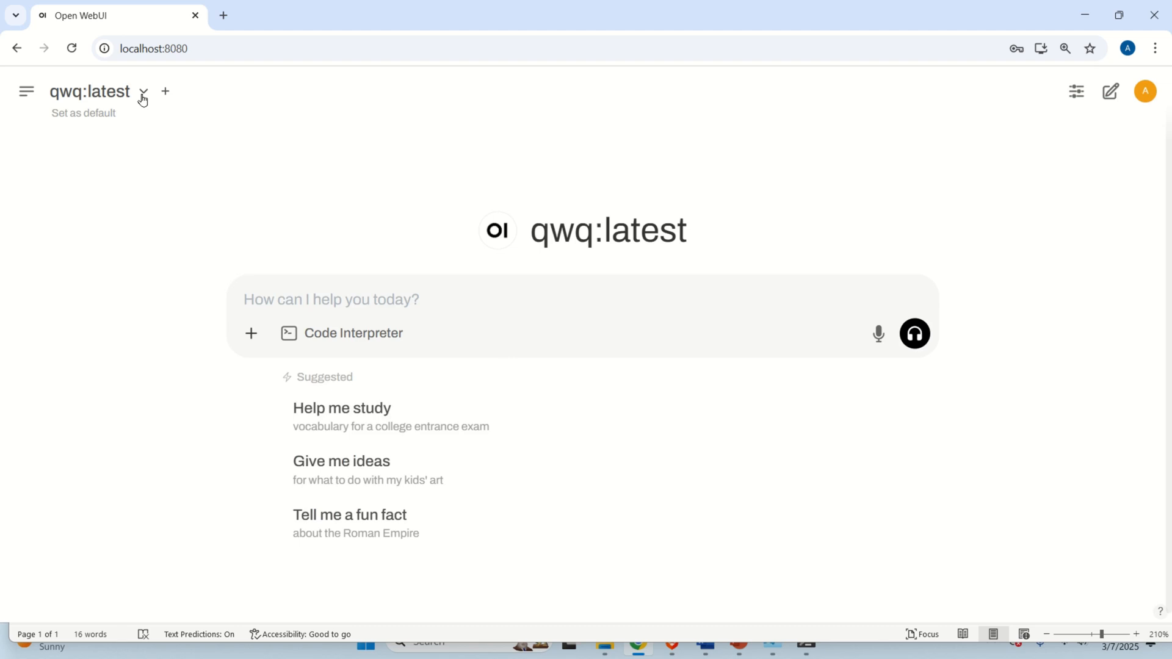
pyautogui.click(143, 92)
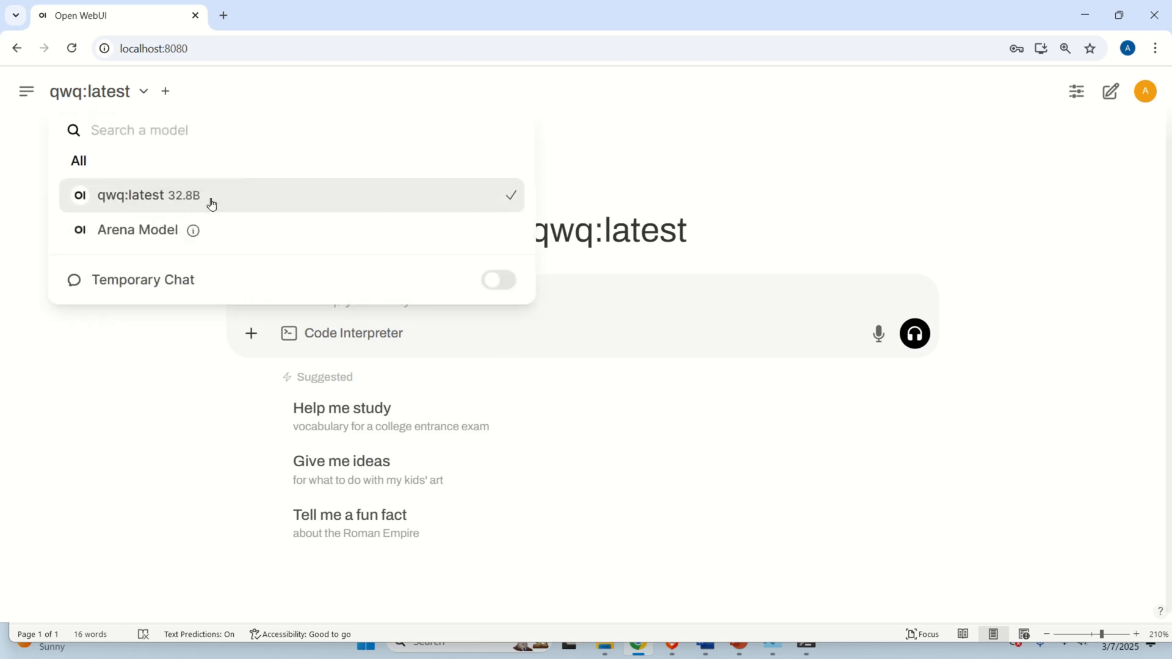
pyautogui.click(147, 195)
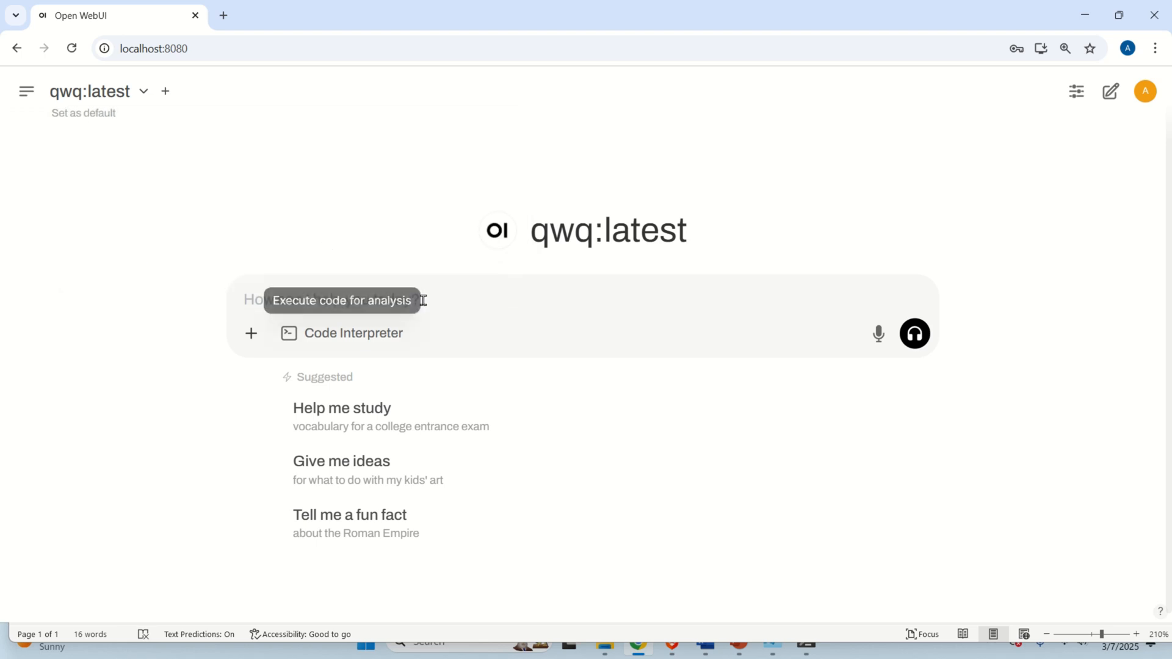
pyautogui.write('Hello who are')
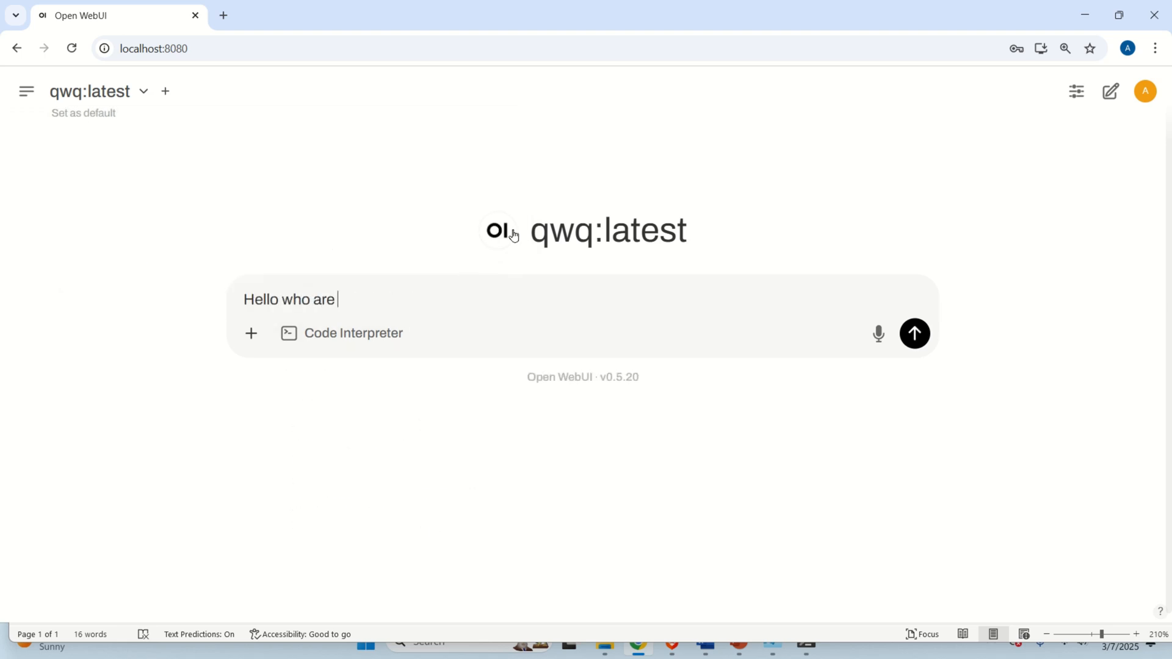
pyautogui.click(913, 334)
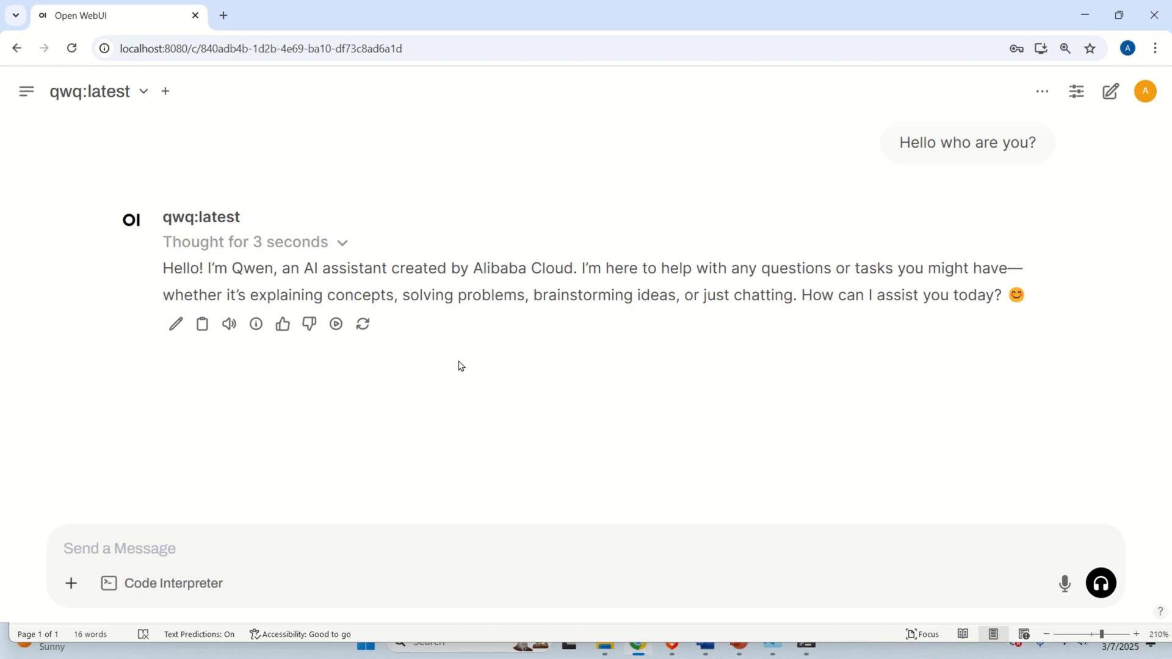
pyautogui.moveTo(261, 542)
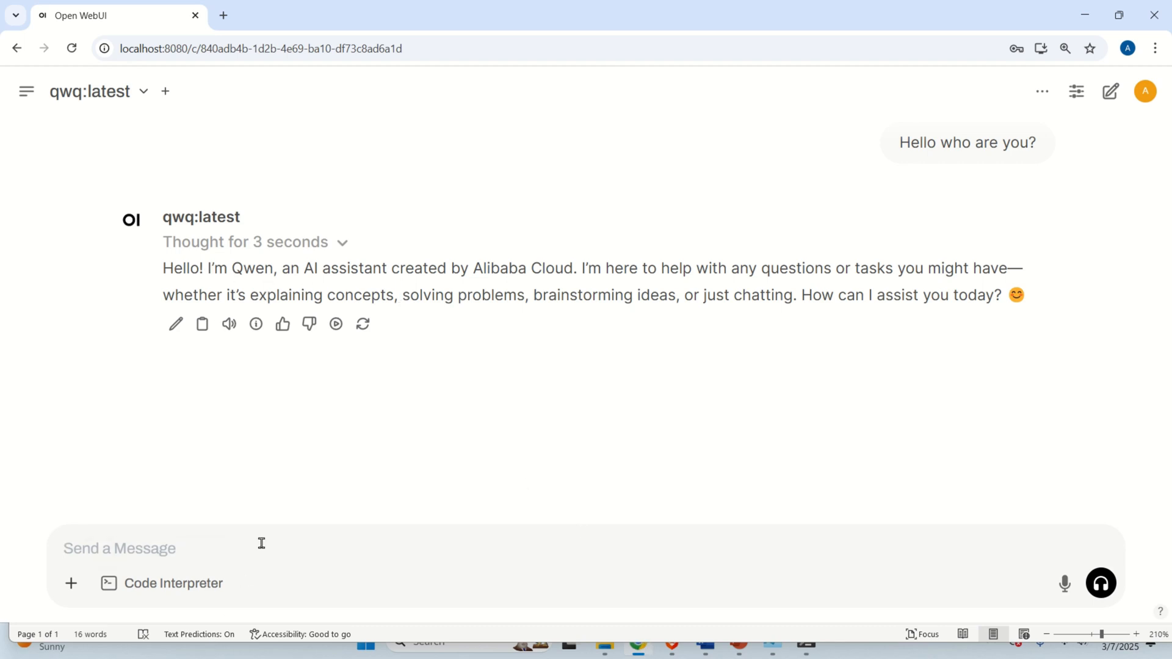
# Step: Send the message 'How to solve a quadratic equation: x²+2x+7=0' to qwq:latest
pyautogui.write('How')
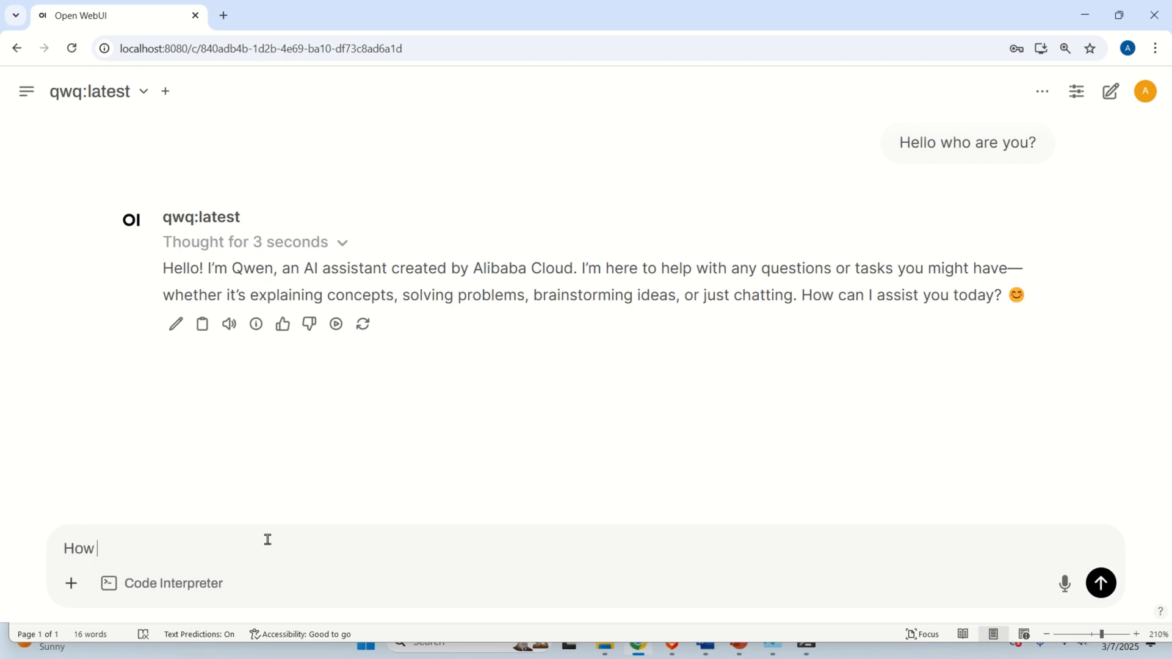
pyautogui.write('to solve a q')
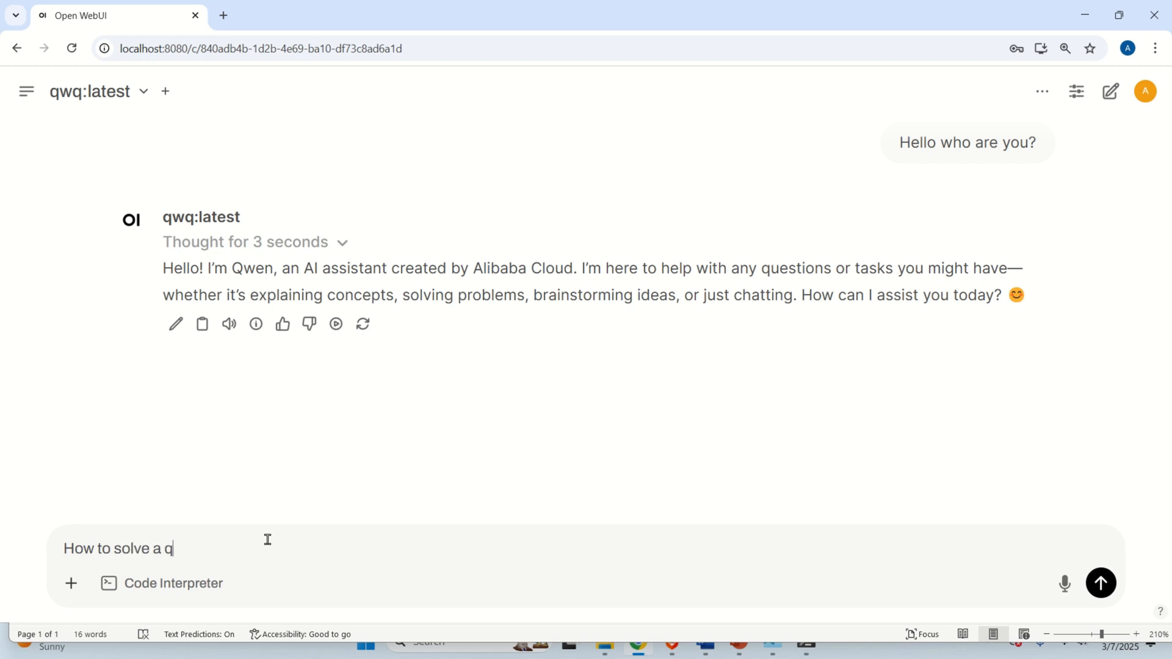
pyautogui.write('uadratic equation')
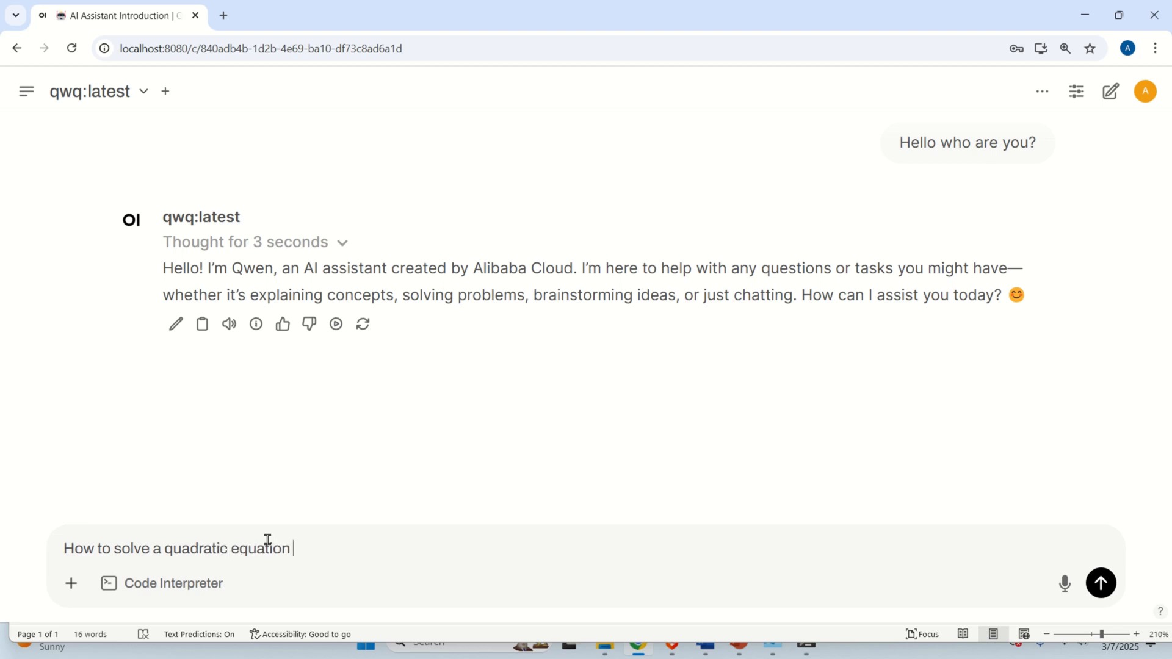
pyautogui.write(': x')
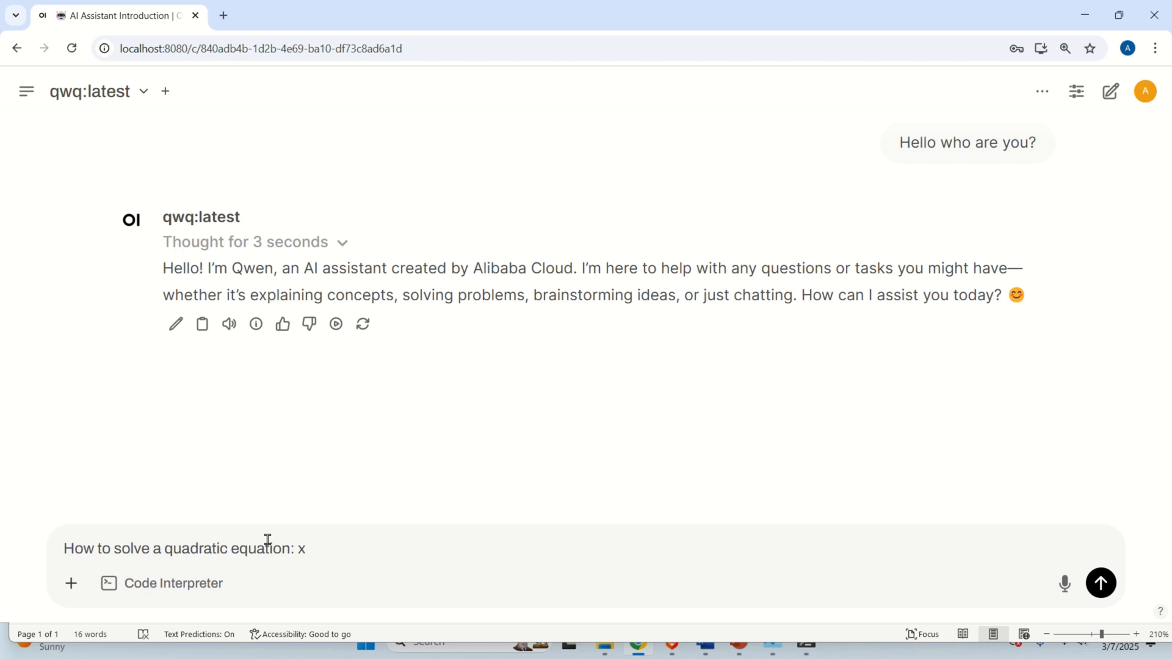
pyautogui.write('²+2')
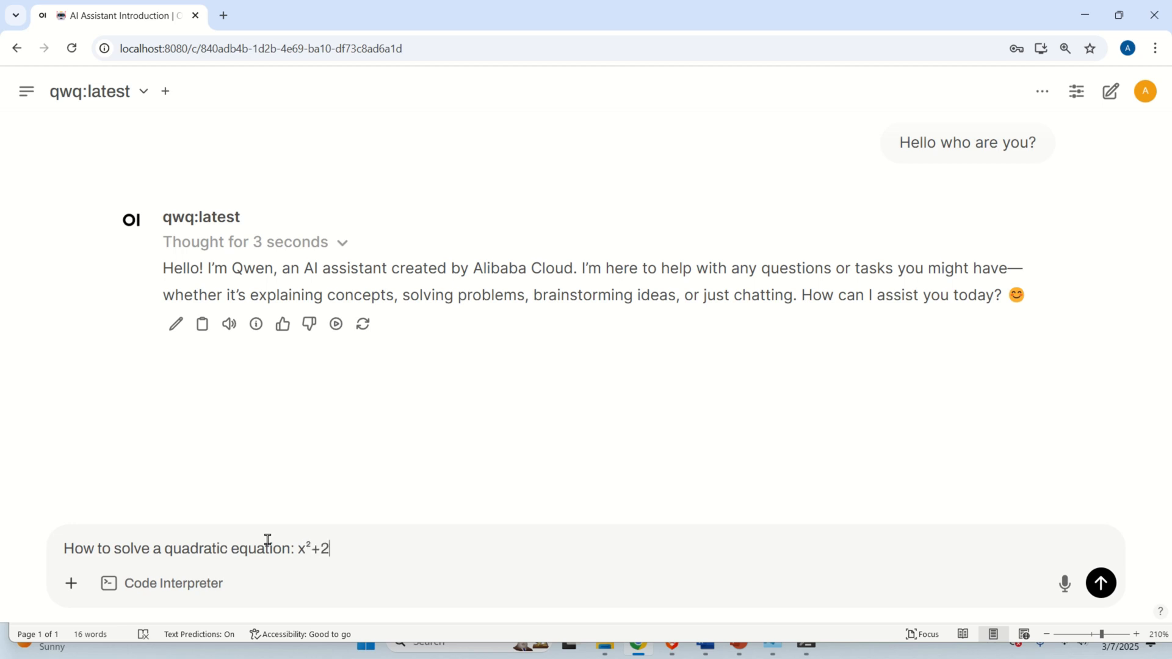
pyautogui.write('x+7')
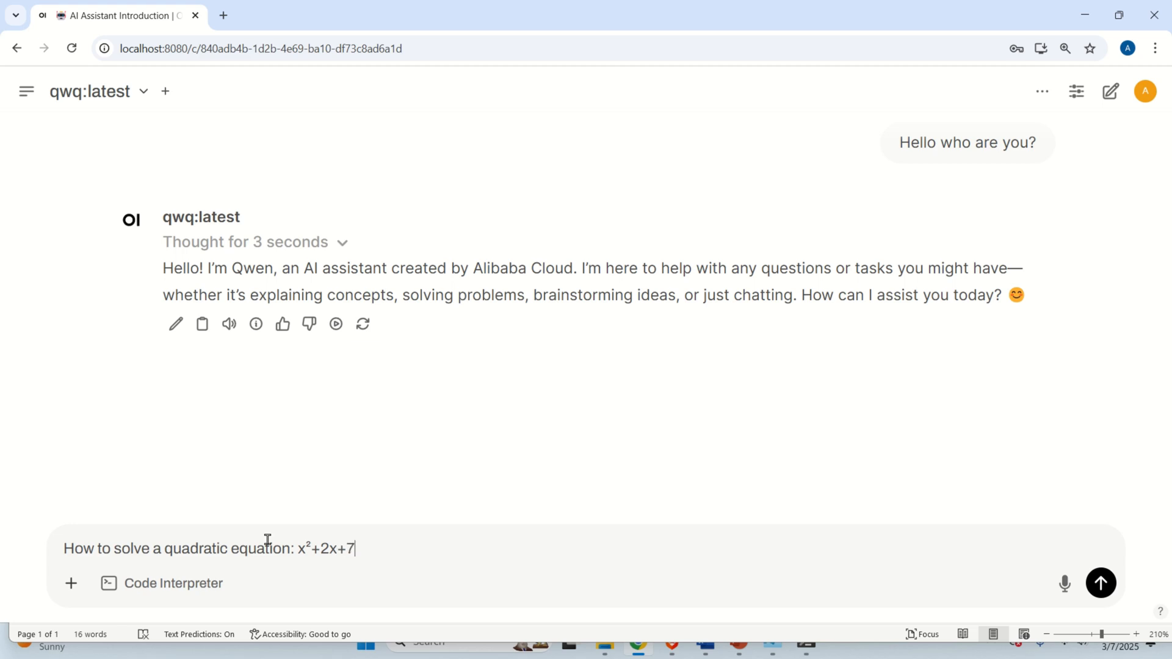
pyautogui.click(1101, 584)
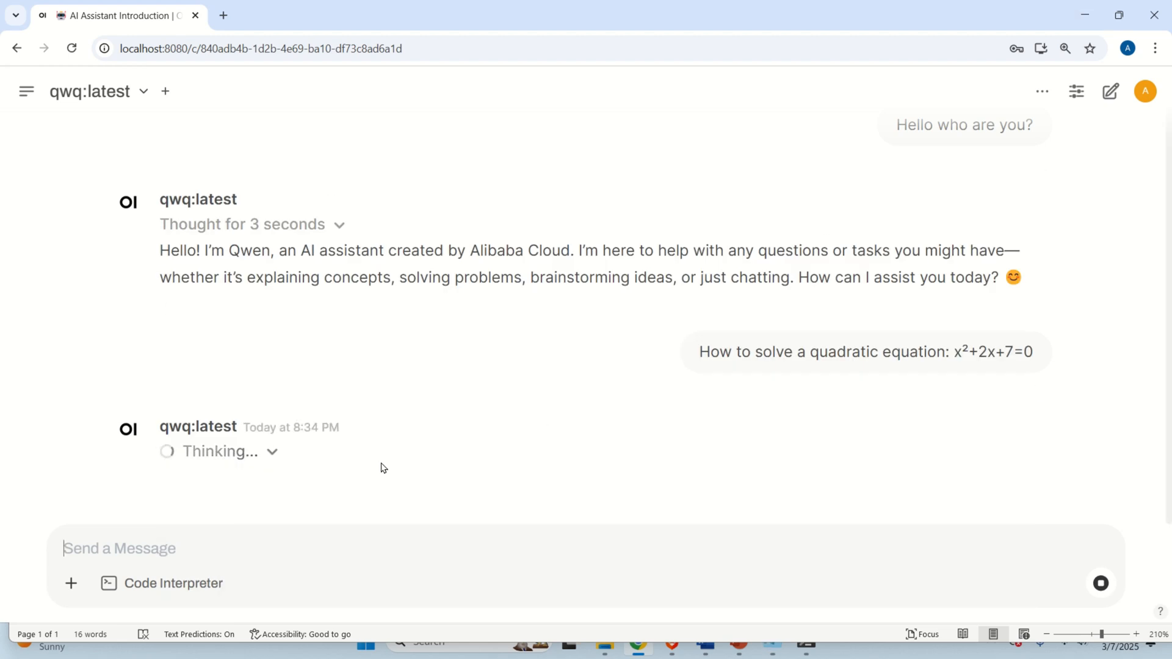
pyautogui.moveTo(545, 438)
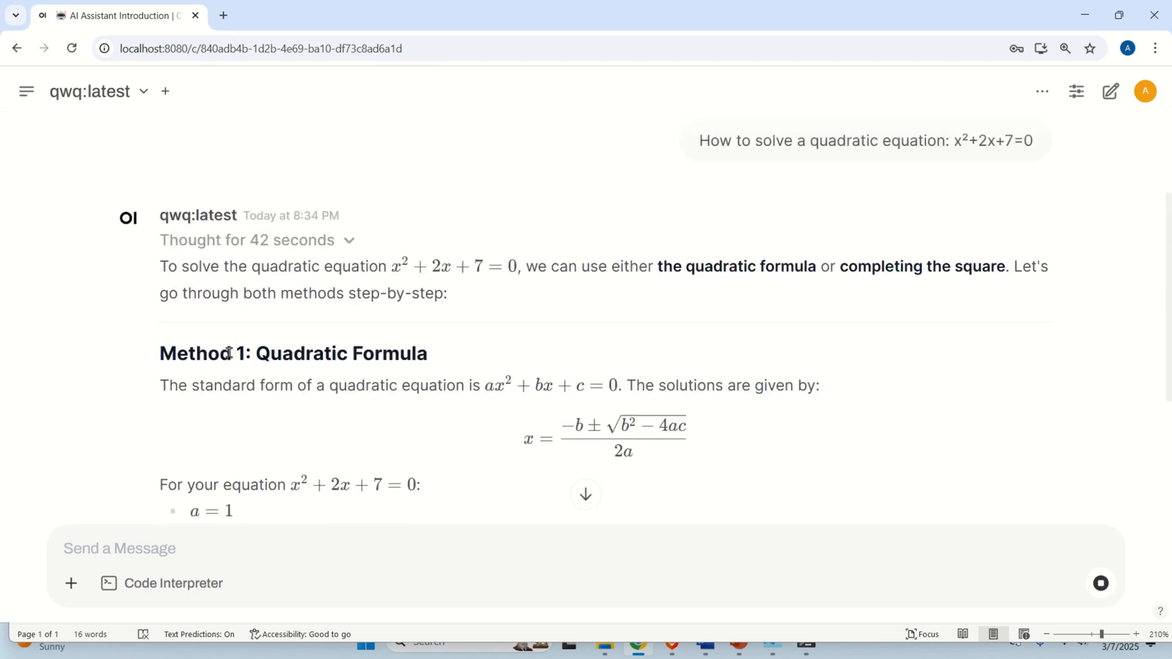
# Step: Scroll through both solution methods down to the Final Answer x = −1 ± √6 i and Key Notes
pyautogui.scroll(-3)
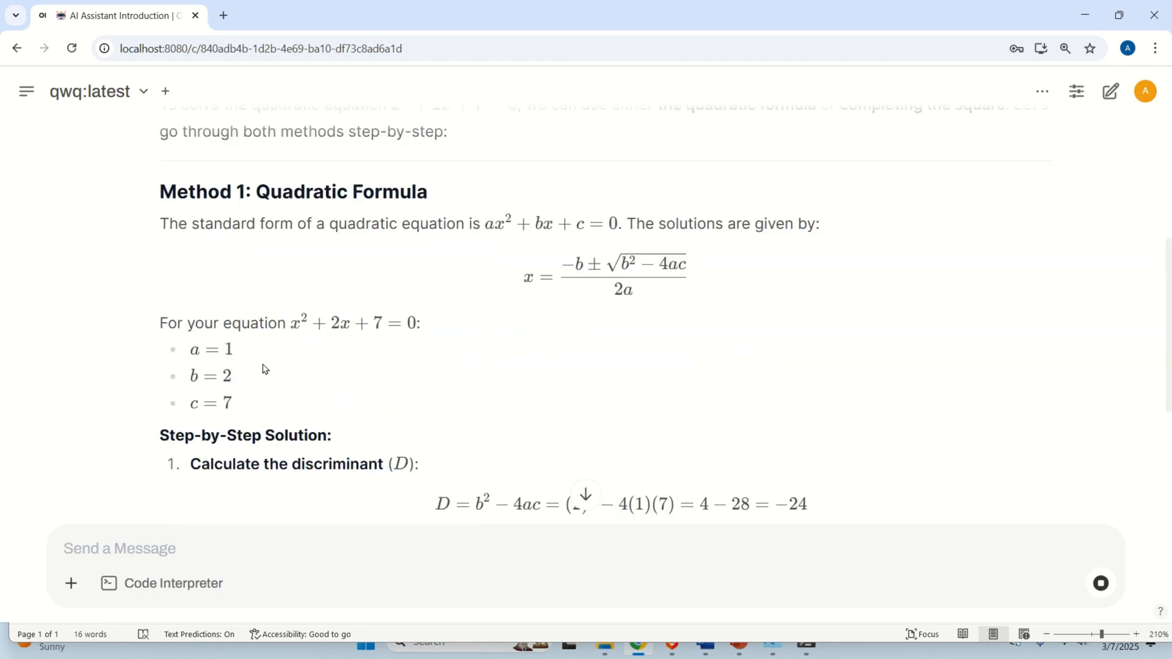
pyautogui.scroll(-3)
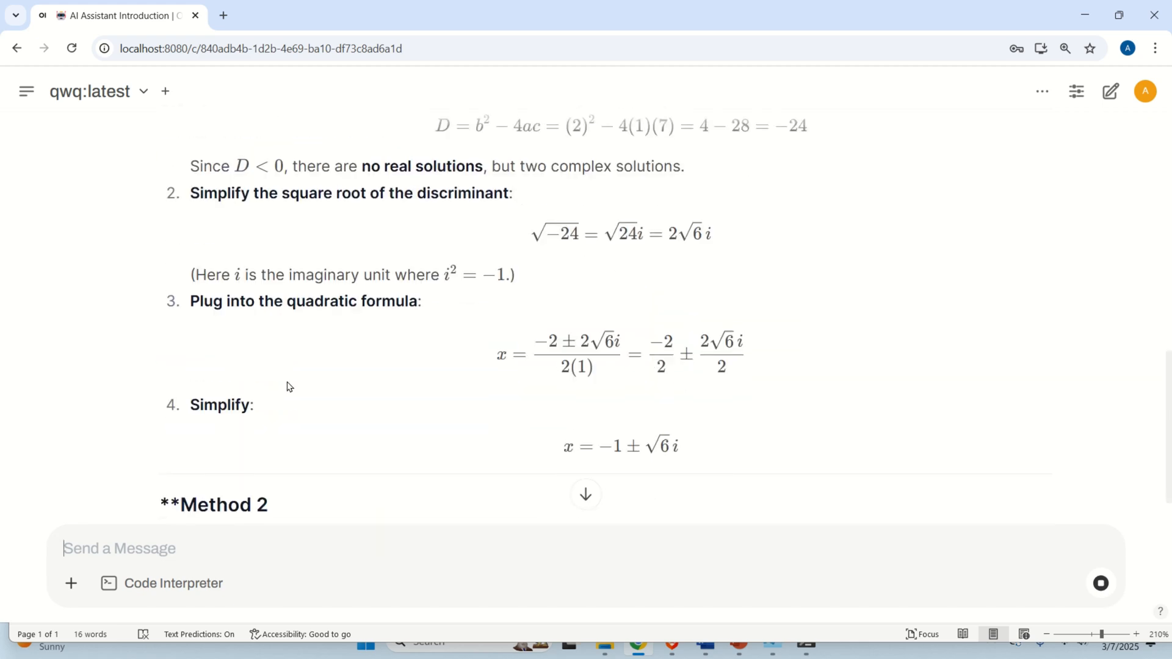
pyautogui.scroll(-3)
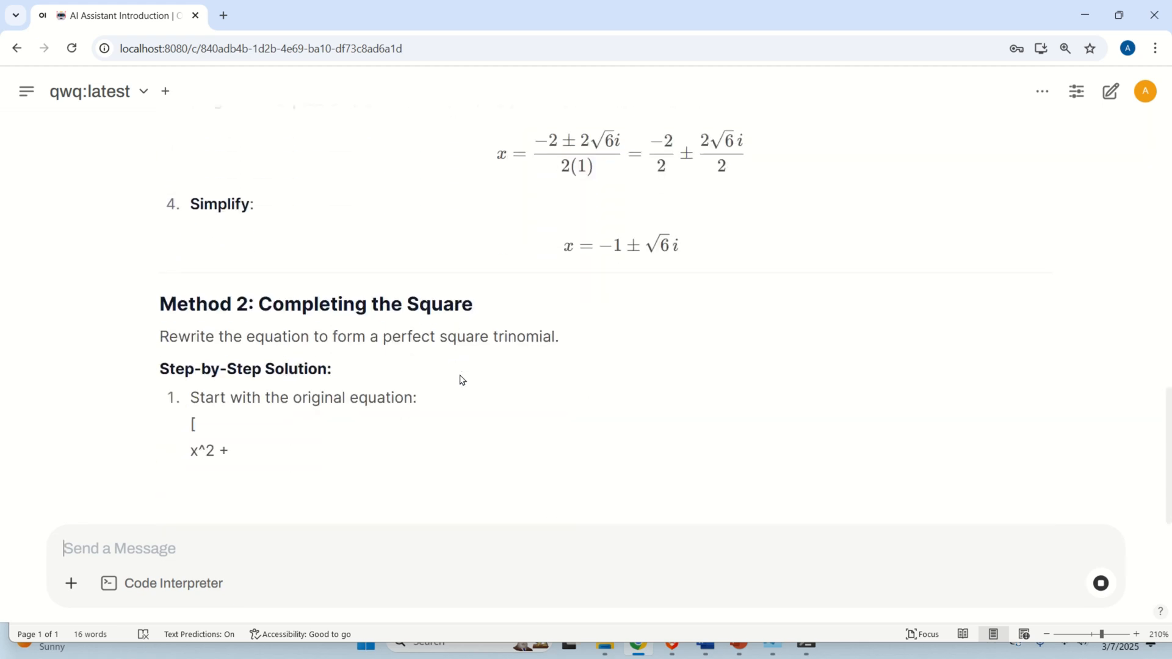
pyautogui.scroll(-3)
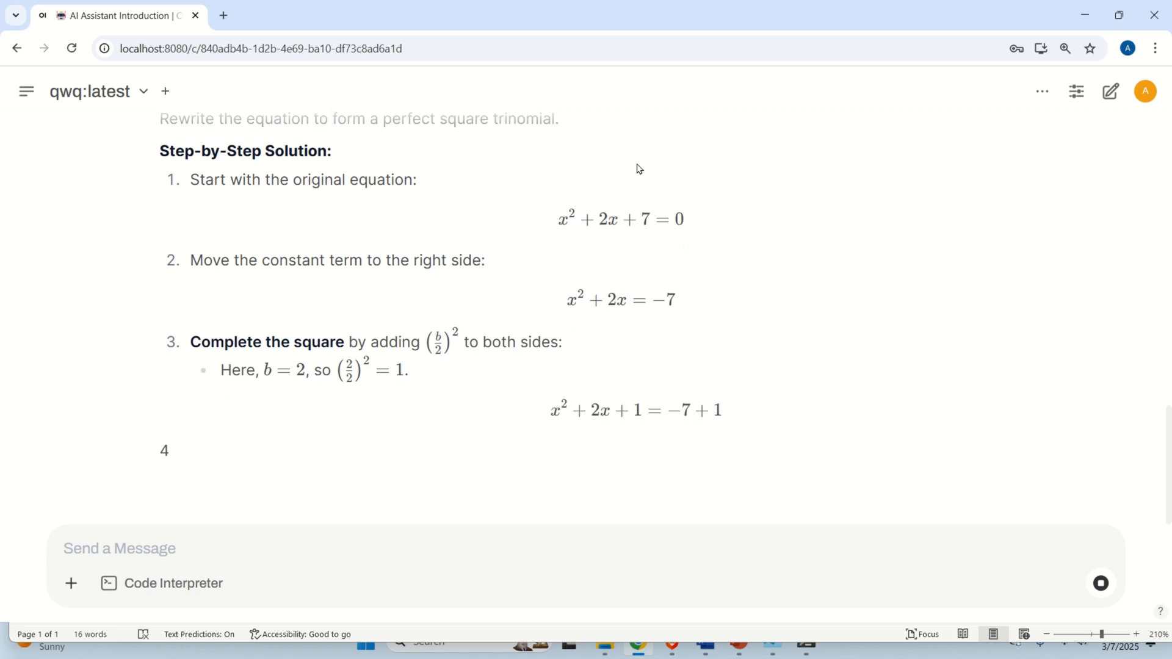
pyautogui.scroll(-3)
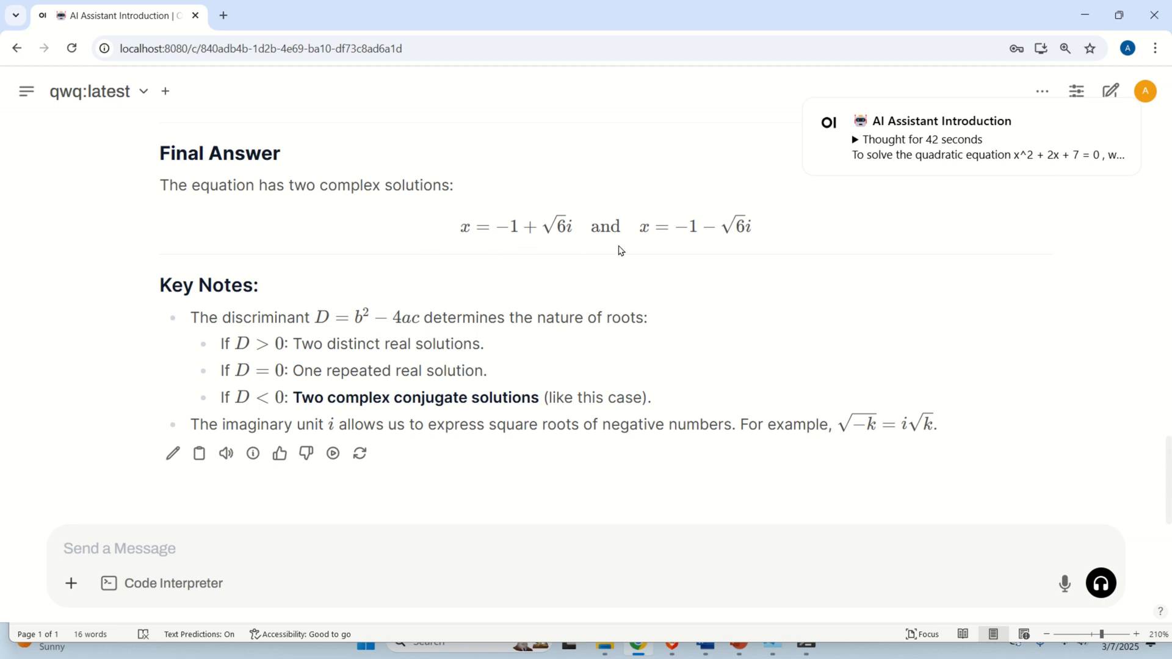
pyautogui.moveTo(630, 254)
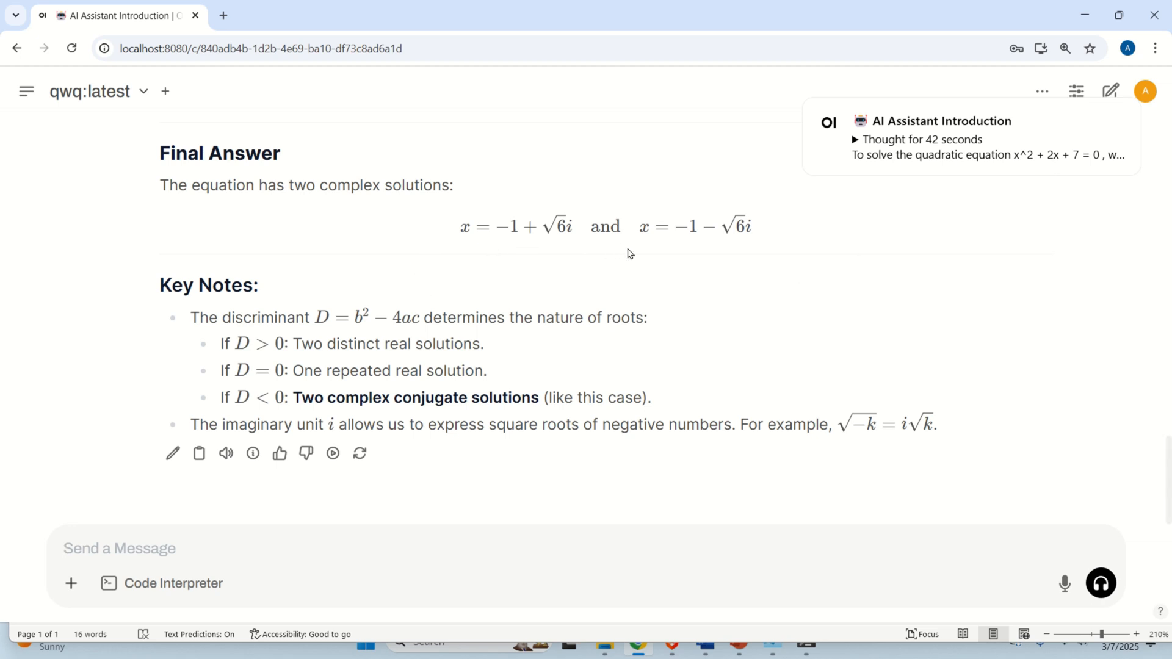
pyautogui.click(120, 548)
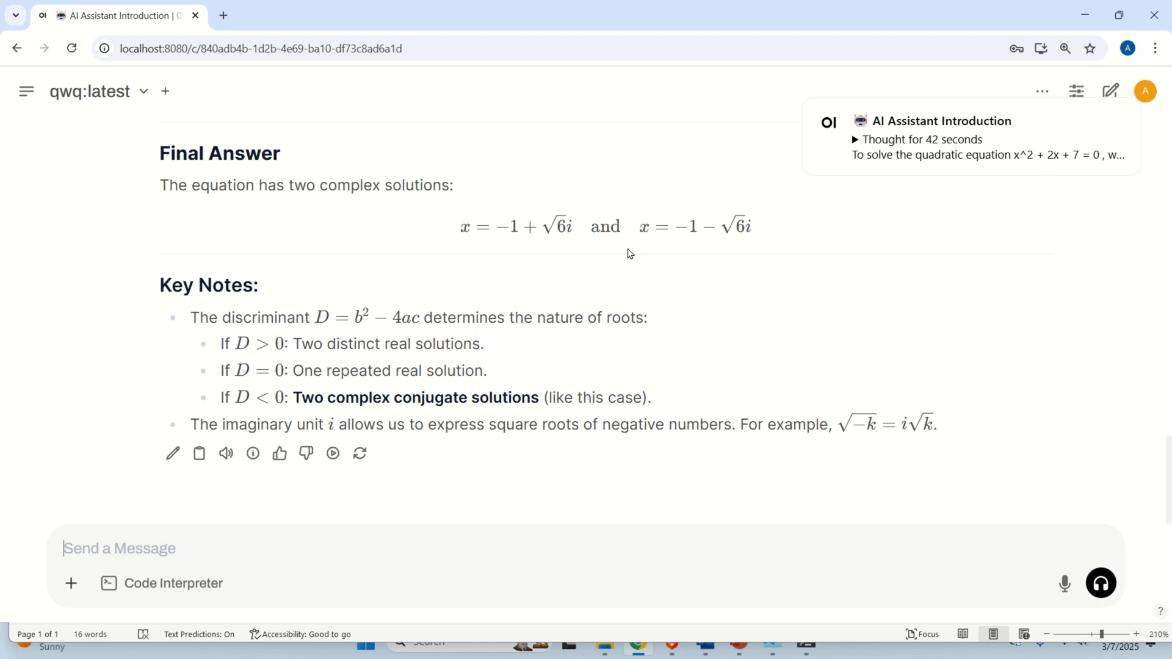